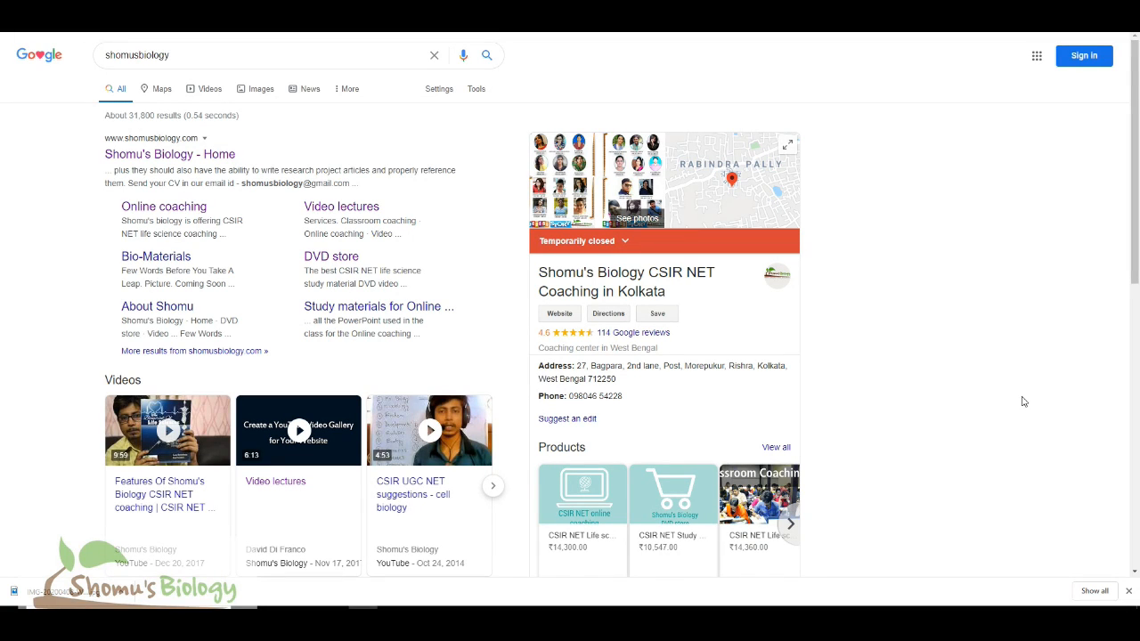
pyautogui.moveTo(969, 363)
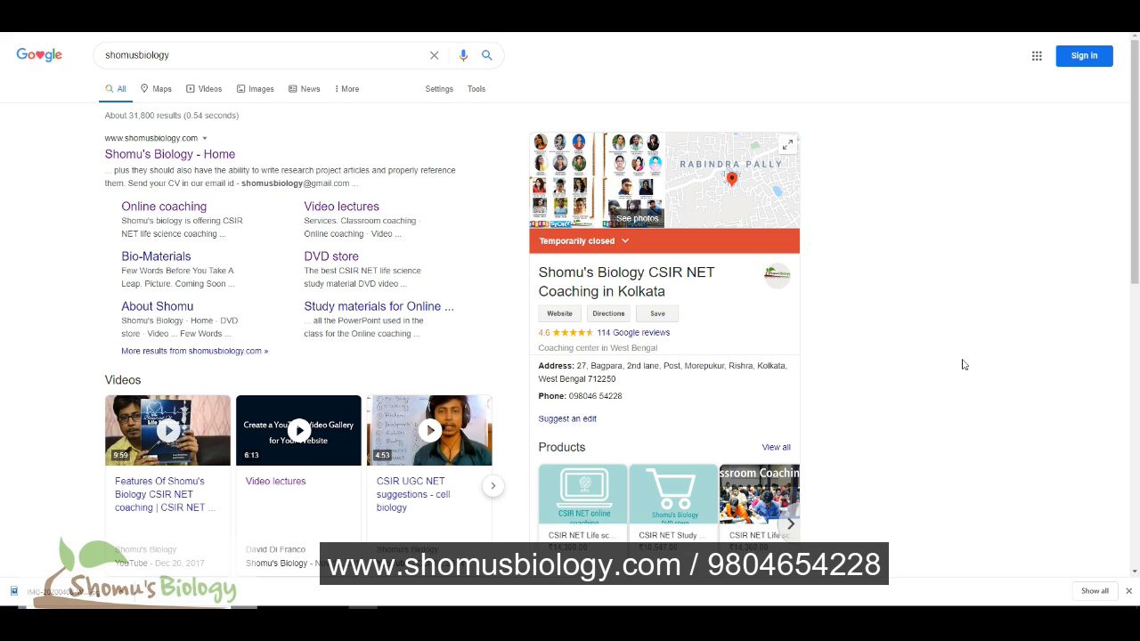
pyautogui.moveTo(976, 326)
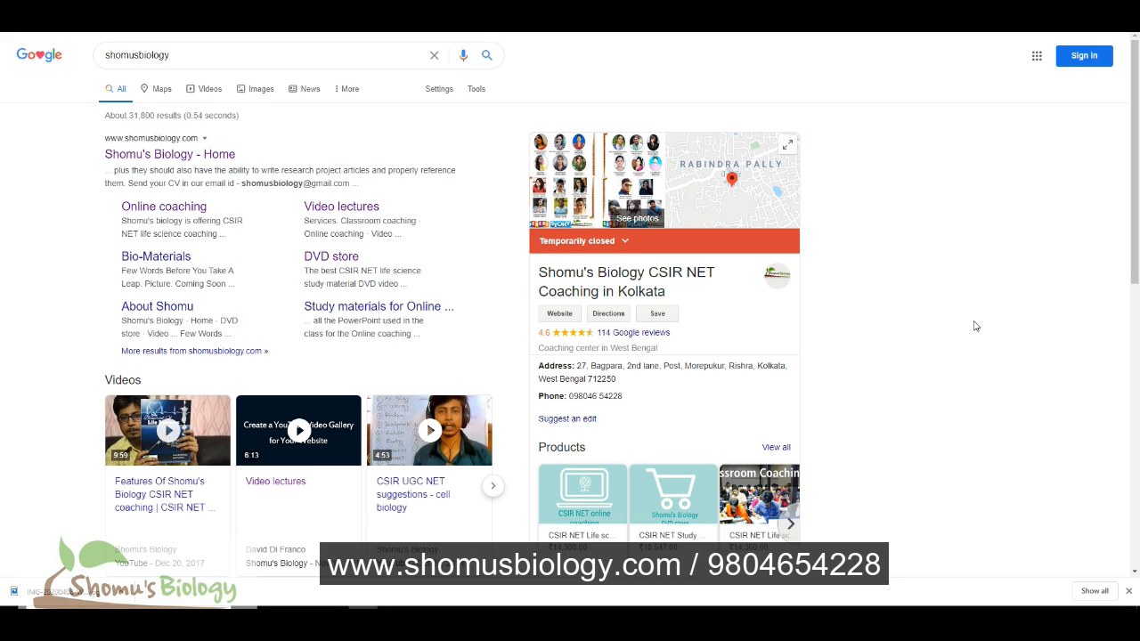
pyautogui.moveTo(944, 274)
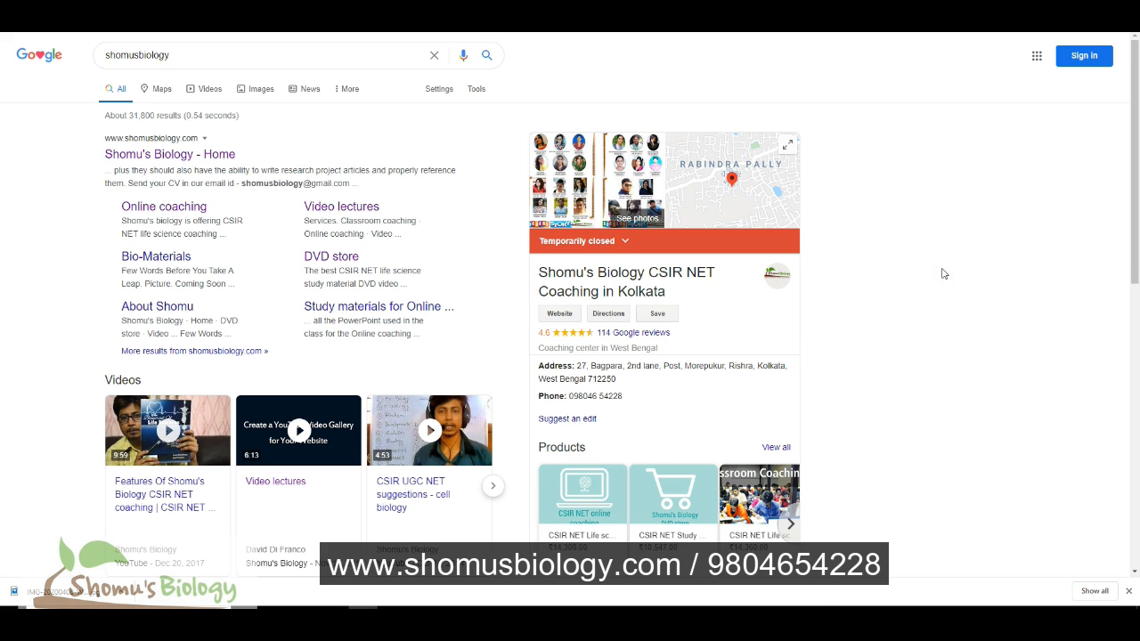
pyautogui.moveTo(949, 181)
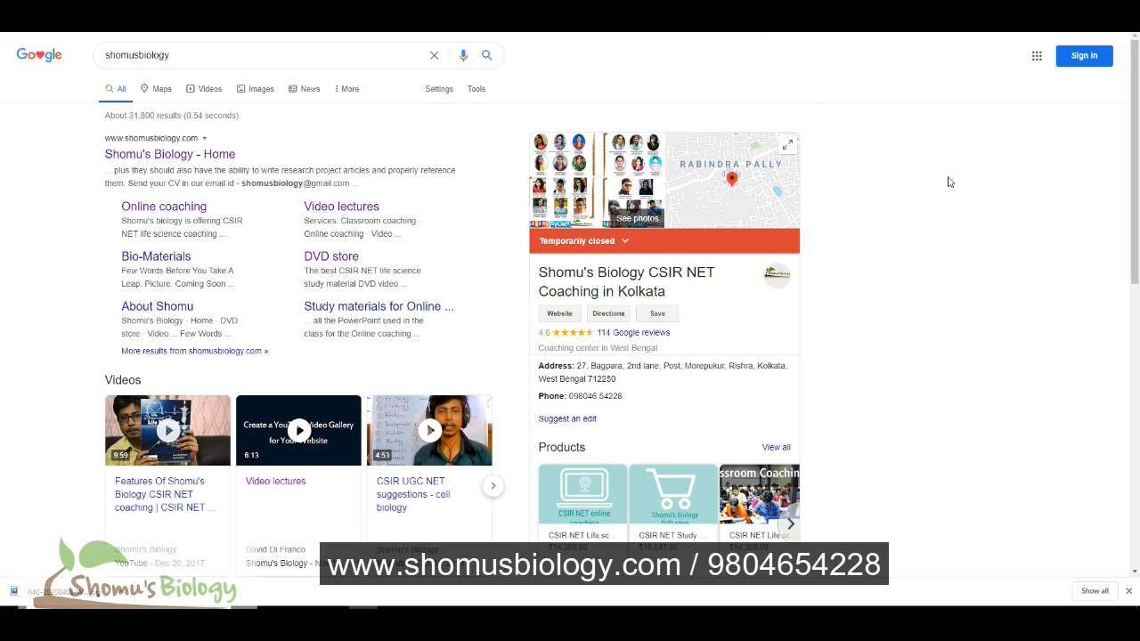
pyautogui.moveTo(331, 256)
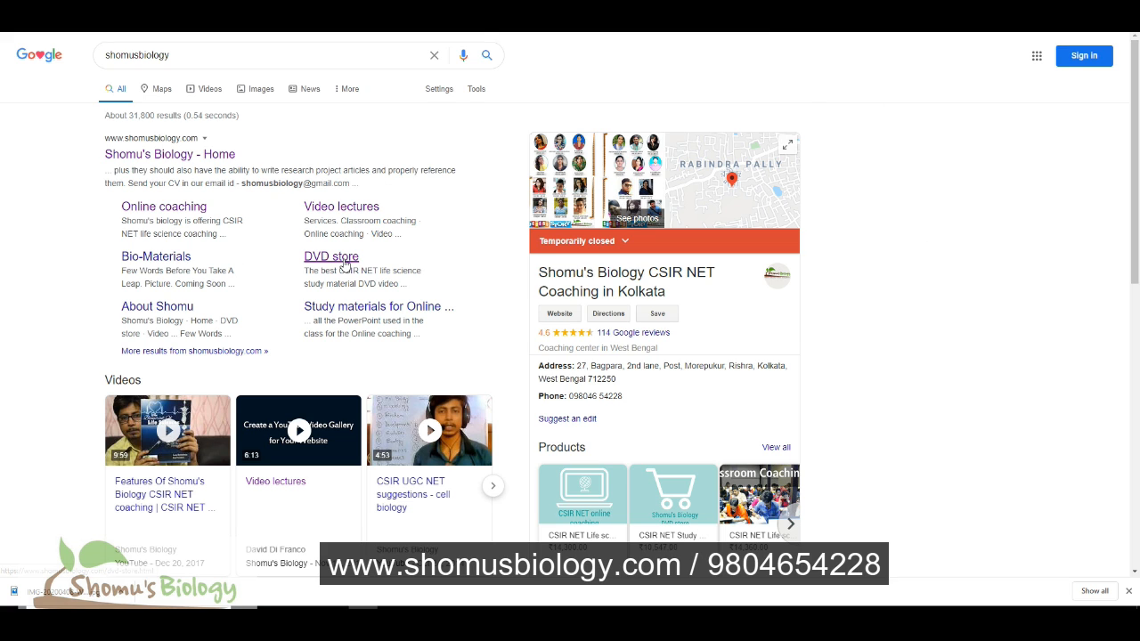
# - View the Shomu's Biology DVD store page, then start a fresh Google search
pyautogui.click(331, 256)
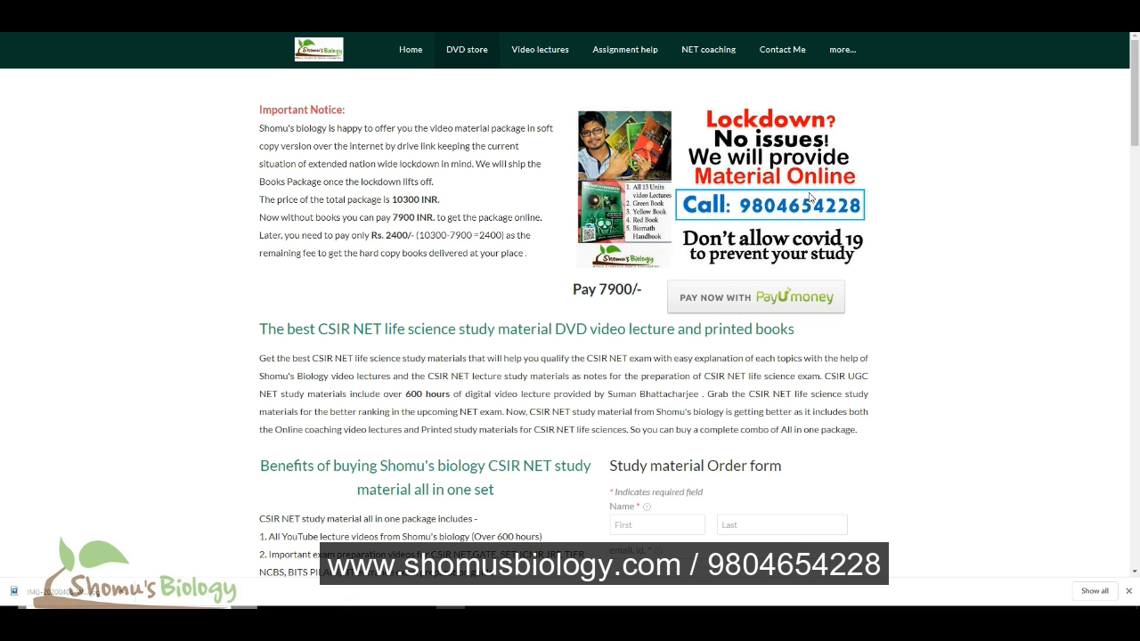
pyautogui.moveTo(999, 237)
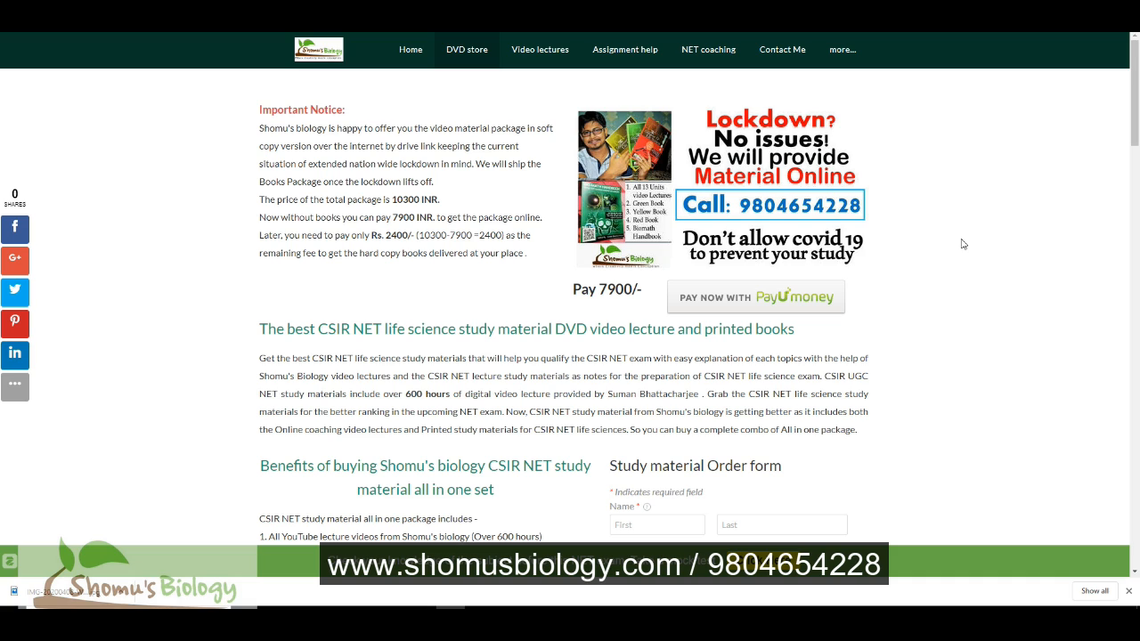
pyautogui.moveTo(623, 50)
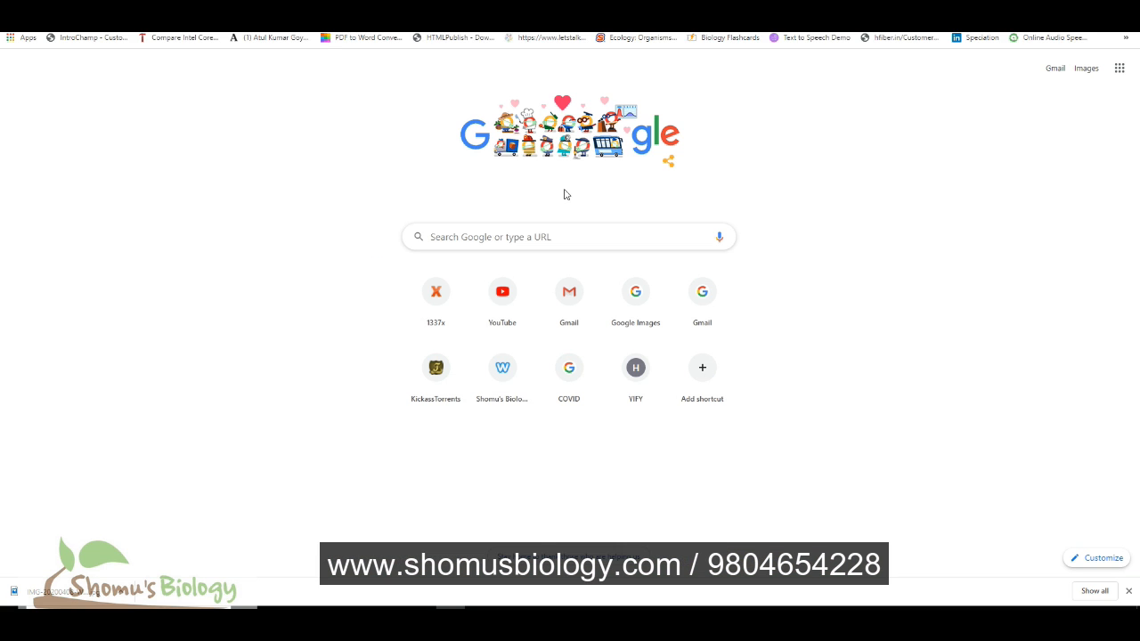
pyautogui.click(568, 237)
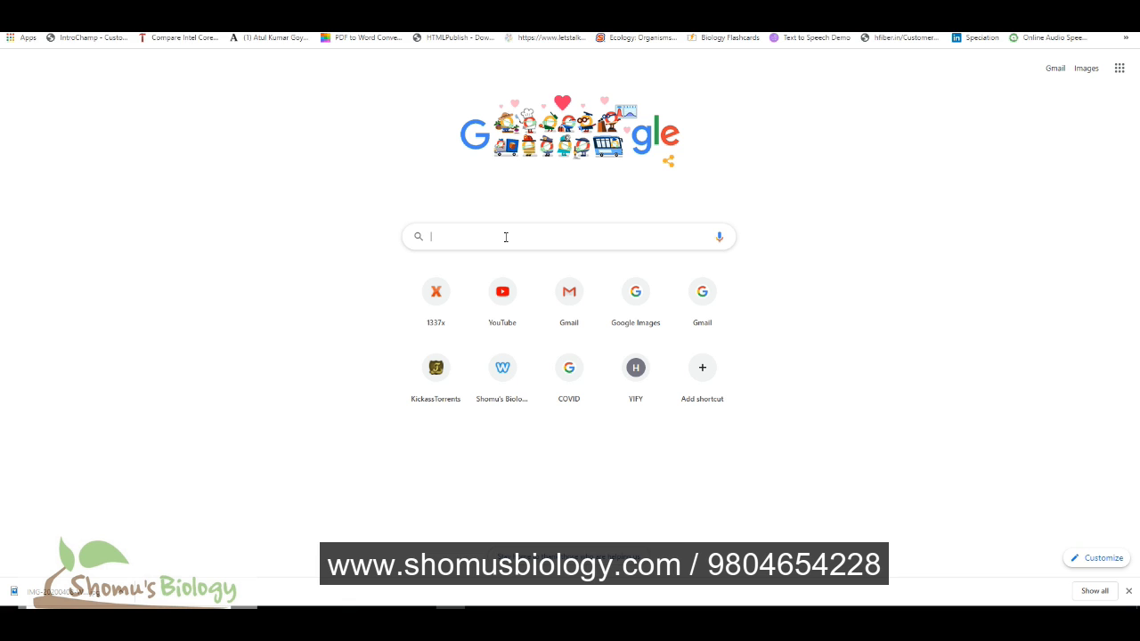
pyautogui.moveTo(505, 241)
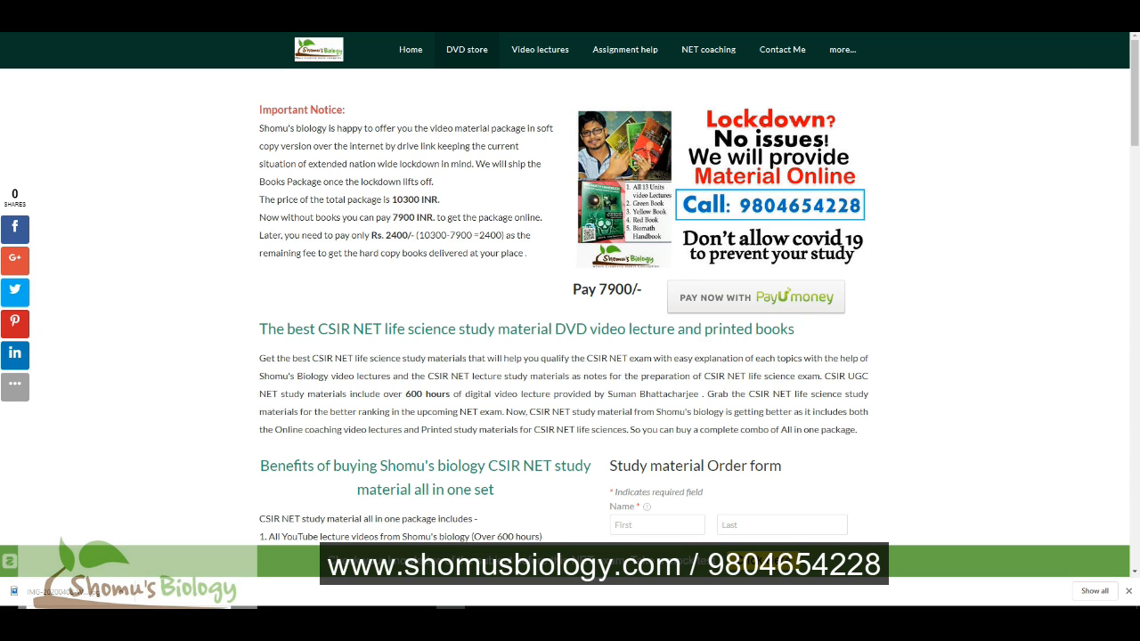
pyautogui.moveTo(424, 292)
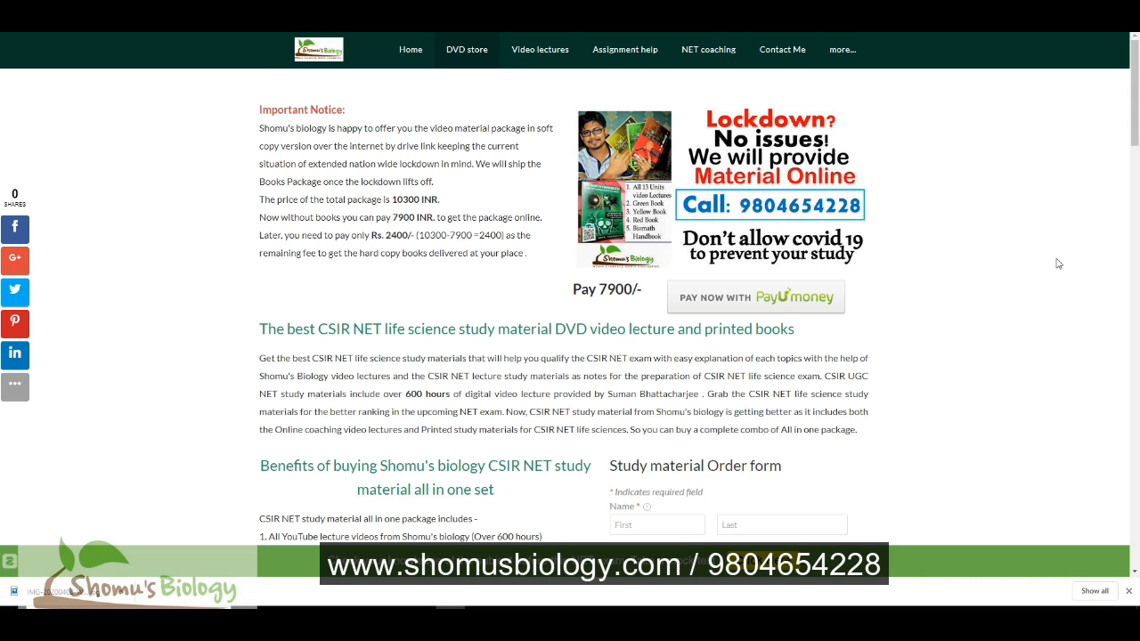
pyautogui.moveTo(979, 248)
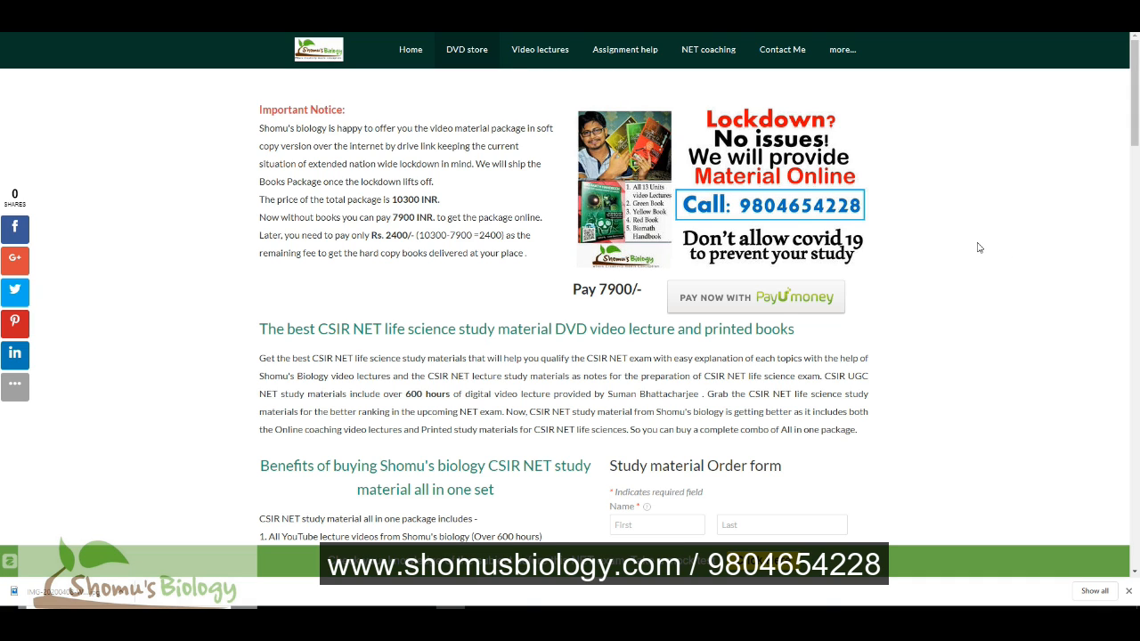
pyautogui.moveTo(479, 267)
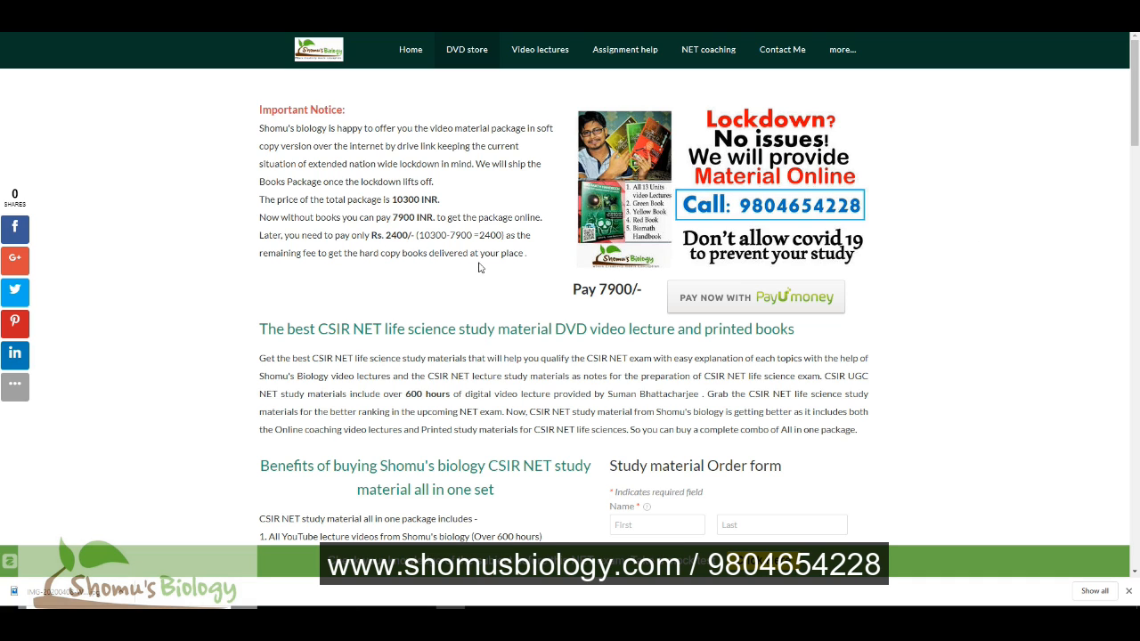
pyautogui.moveTo(573, 253)
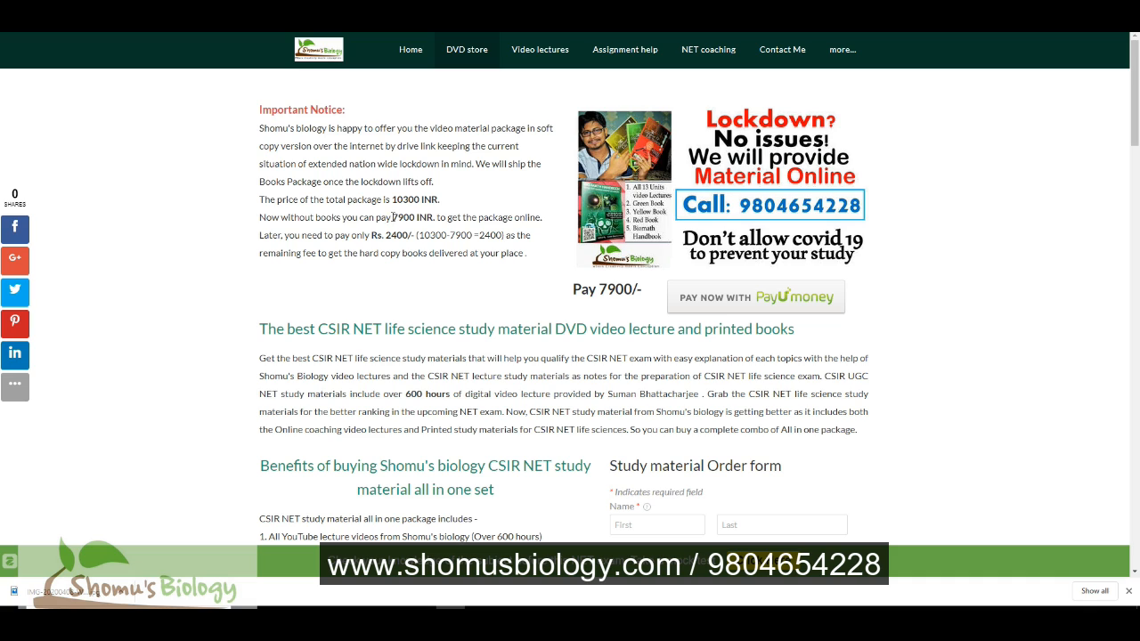
# - Open the DVD PACKAGE folder in My Drive to see its DVD and NET subfolders
pyautogui.doubleClick(413, 217)
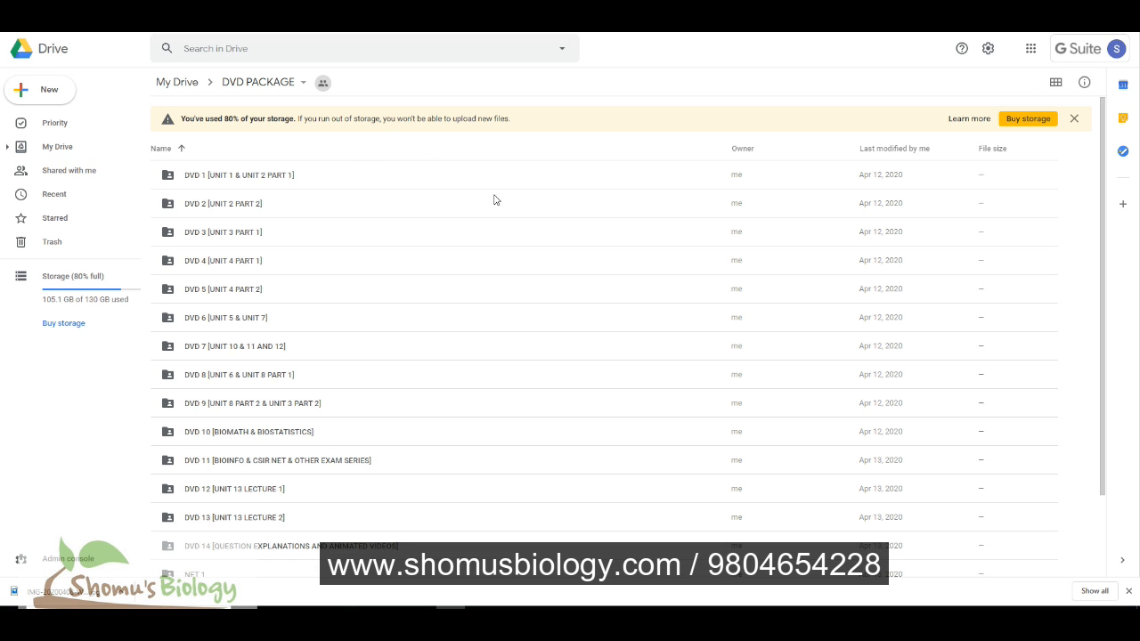
pyautogui.moveTo(346, 167)
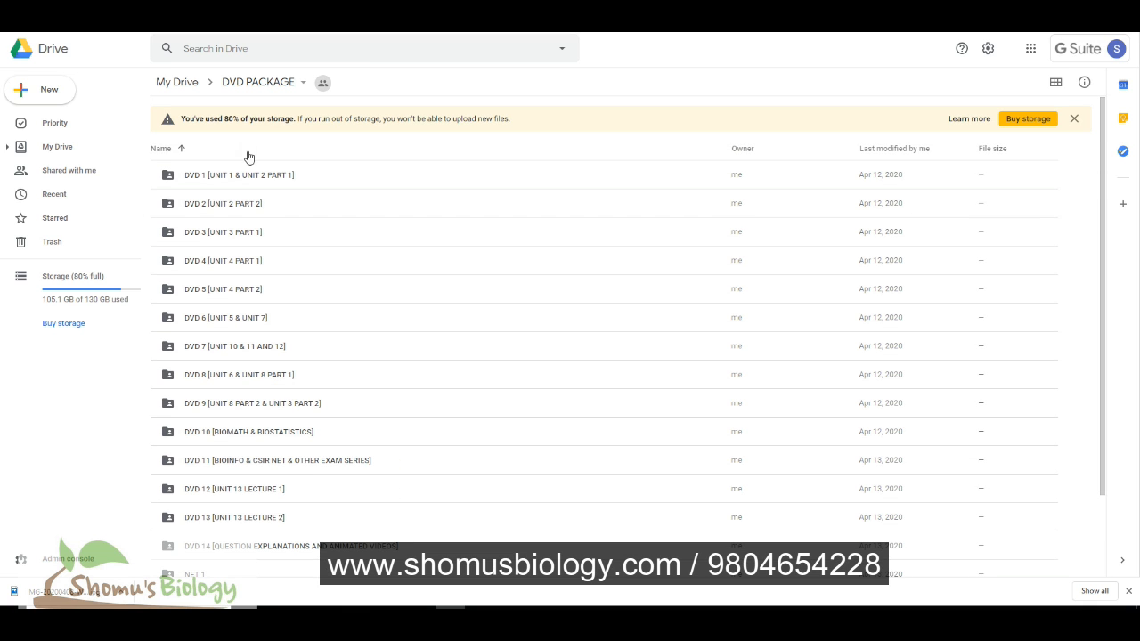
pyautogui.moveTo(342, 427)
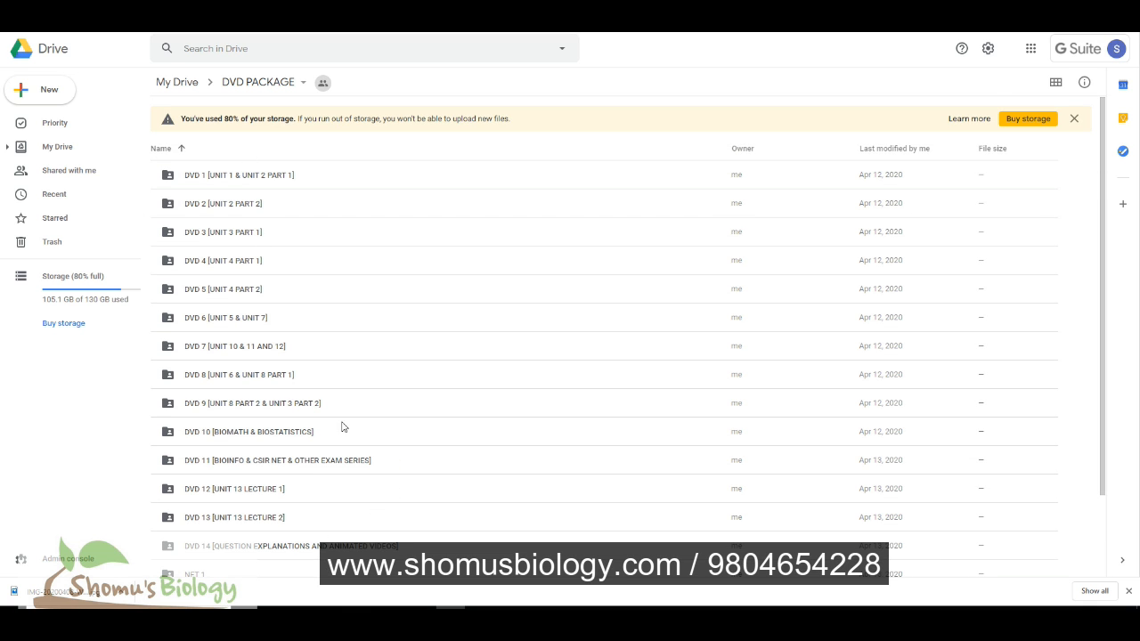
pyautogui.moveTo(396, 346)
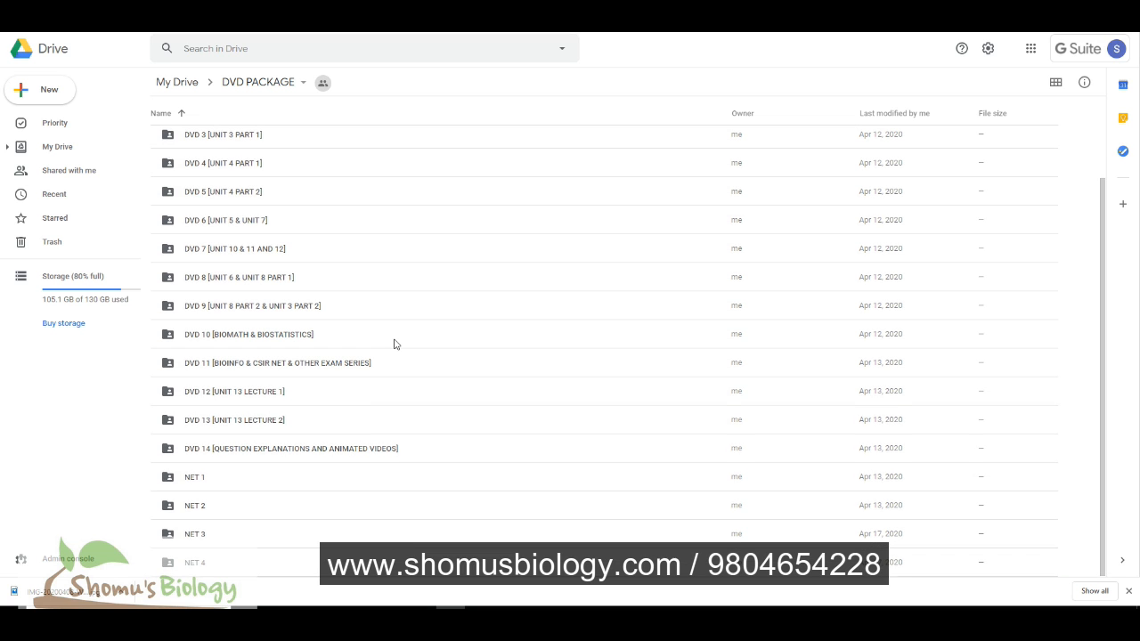
pyautogui.moveTo(128, 481)
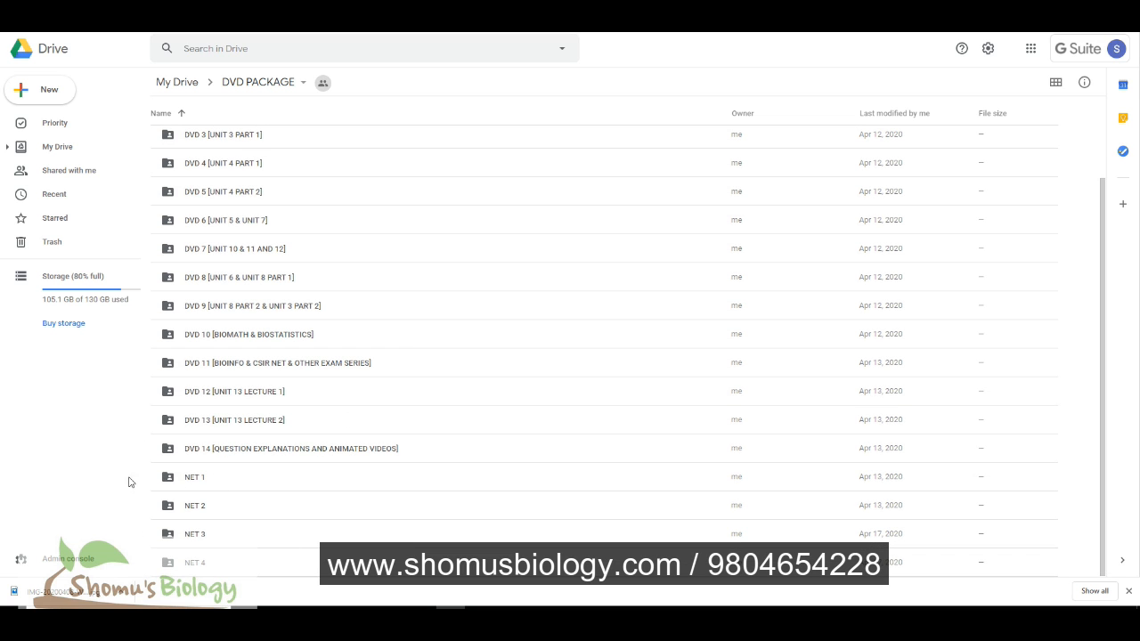
pyautogui.moveTo(231, 597)
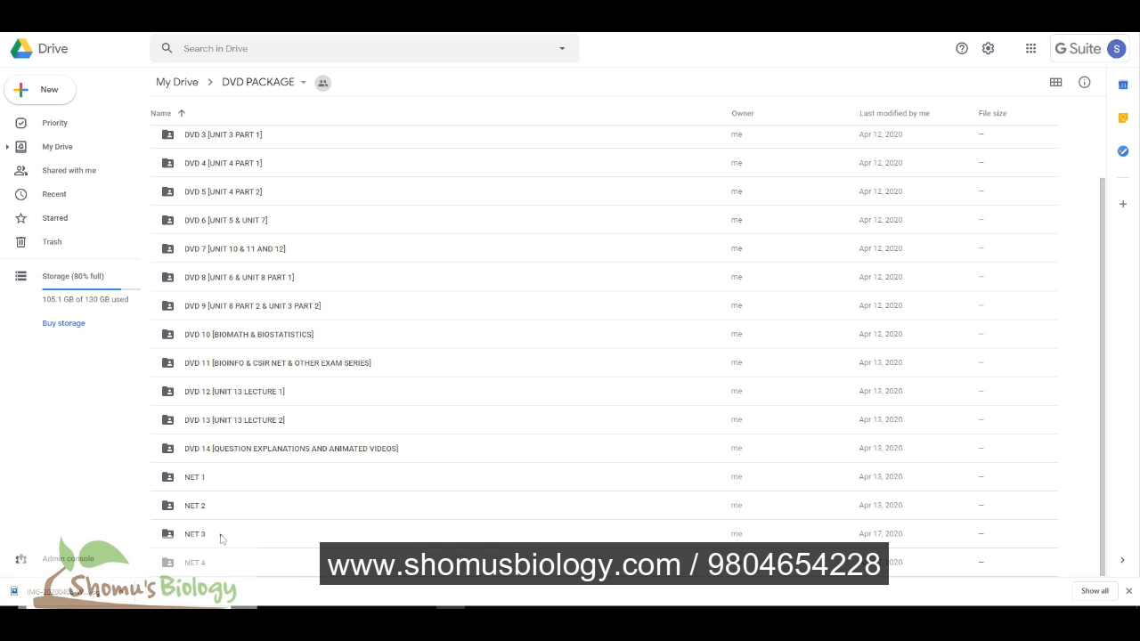
pyautogui.moveTo(214, 528)
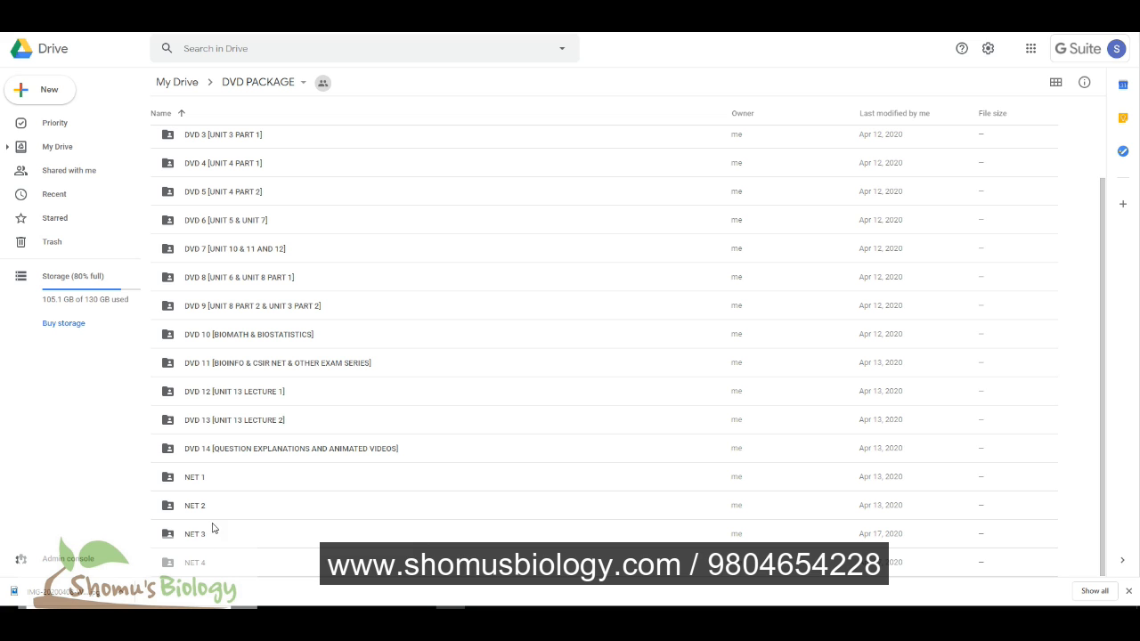
pyautogui.moveTo(276, 539)
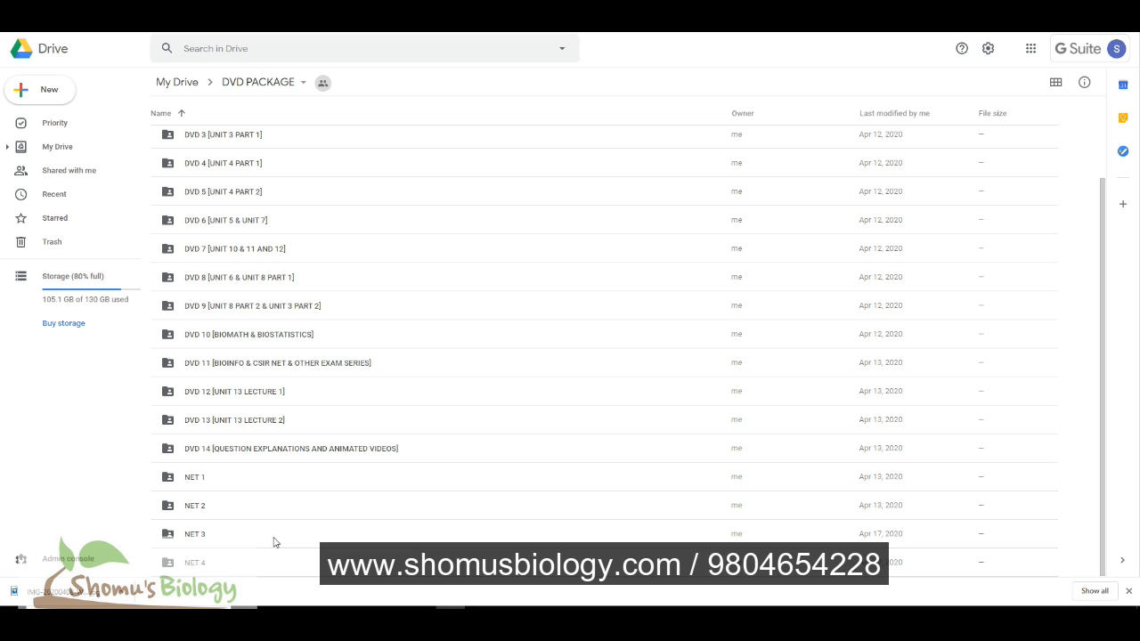
pyautogui.moveTo(294, 548)
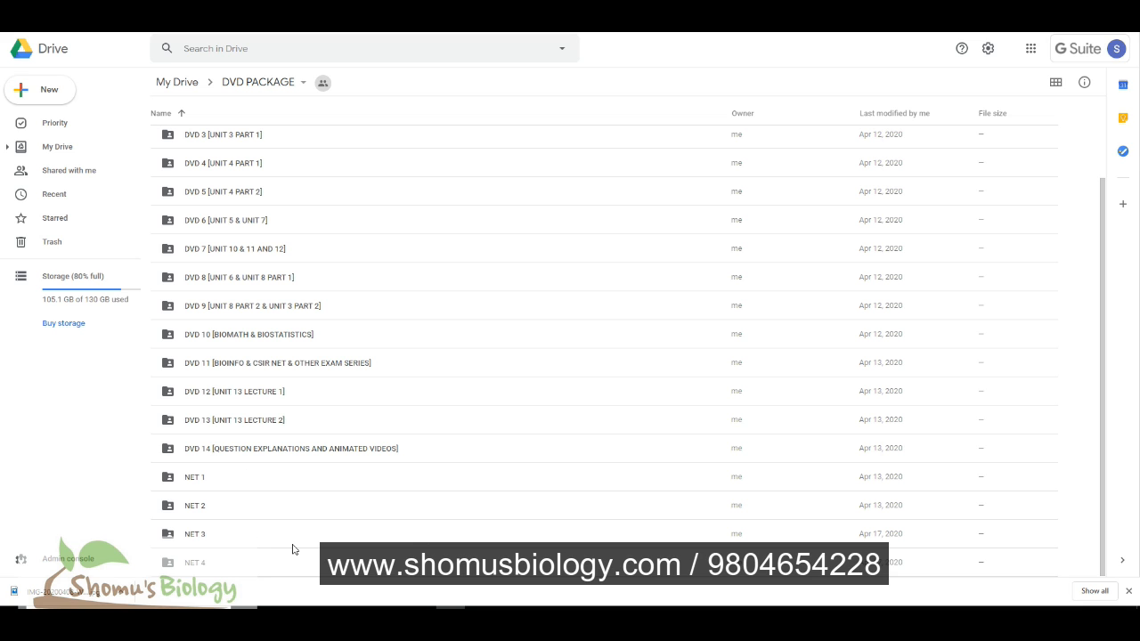
pyautogui.moveTo(244, 541)
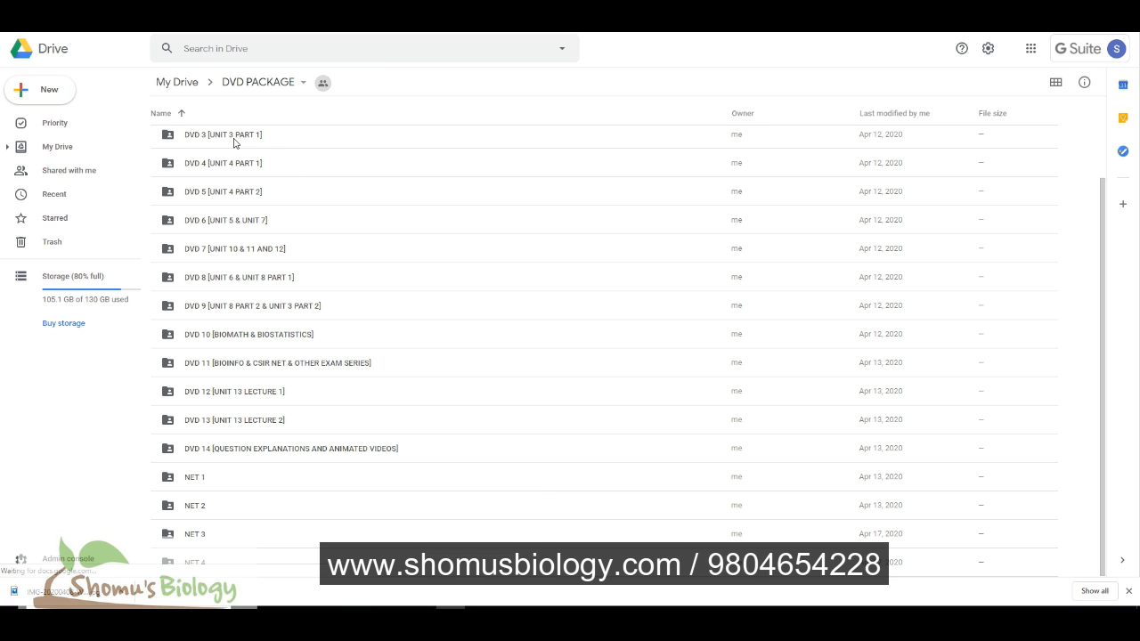
# - Browse DVD 1's UNIT 1 folder into Biomolecules structure and function, then back to UNIT 1
pyautogui.doubleClick(223, 136)
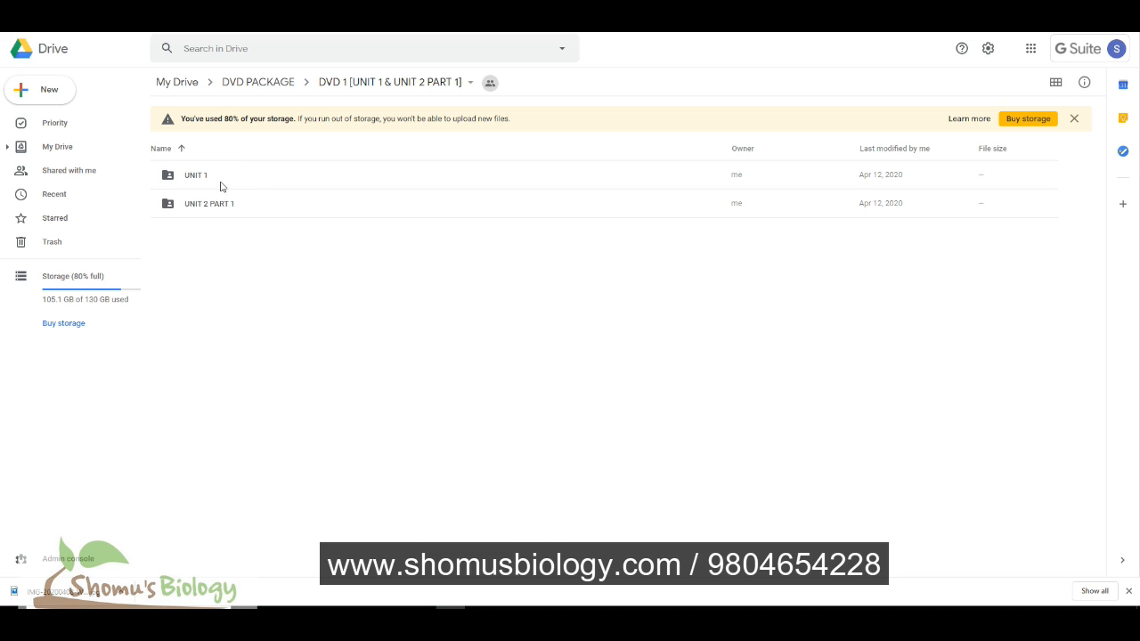
pyautogui.moveTo(317, 253)
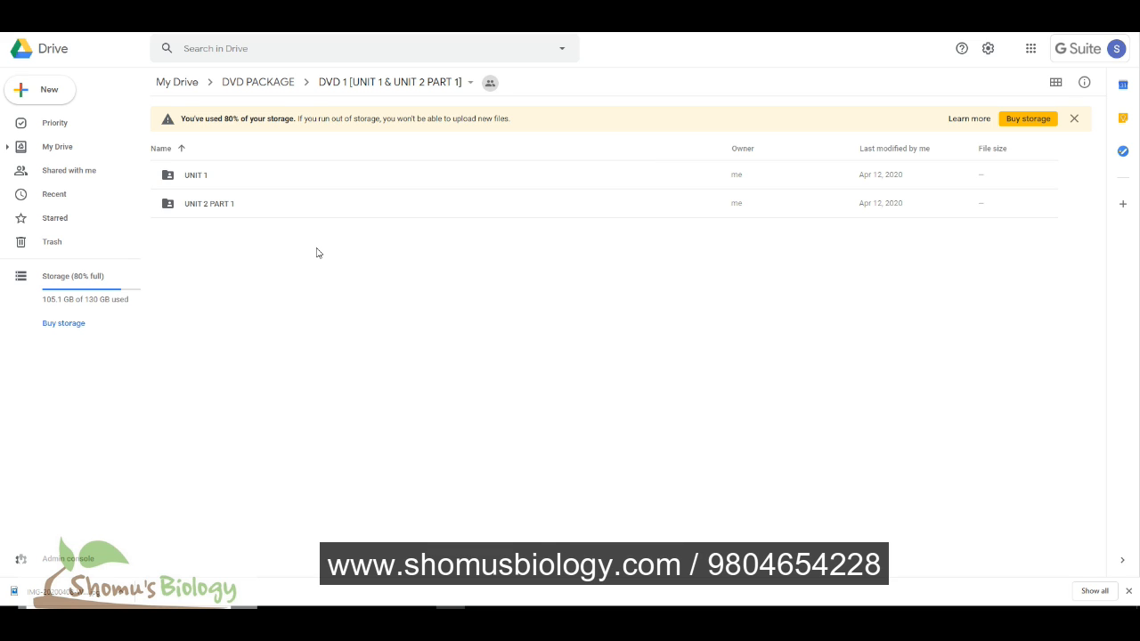
pyautogui.doubleClick(196, 174)
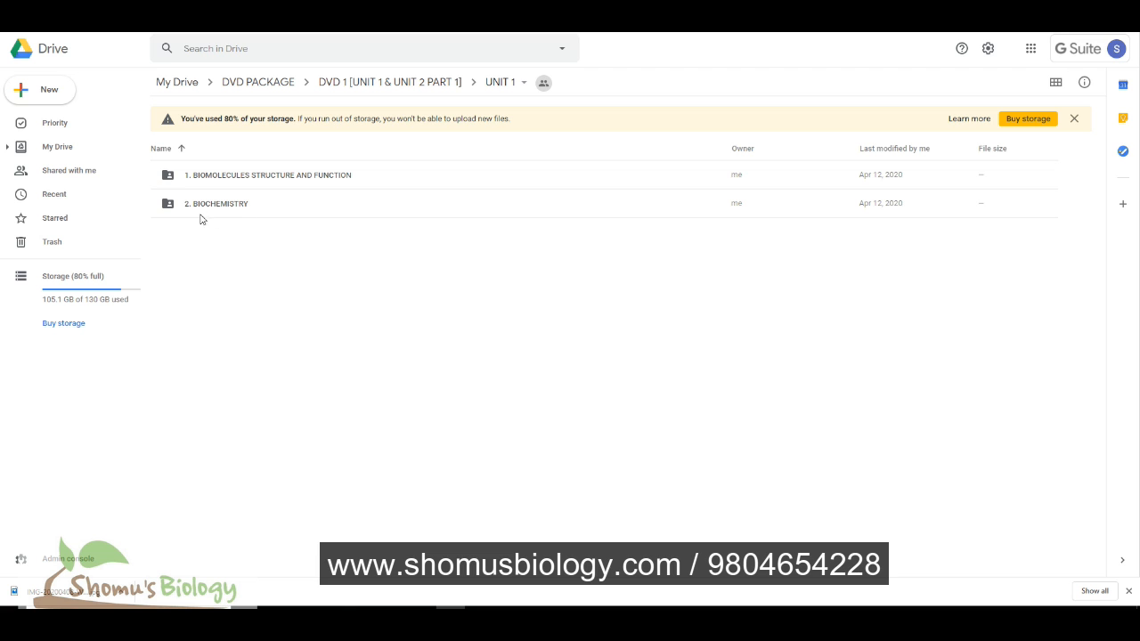
pyautogui.doubleClick(269, 175)
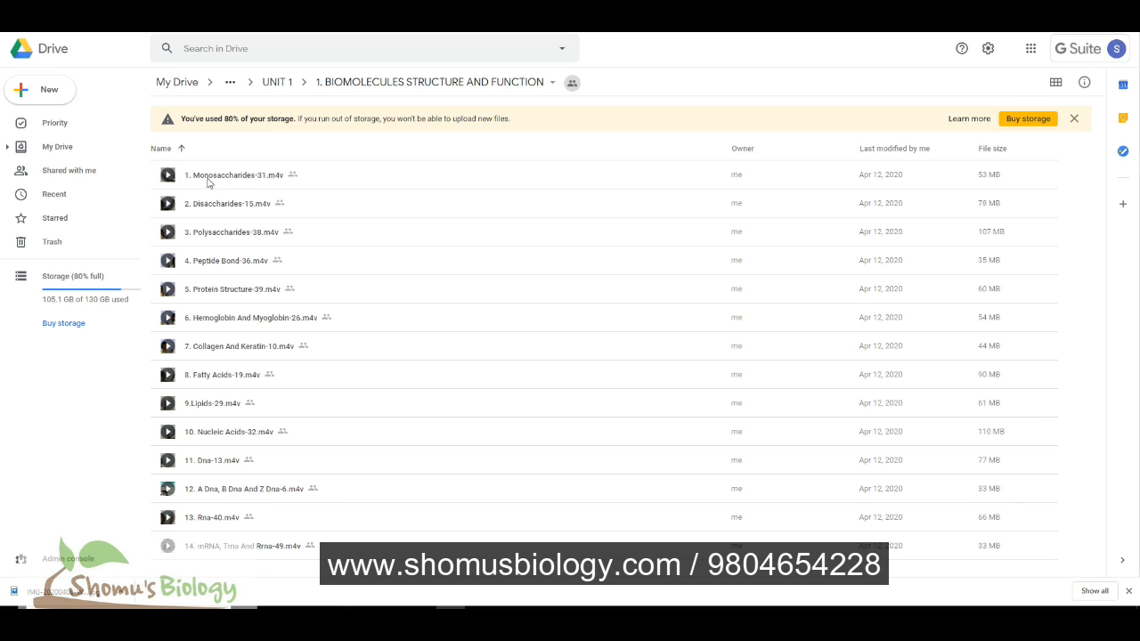
pyautogui.moveTo(228, 269)
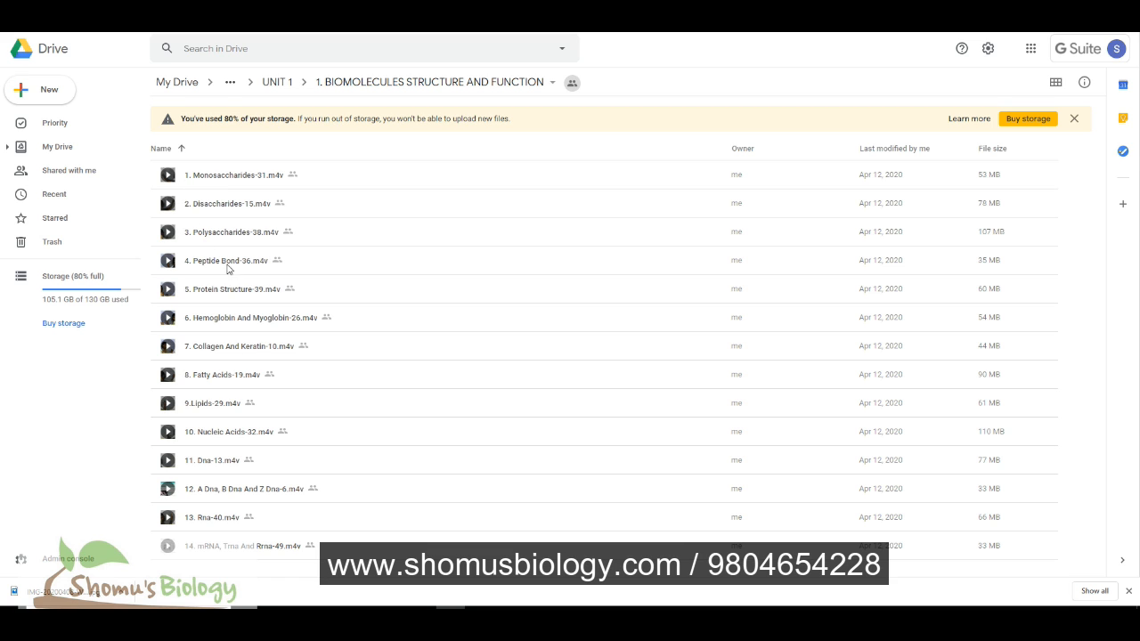
pyautogui.moveTo(223, 105)
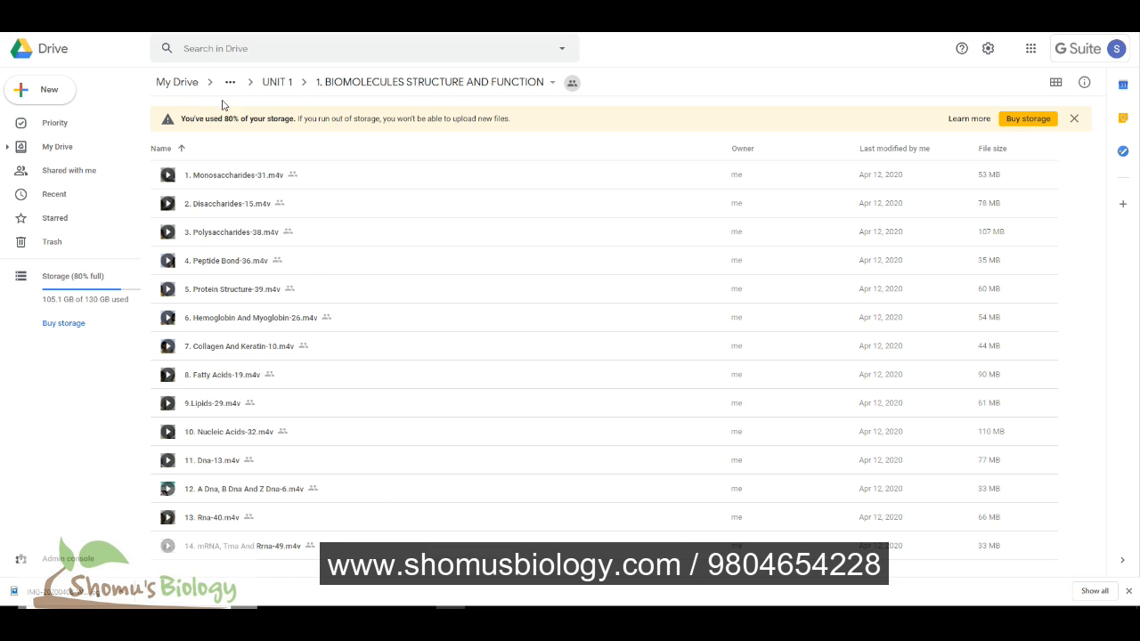
pyautogui.click(278, 82)
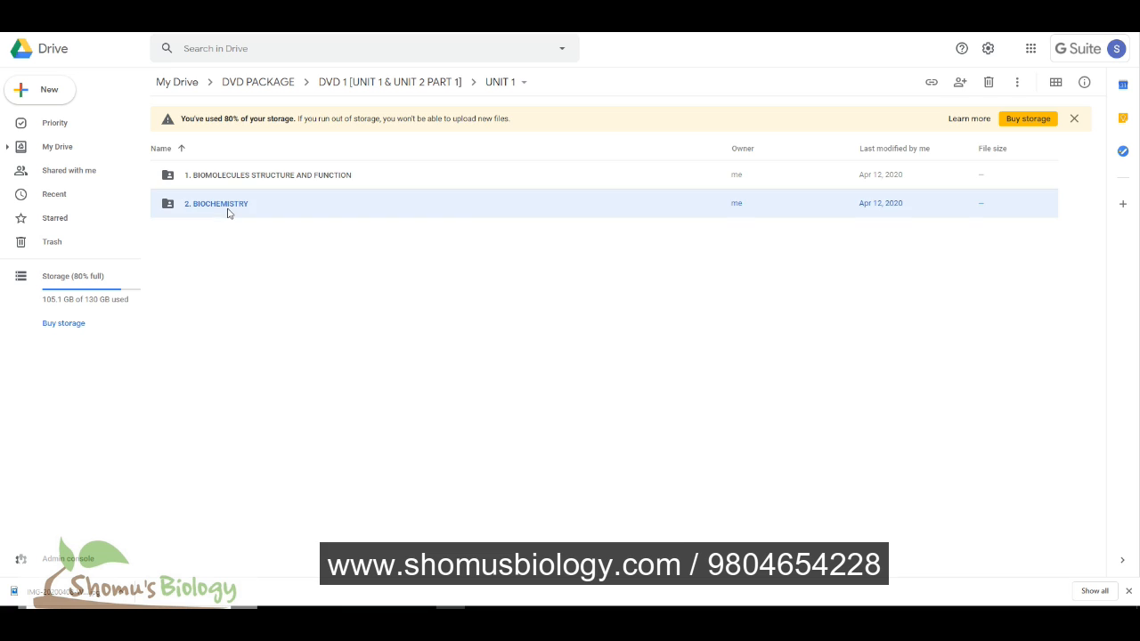
# - Browse BIOCHEMISTRY > METABOLISM > CARBOHYDRATE lectures, then return to the DVD PACKAGE folder
pyautogui.doubleClick(217, 203)
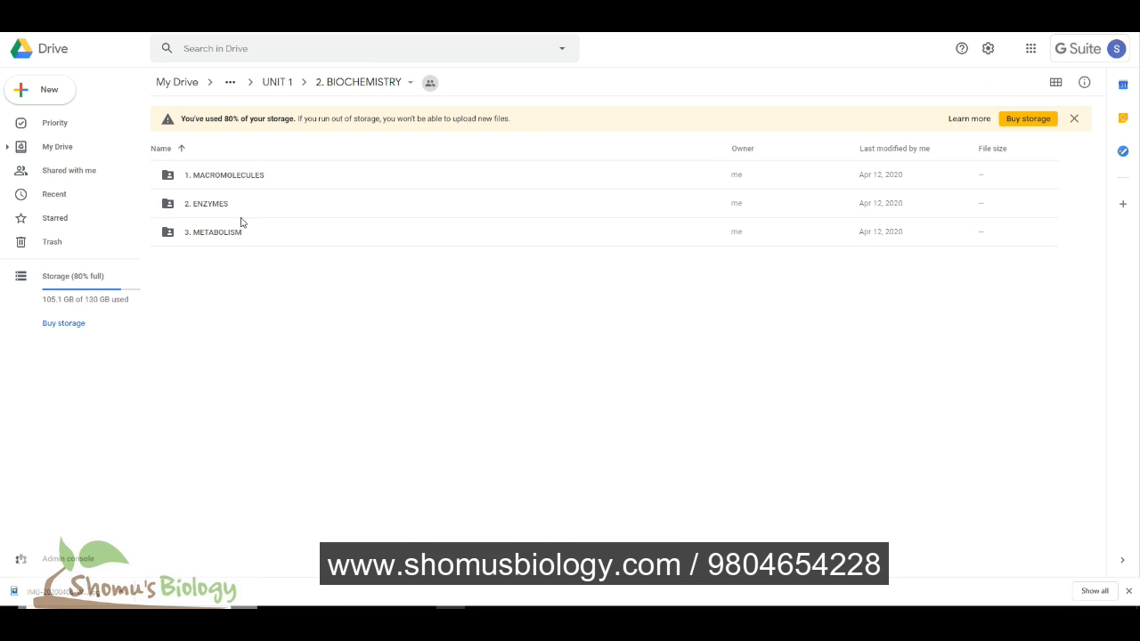
pyautogui.moveTo(236, 217)
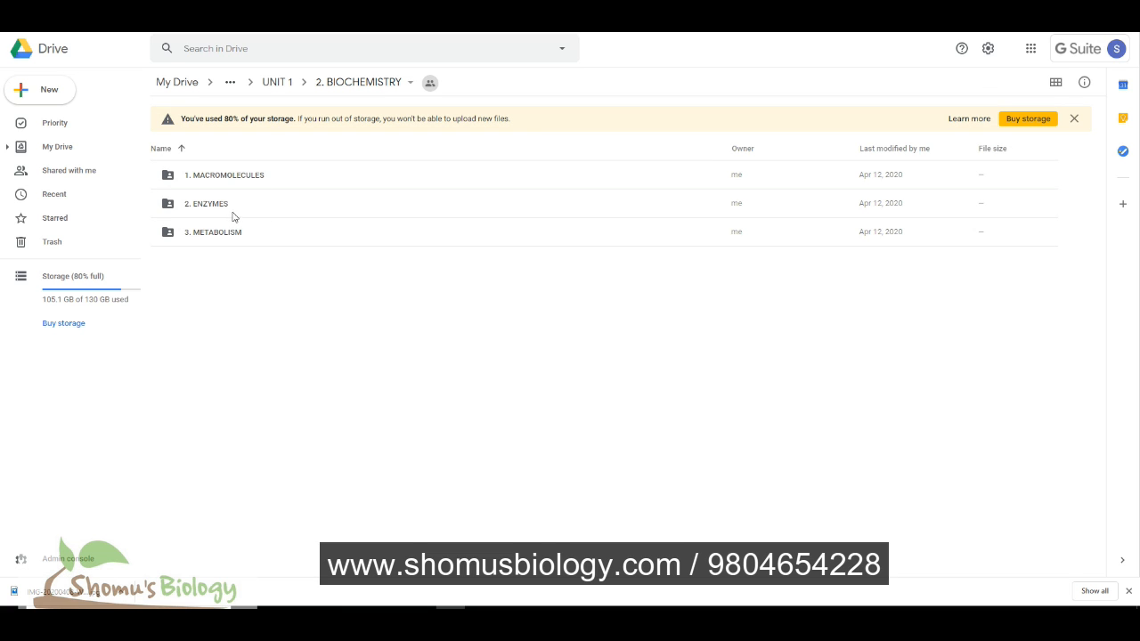
pyautogui.moveTo(203, 207)
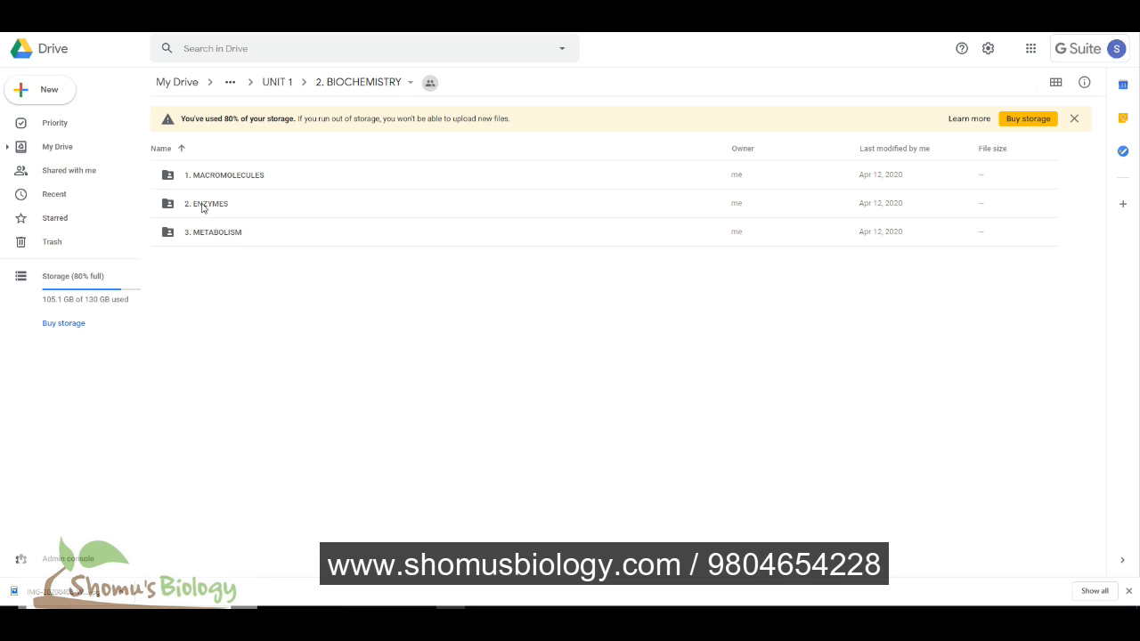
pyautogui.doubleClick(207, 203)
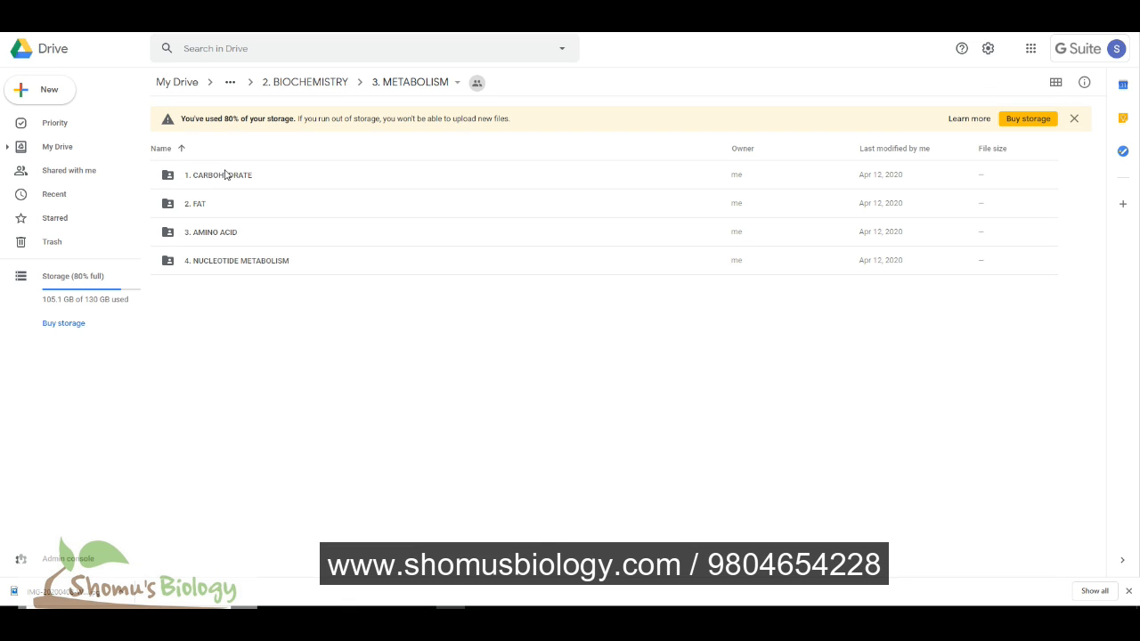
pyautogui.moveTo(235, 193)
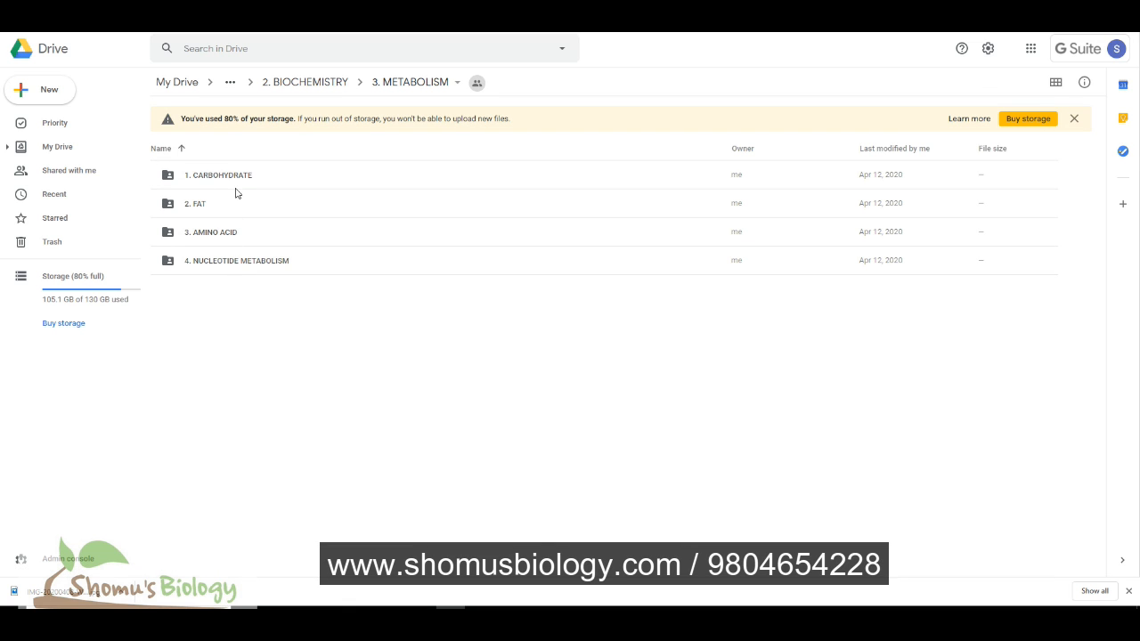
pyautogui.moveTo(214, 214)
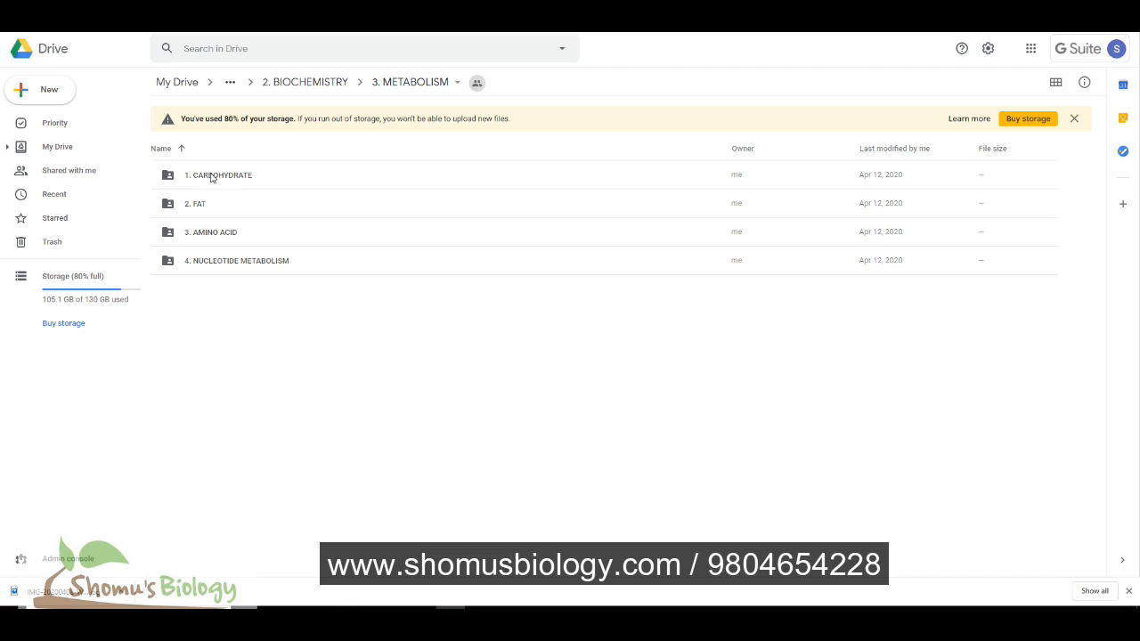
pyautogui.doubleClick(218, 175)
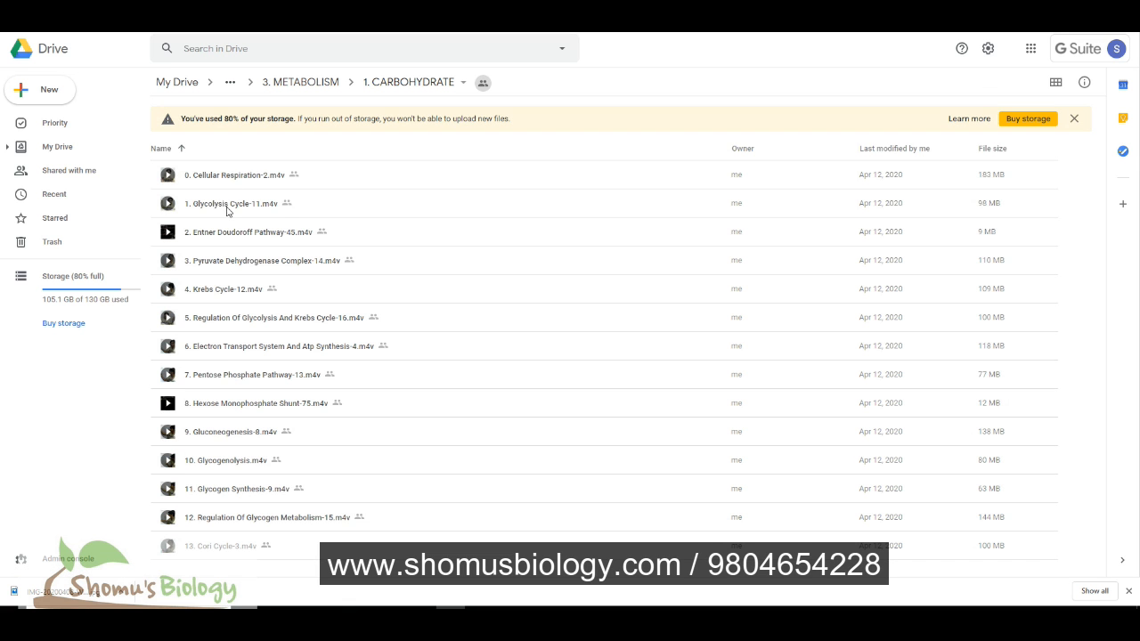
pyautogui.click(299, 81)
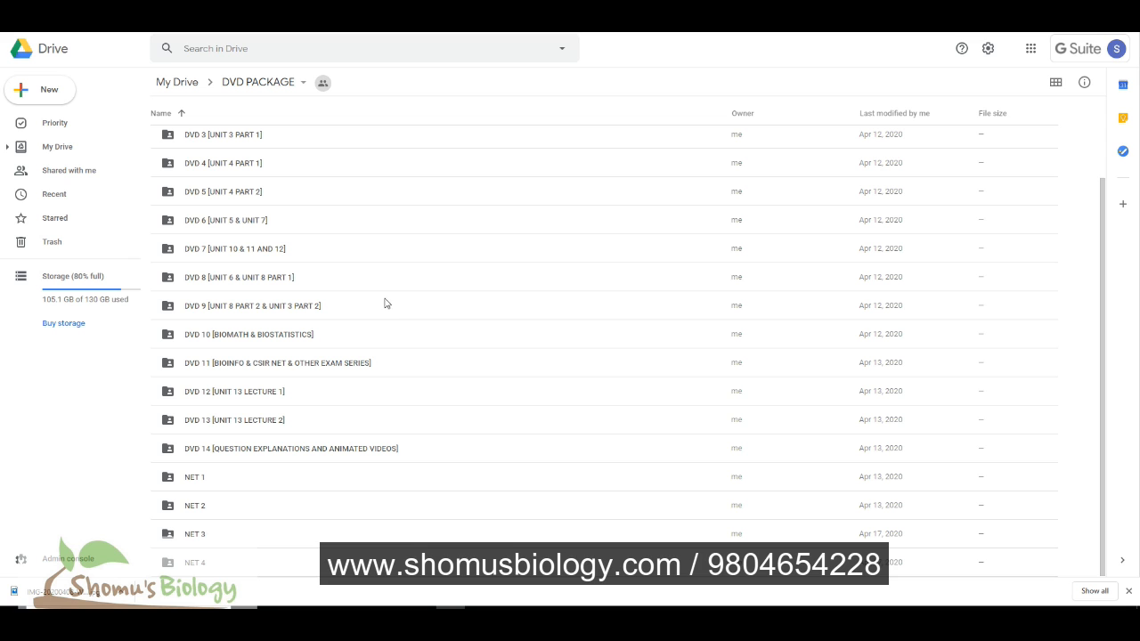
pyautogui.moveTo(203, 538)
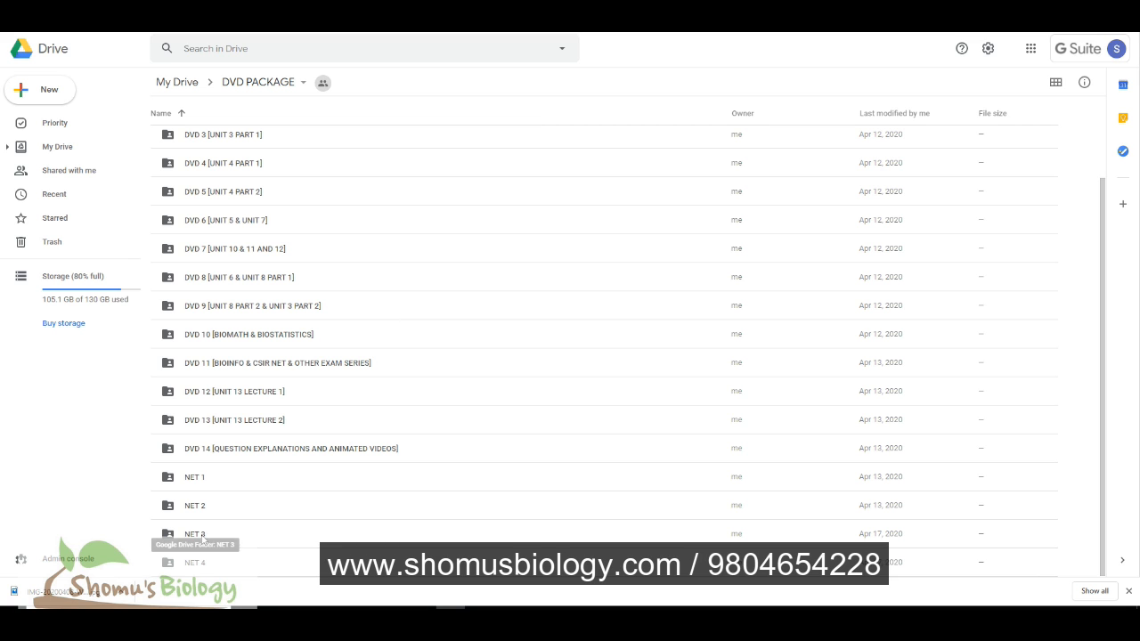
# - Browse NET 3's soft copy study buddy package into Mod 1, then return to My Drive
pyautogui.doubleClick(194, 534)
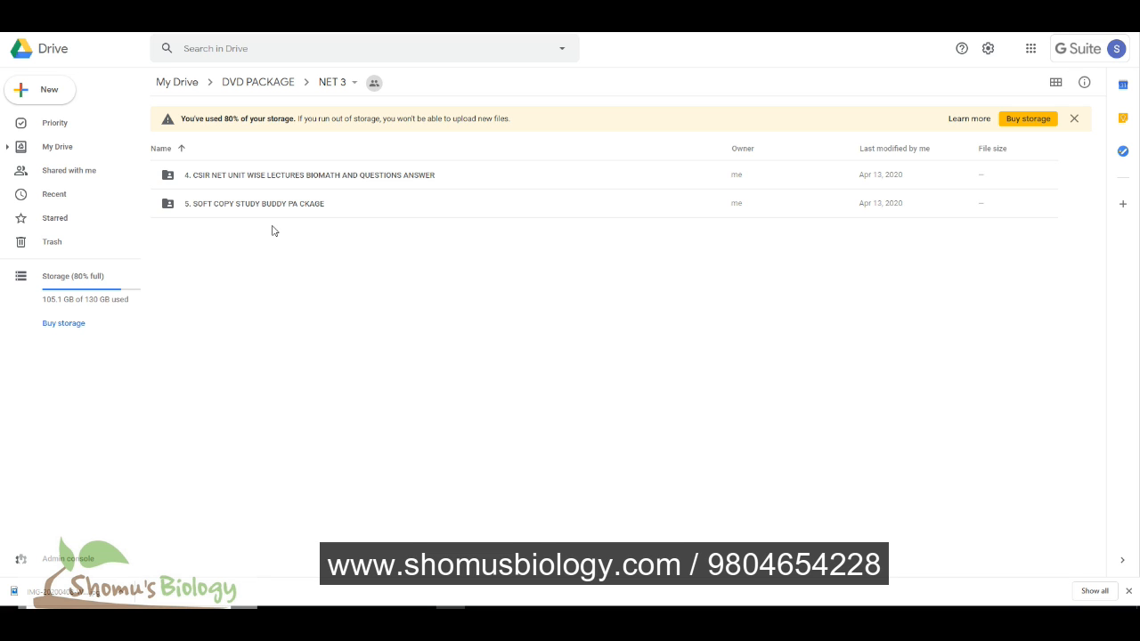
pyautogui.click(254, 203)
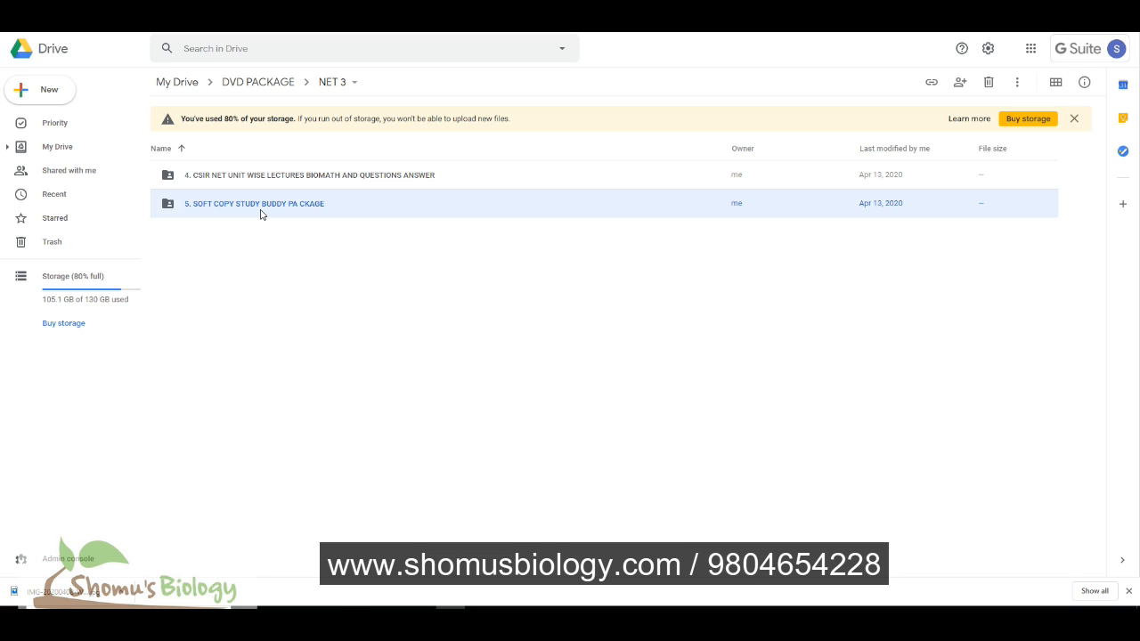
pyautogui.doubleClick(253, 203)
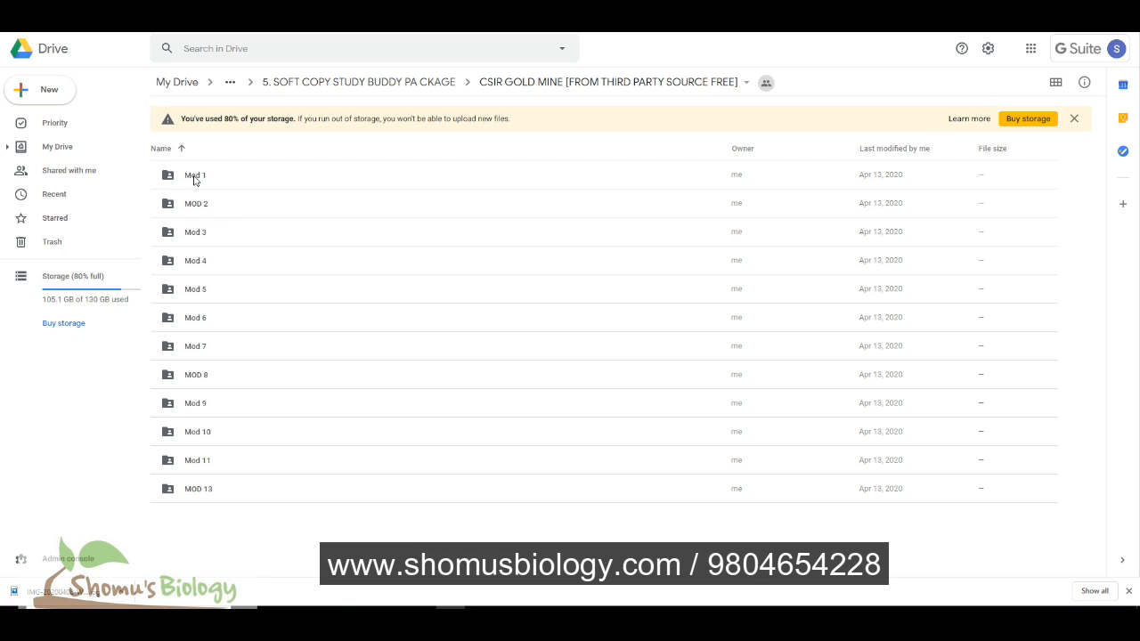
pyautogui.doubleClick(194, 175)
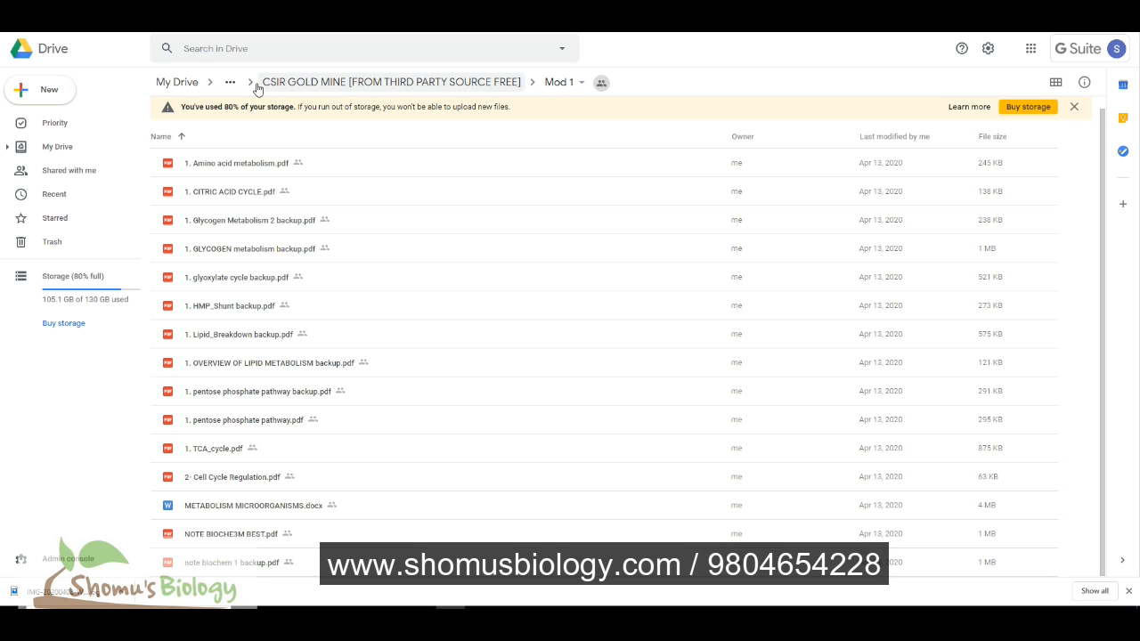
pyautogui.click(176, 82)
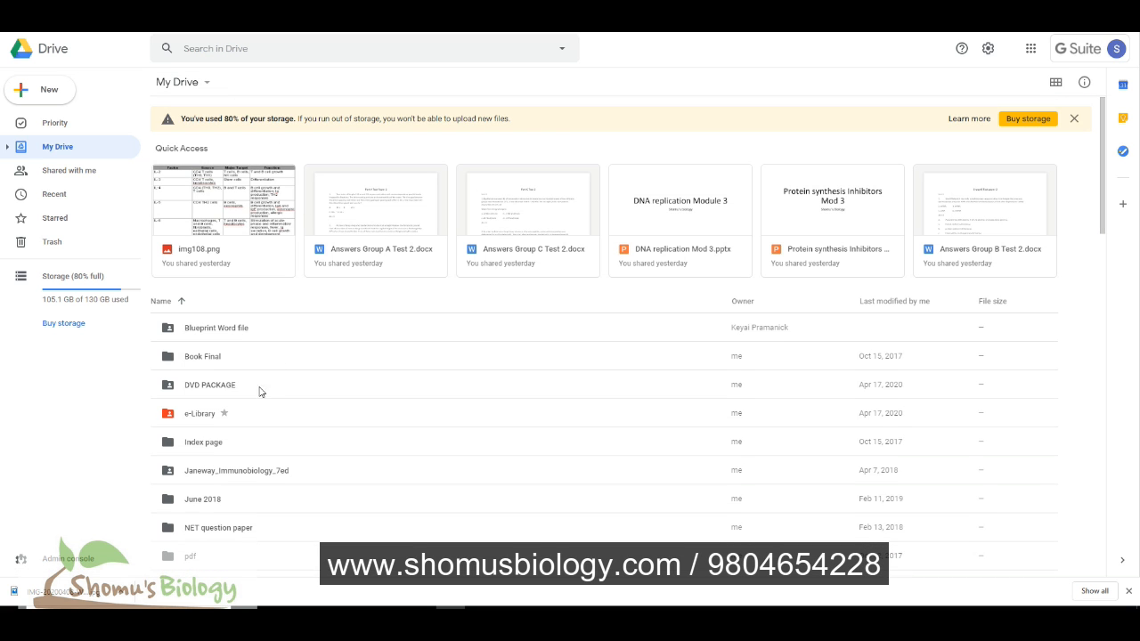
# - Reopen the soft copy study buddy package and preview Edited CSIR - NET SUGGESTIONS.pdf
pyautogui.doubleClick(210, 385)
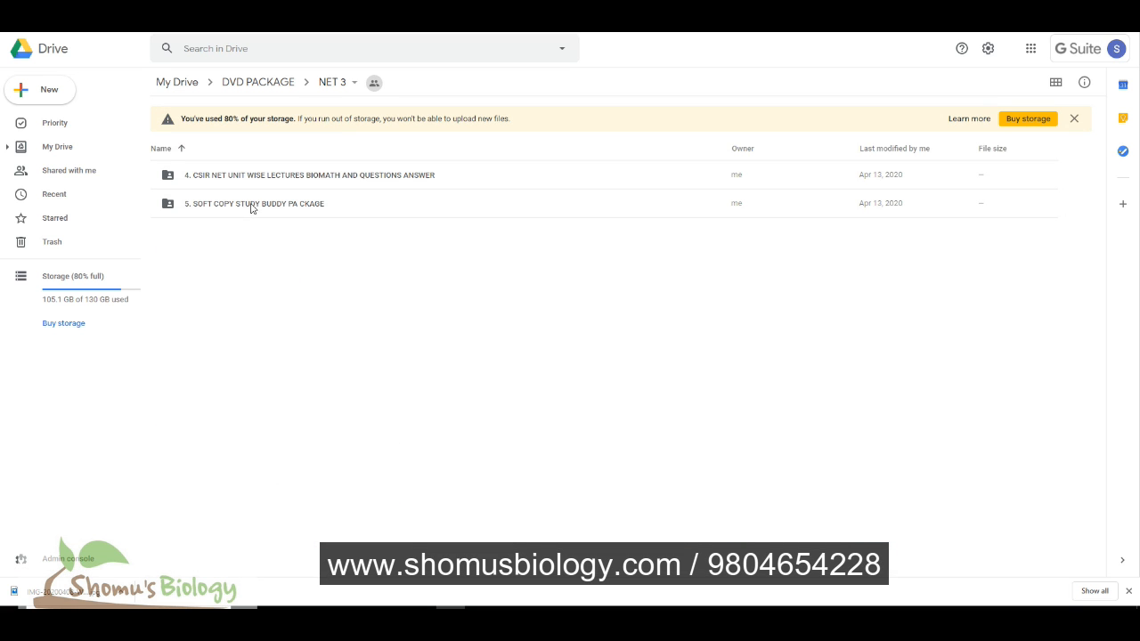
pyautogui.doubleClick(253, 203)
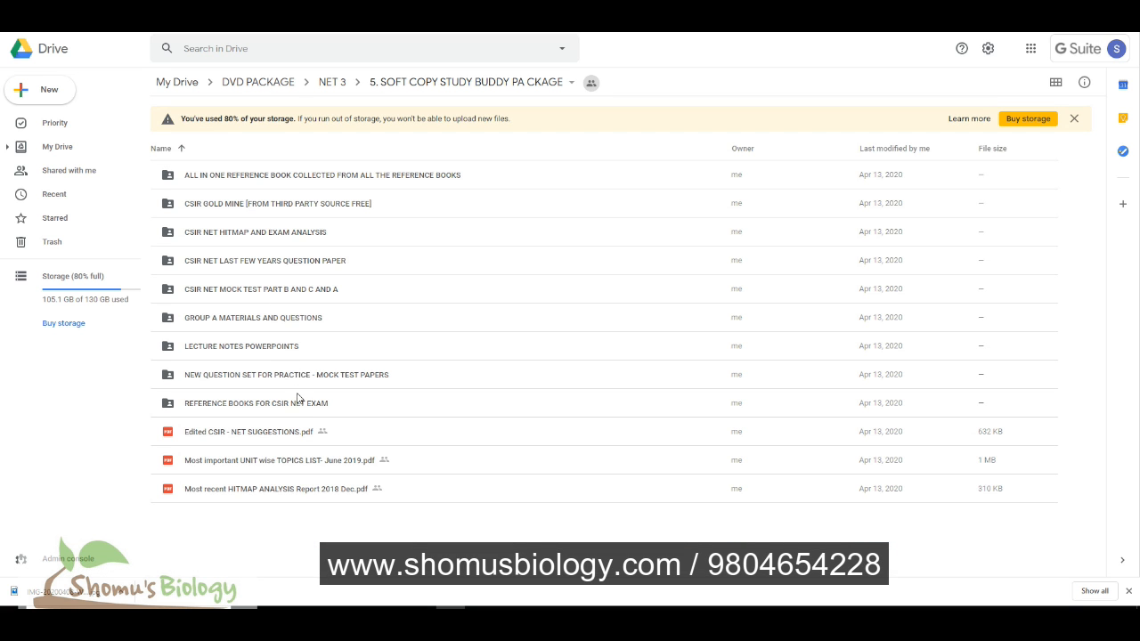
pyautogui.moveTo(260, 442)
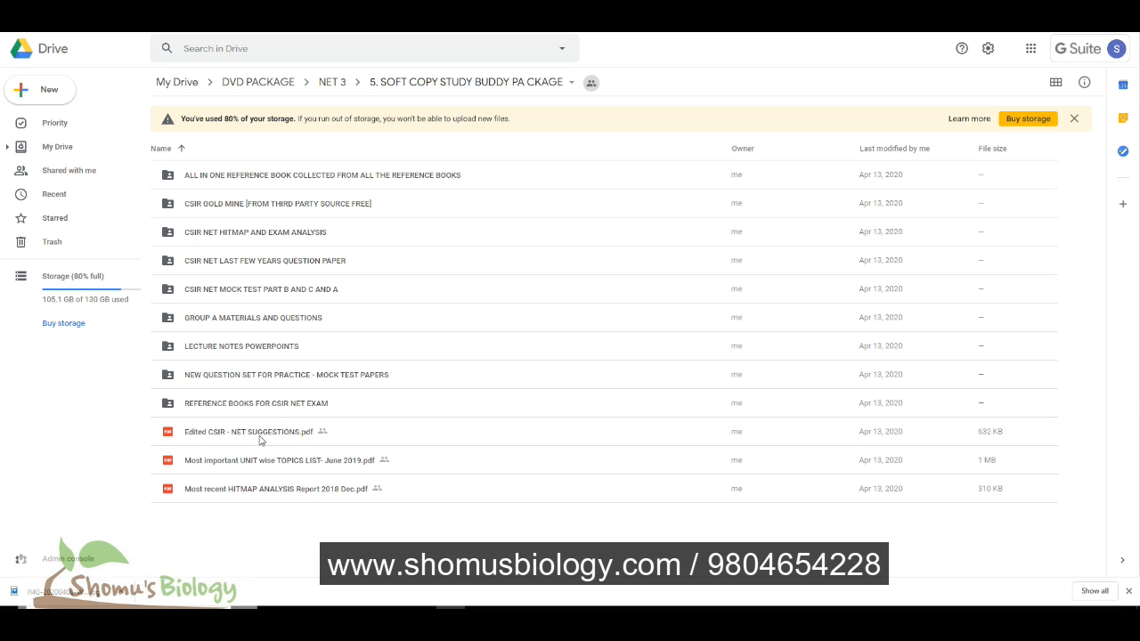
pyautogui.doubleClick(249, 433)
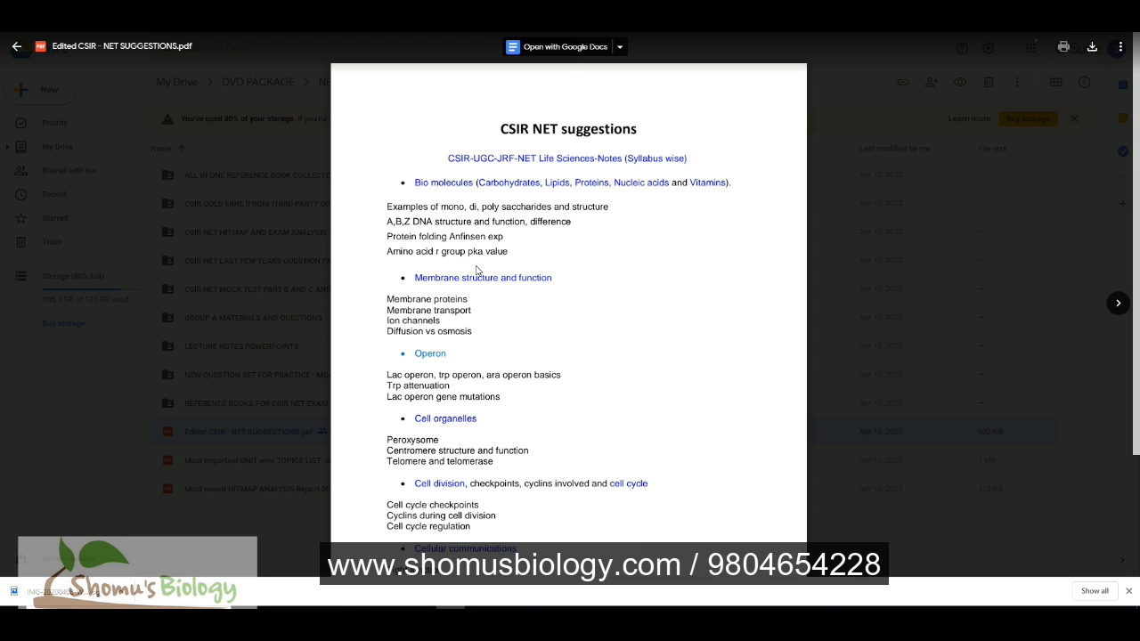
# - Page down through the CSIR NET suggestions PDF's topic tables
pyautogui.scroll(-3)
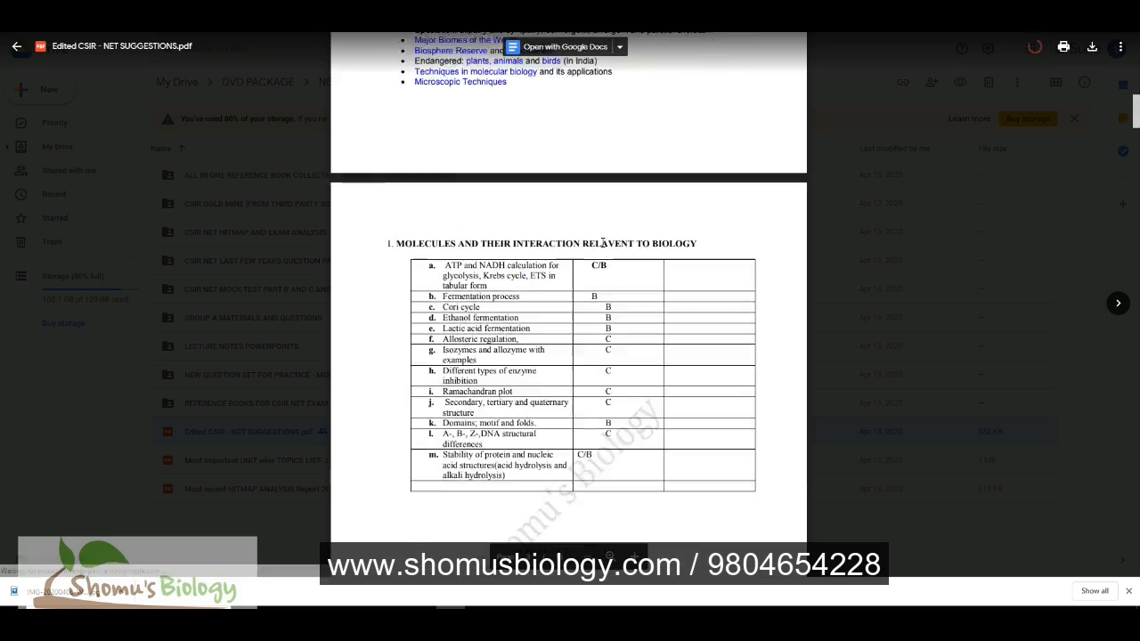
pyautogui.scroll(-3)
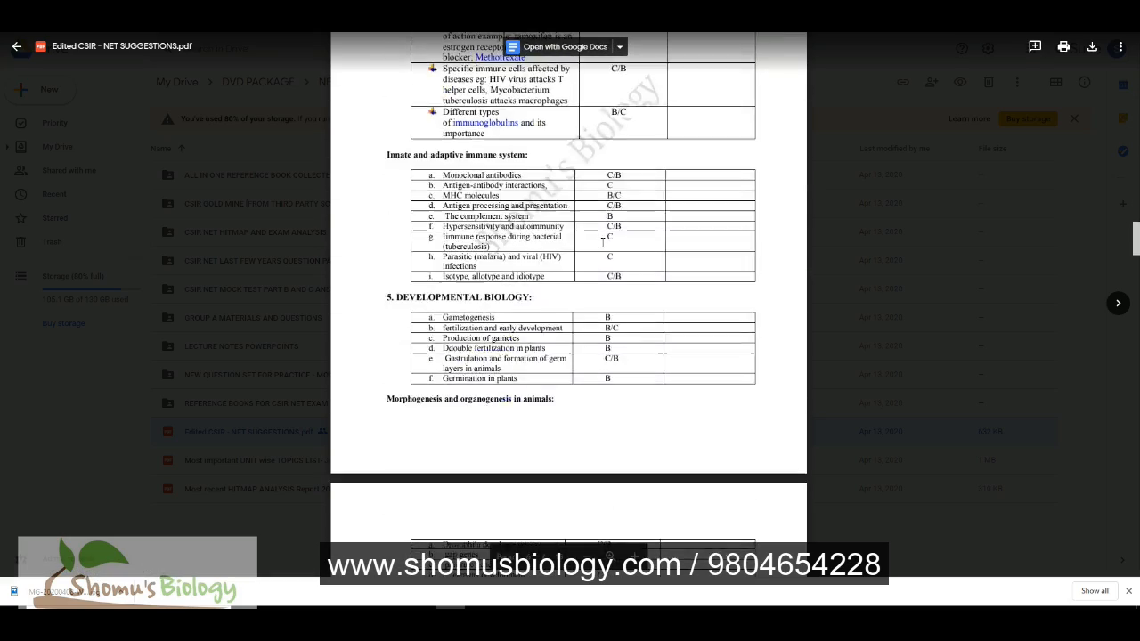
pyautogui.scroll(-3)
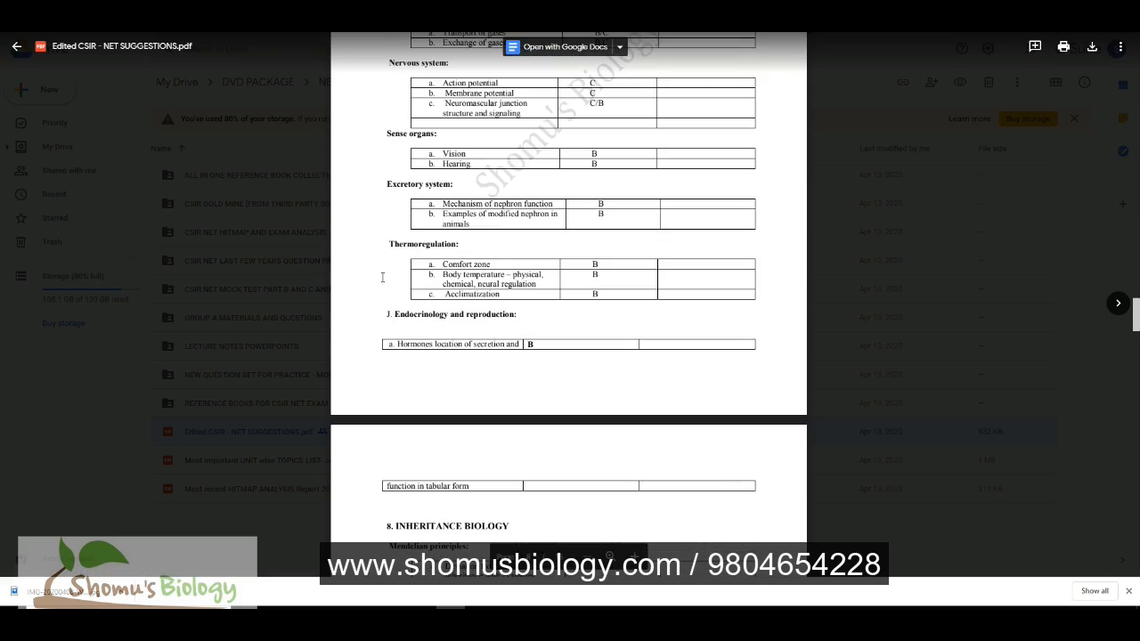
pyautogui.scroll(-3)
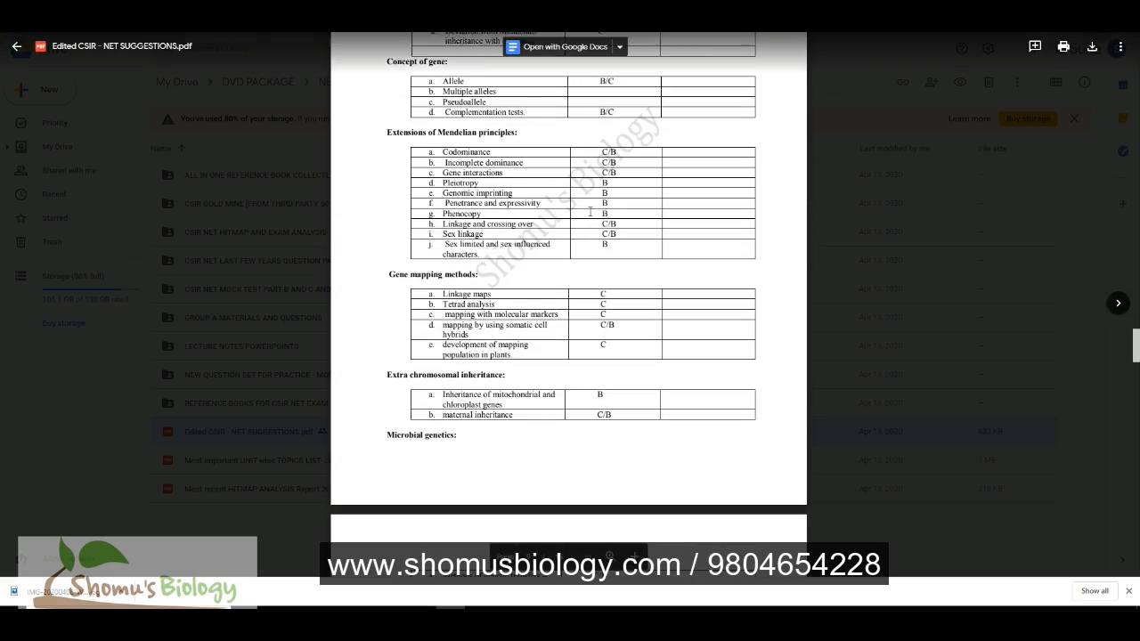
pyautogui.scroll(-3)
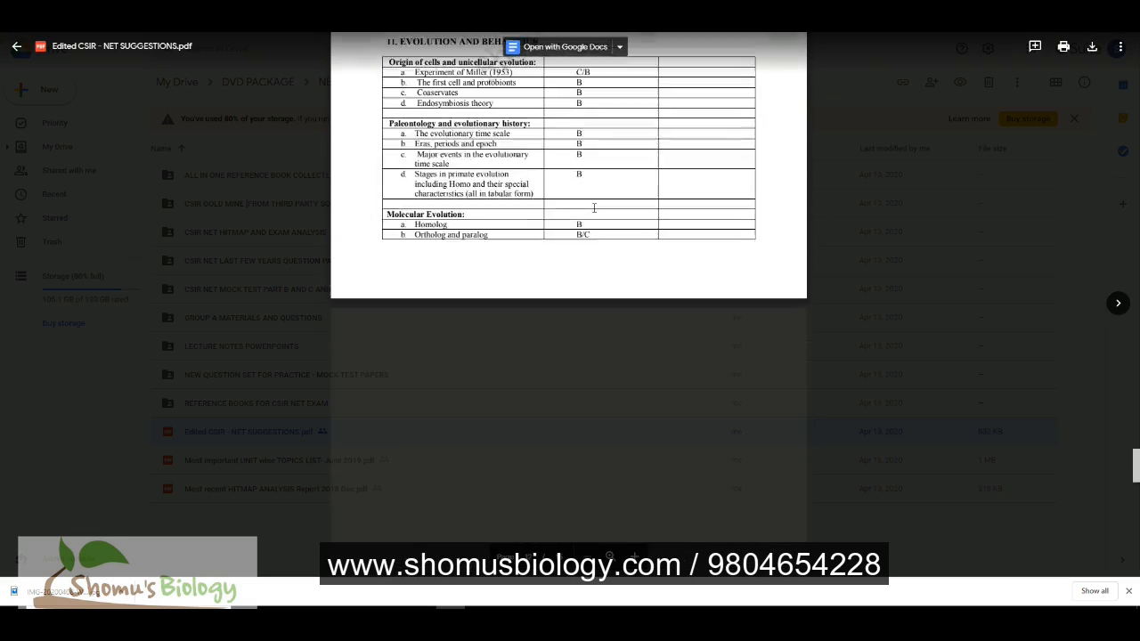
pyautogui.scroll(-3)
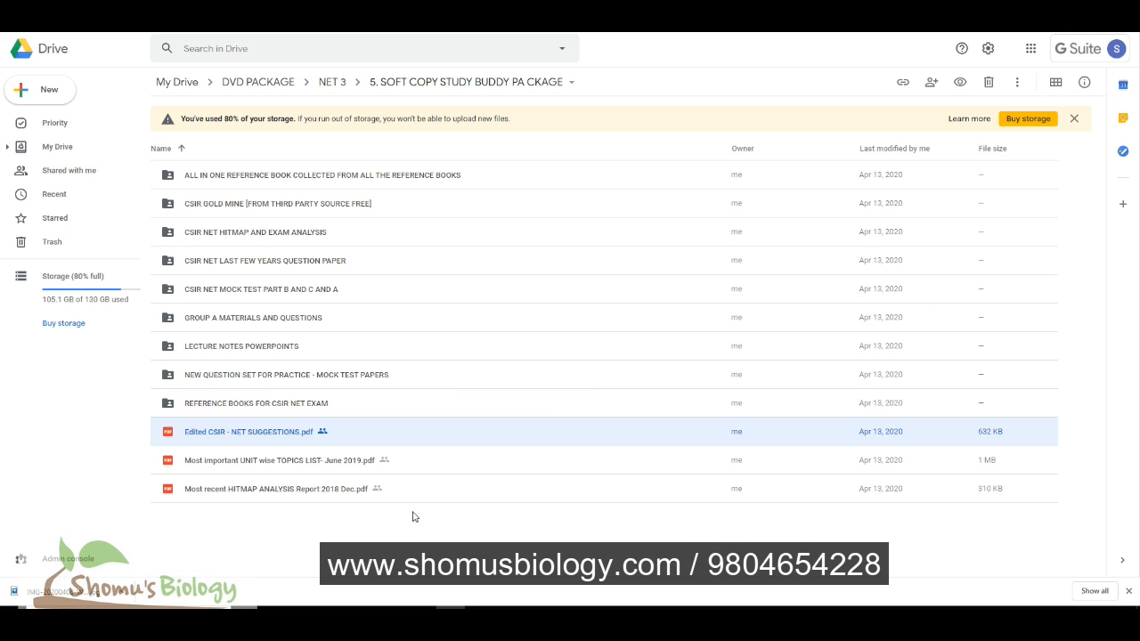
pyautogui.doubleClick(278, 488)
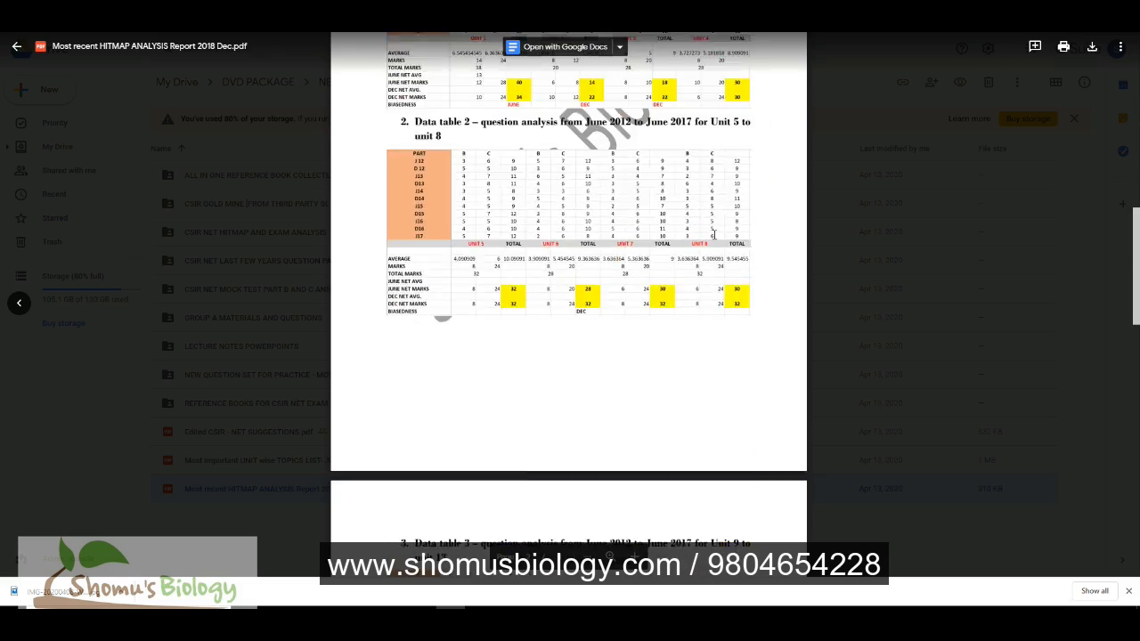
pyautogui.scroll(-3)
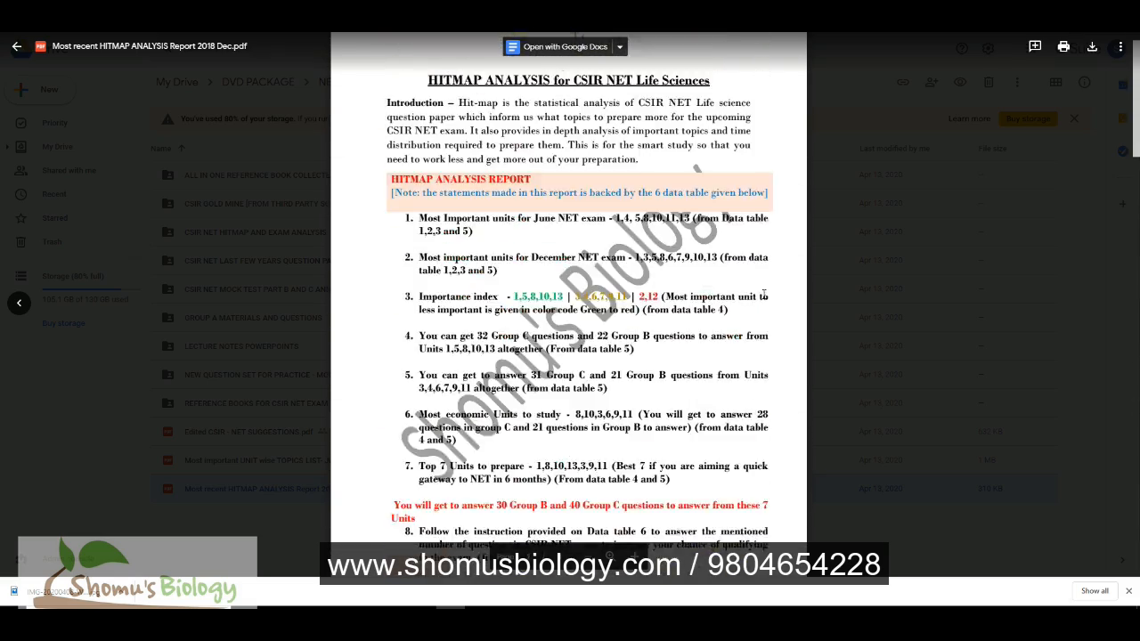
pyautogui.click(16, 46)
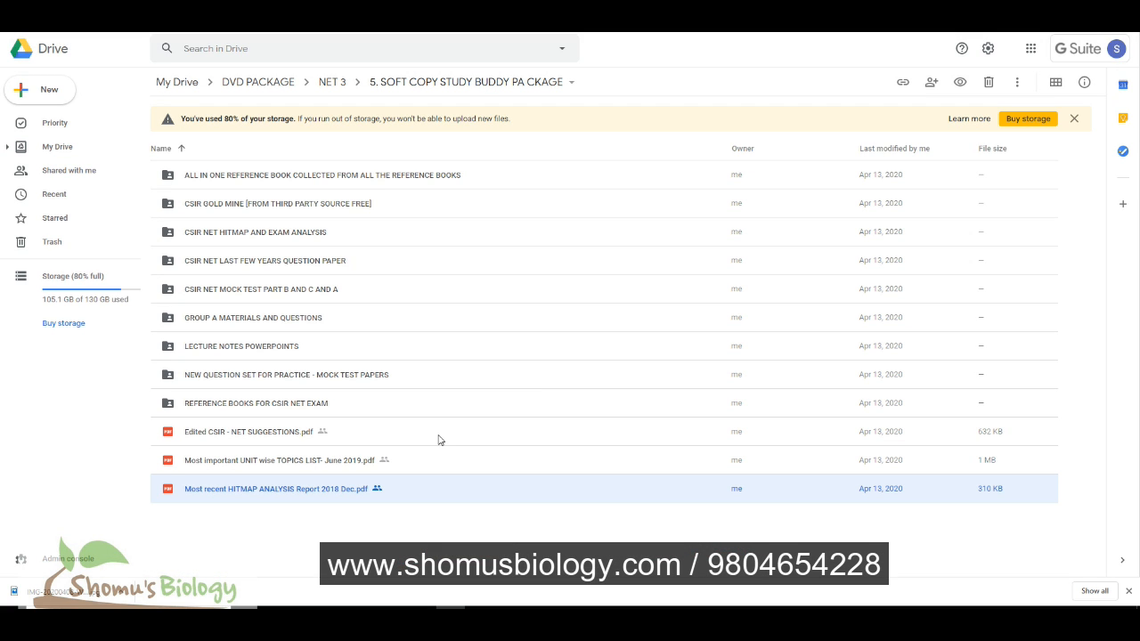
pyautogui.click(302, 460)
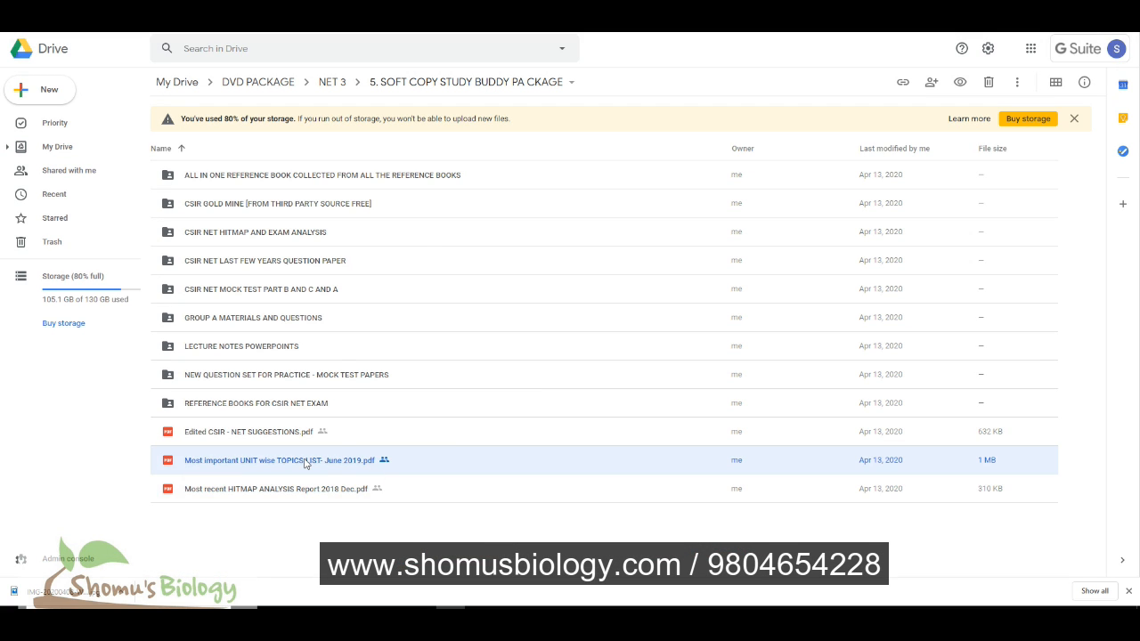
pyautogui.doubleClick(278, 460)
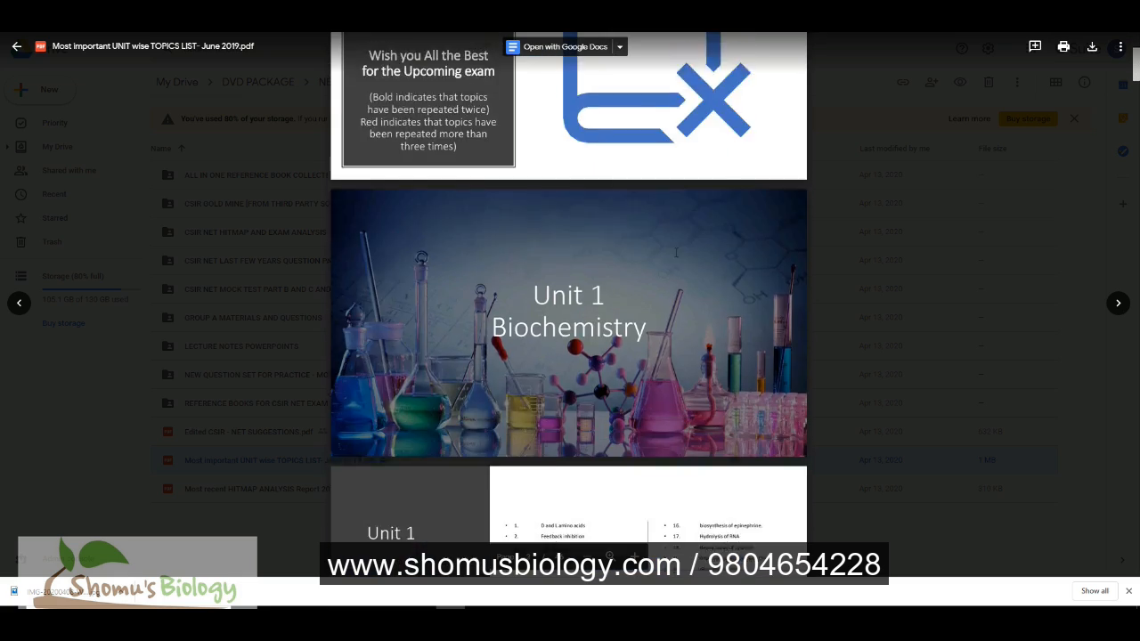
pyautogui.scroll(-3)
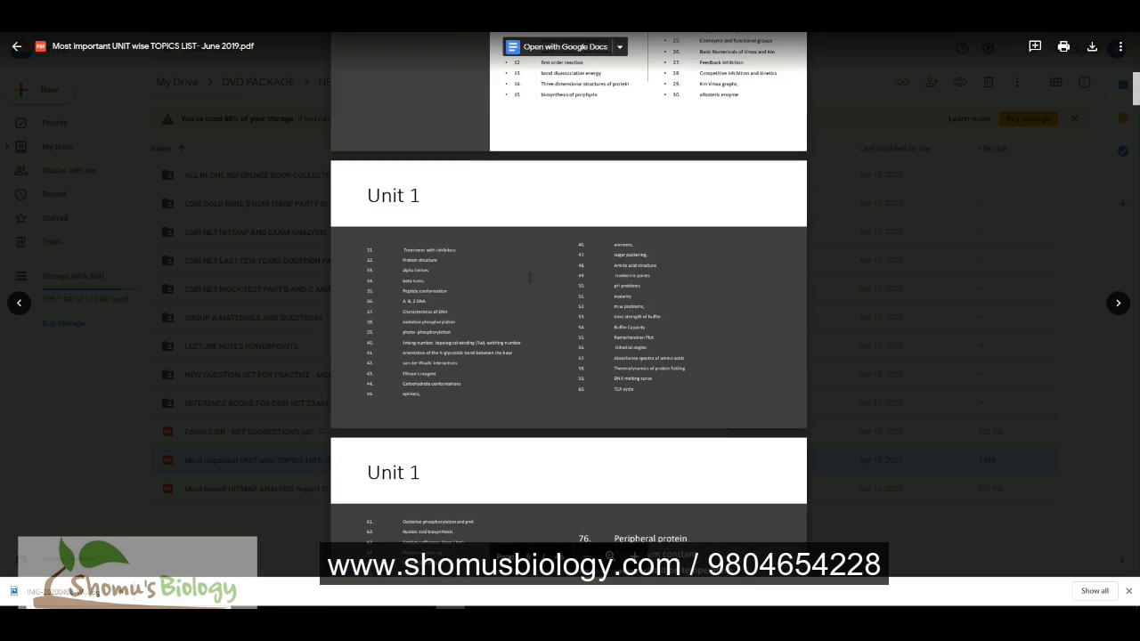
pyautogui.scroll(-3)
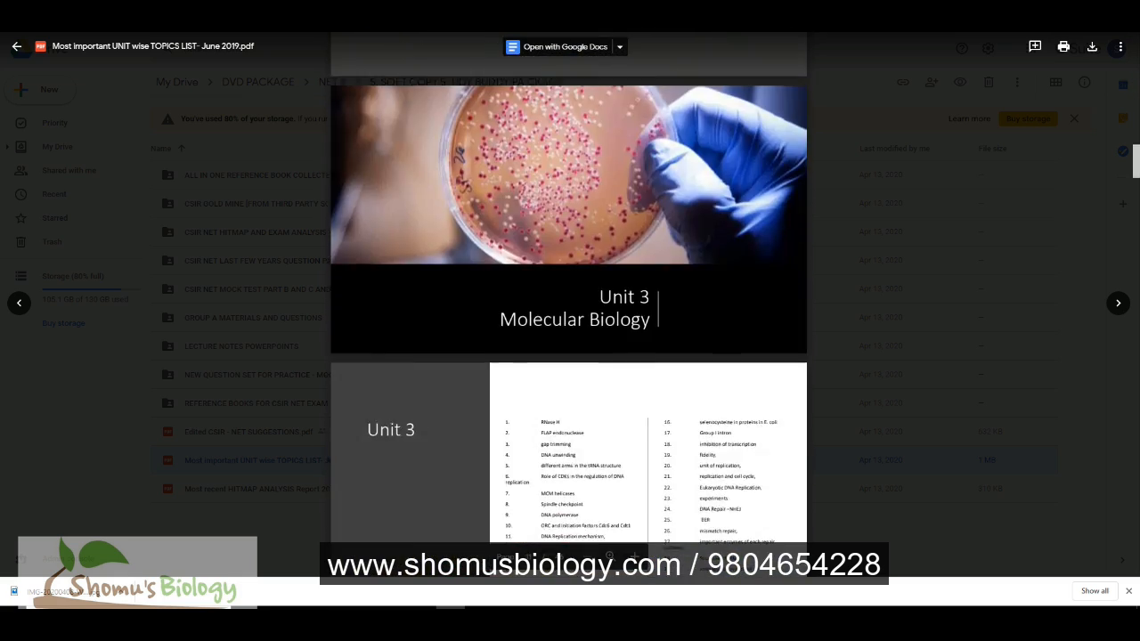
pyautogui.scroll(-3)
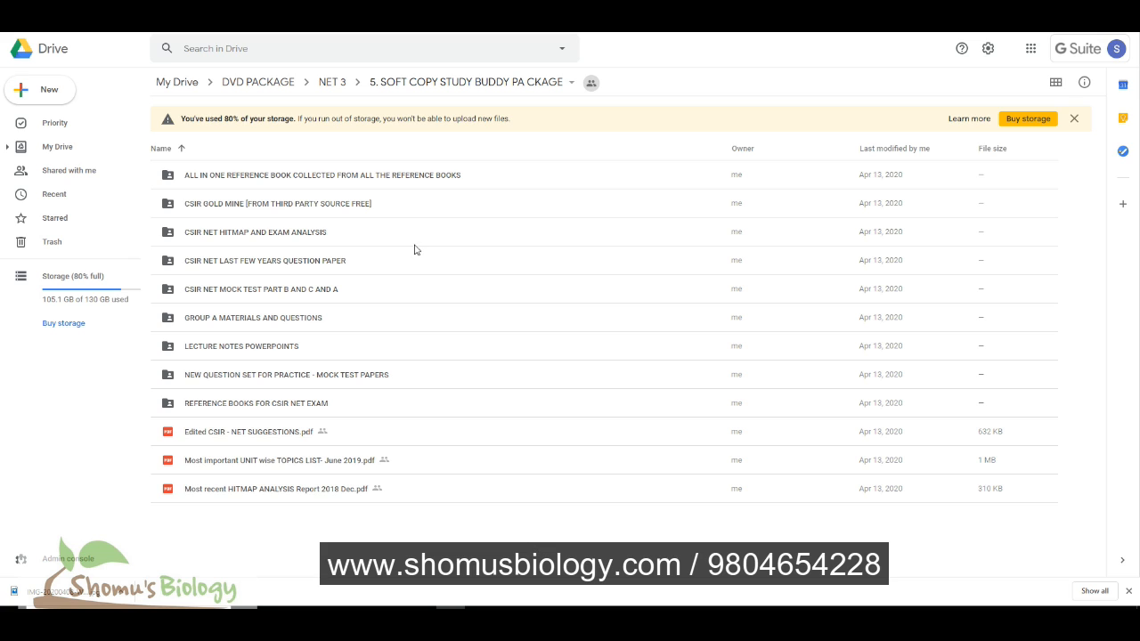
pyautogui.moveTo(436, 175)
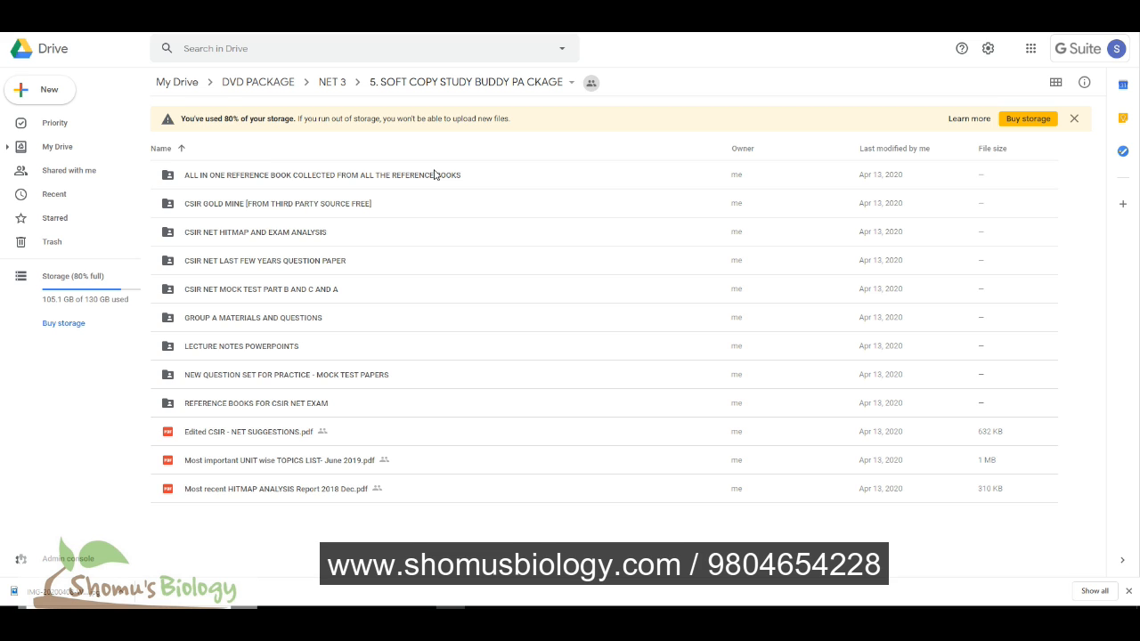
# - Go up to DVD PACKAGE, look inside the NET 4 folder, then return to DVD PACKAGE
pyautogui.click(331, 82)
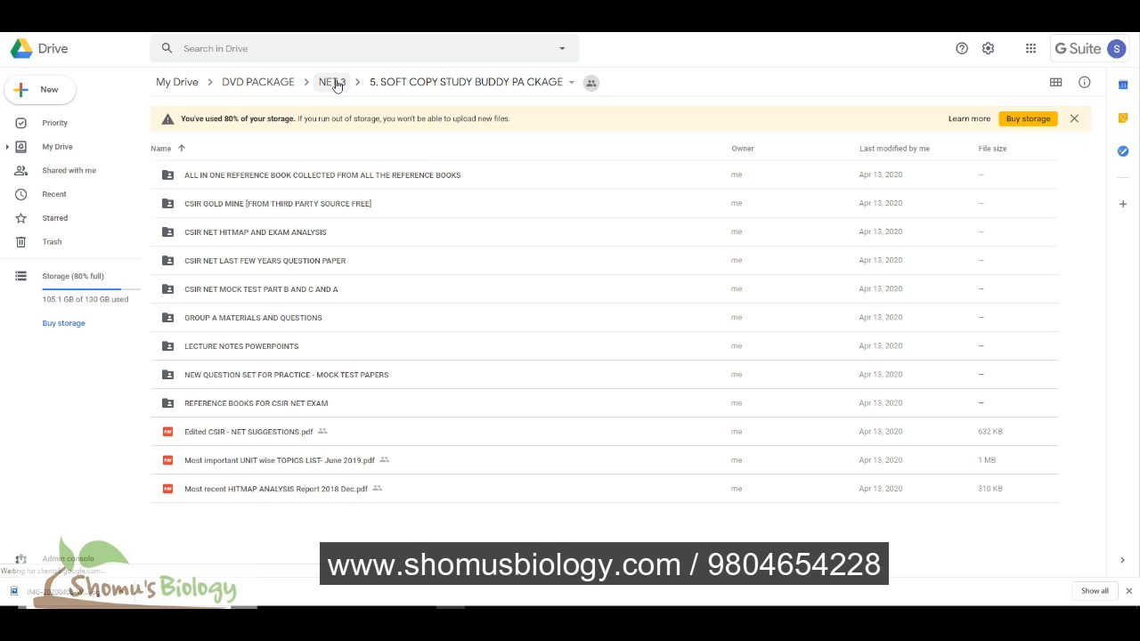
pyautogui.click(331, 82)
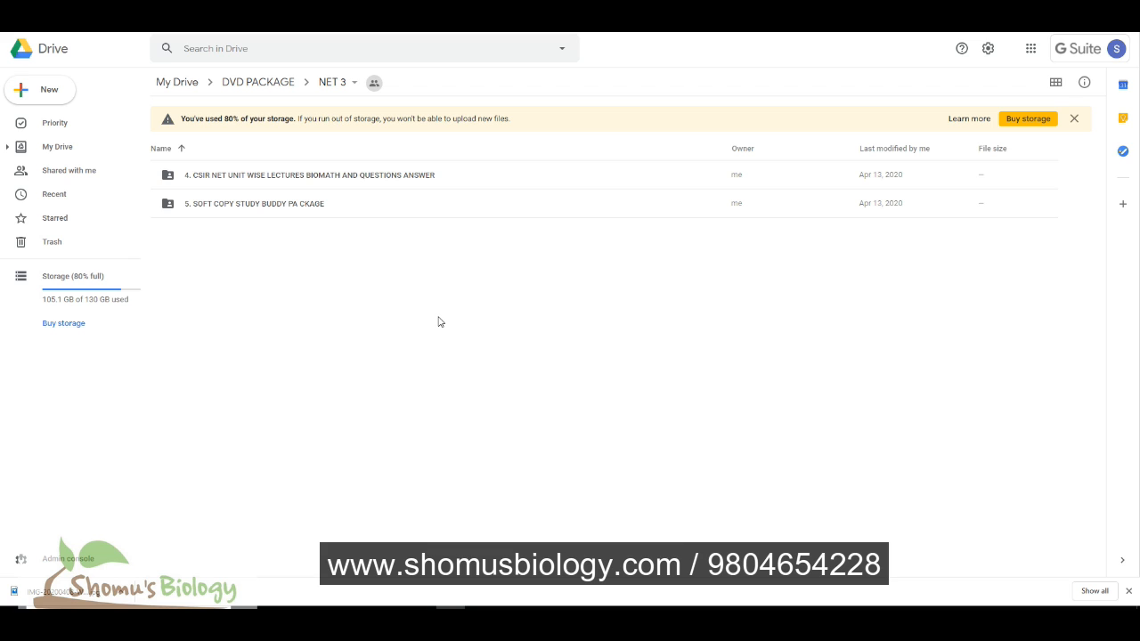
pyautogui.moveTo(445, 319)
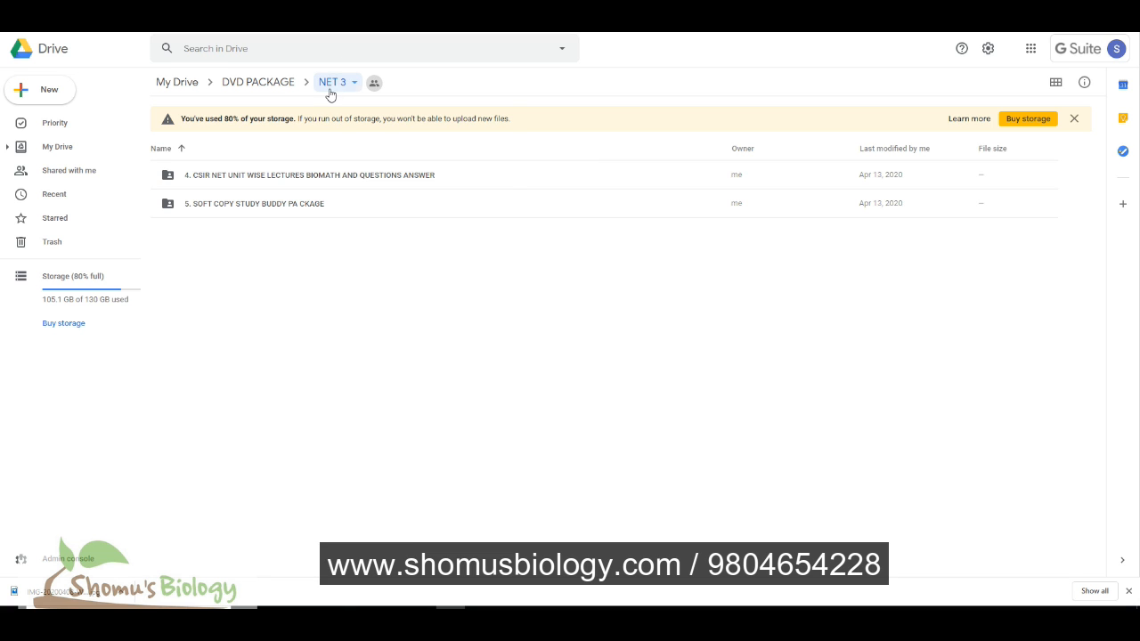
pyautogui.click(256, 82)
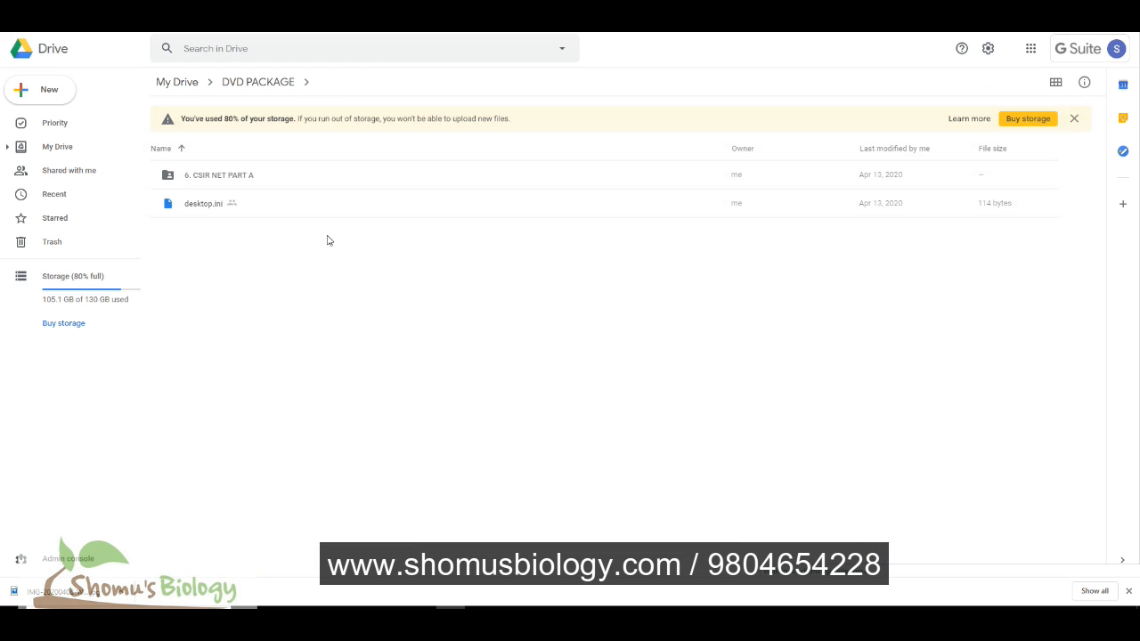
pyautogui.doubleClick(219, 174)
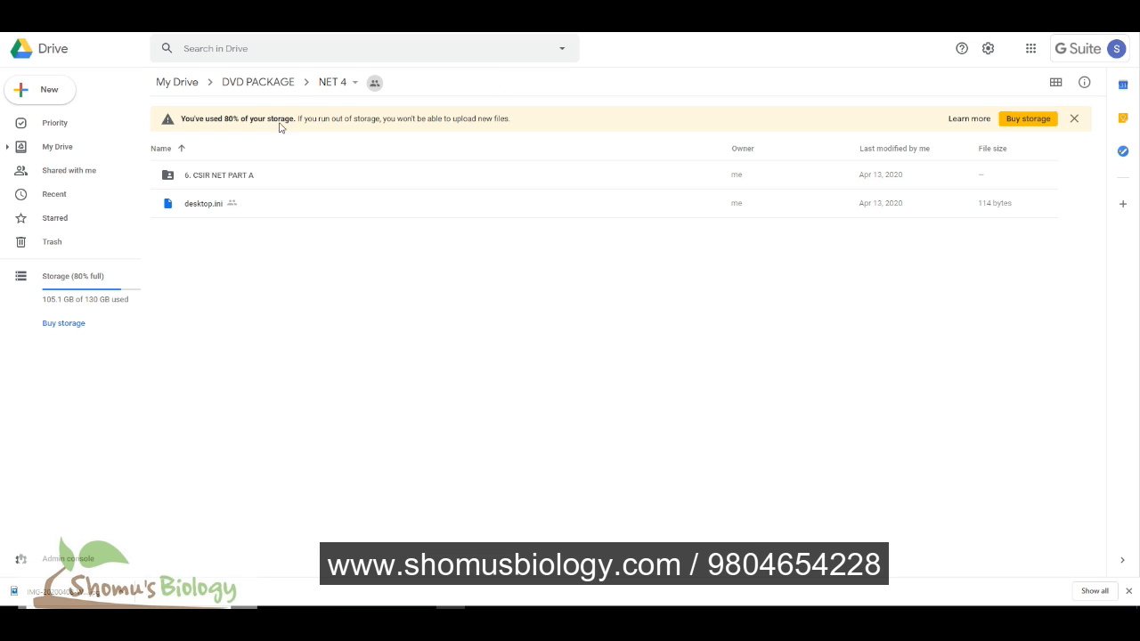
pyautogui.click(257, 82)
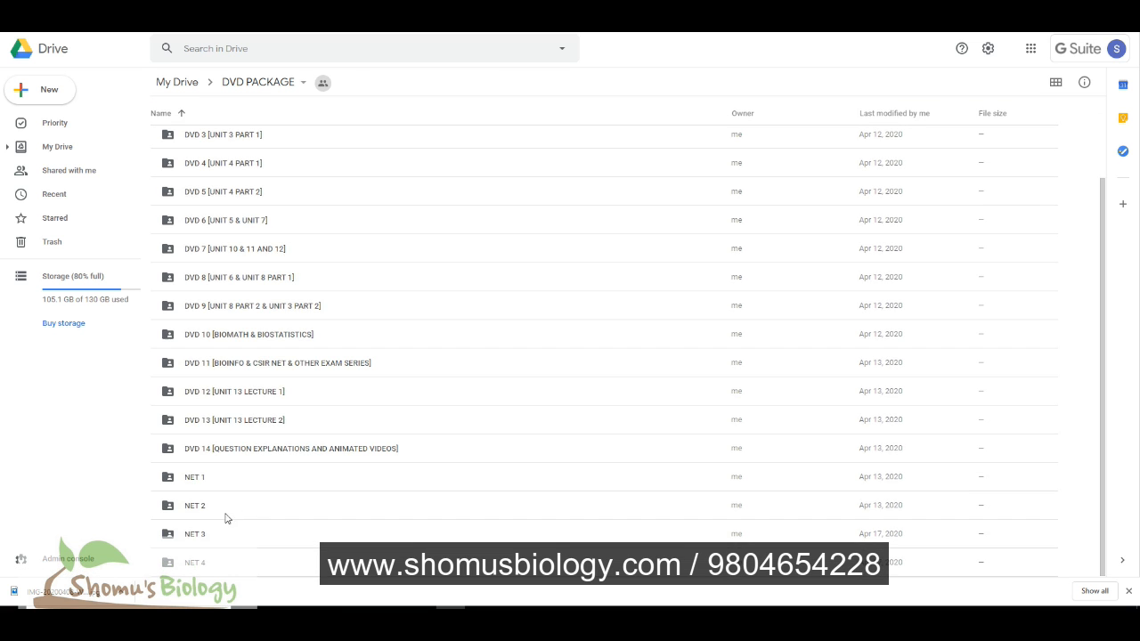
# - Browse NET 3's CSIR NET unit-wise lectures folder into BIOLOGY MATH PROBLEMS and its subfolder
pyautogui.doubleClick(194, 534)
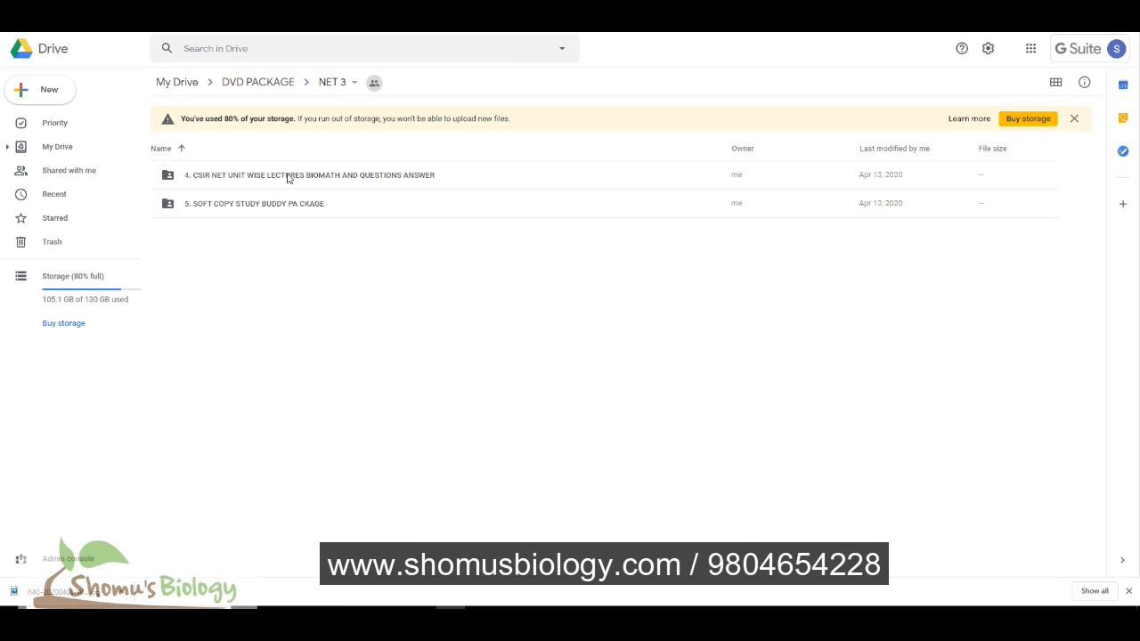
pyautogui.doubleClick(310, 175)
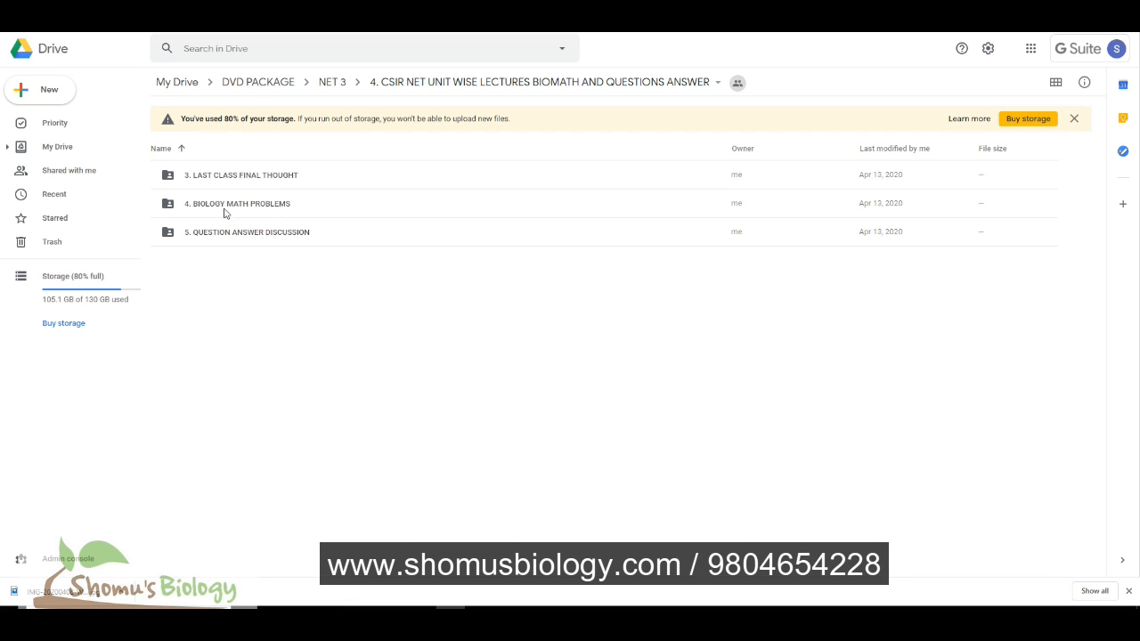
pyautogui.moveTo(267, 245)
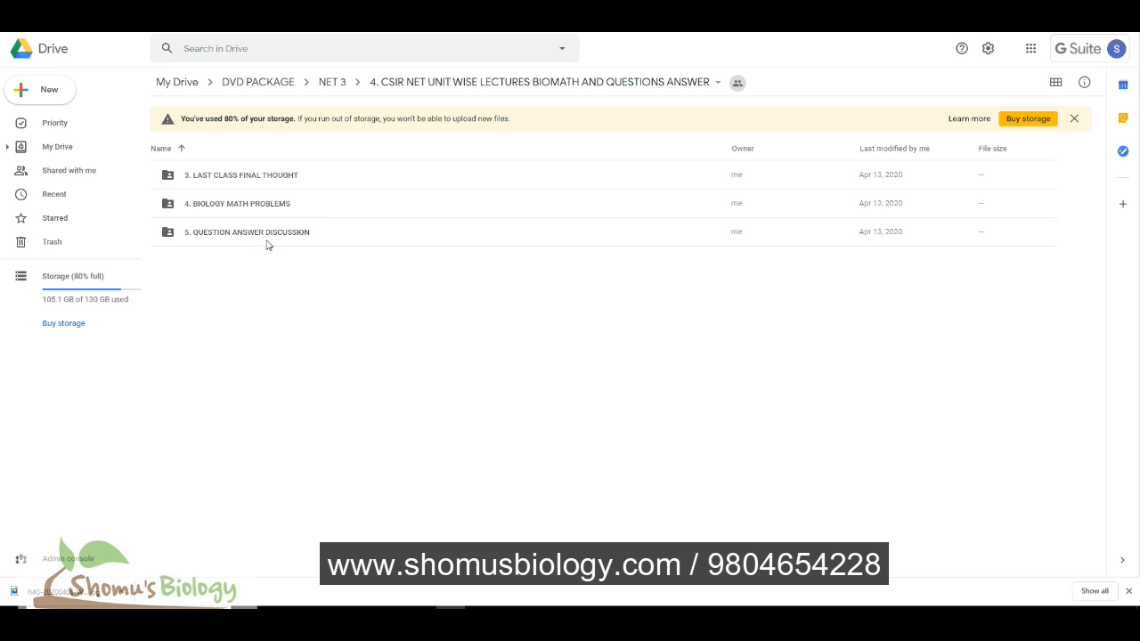
pyautogui.click(237, 203)
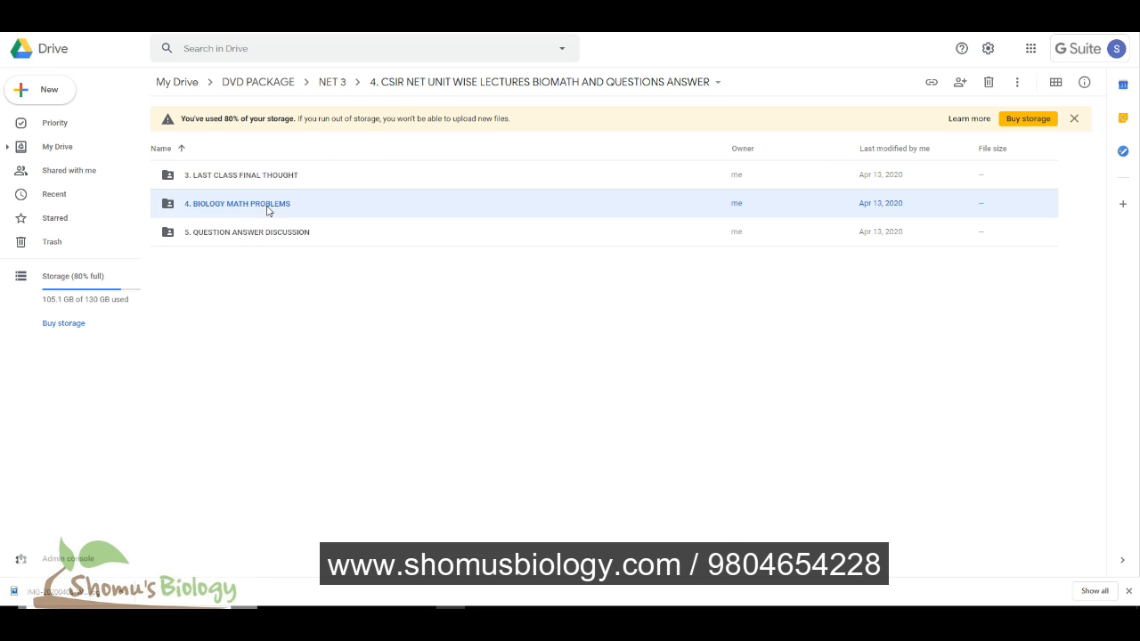
pyautogui.doubleClick(237, 203)
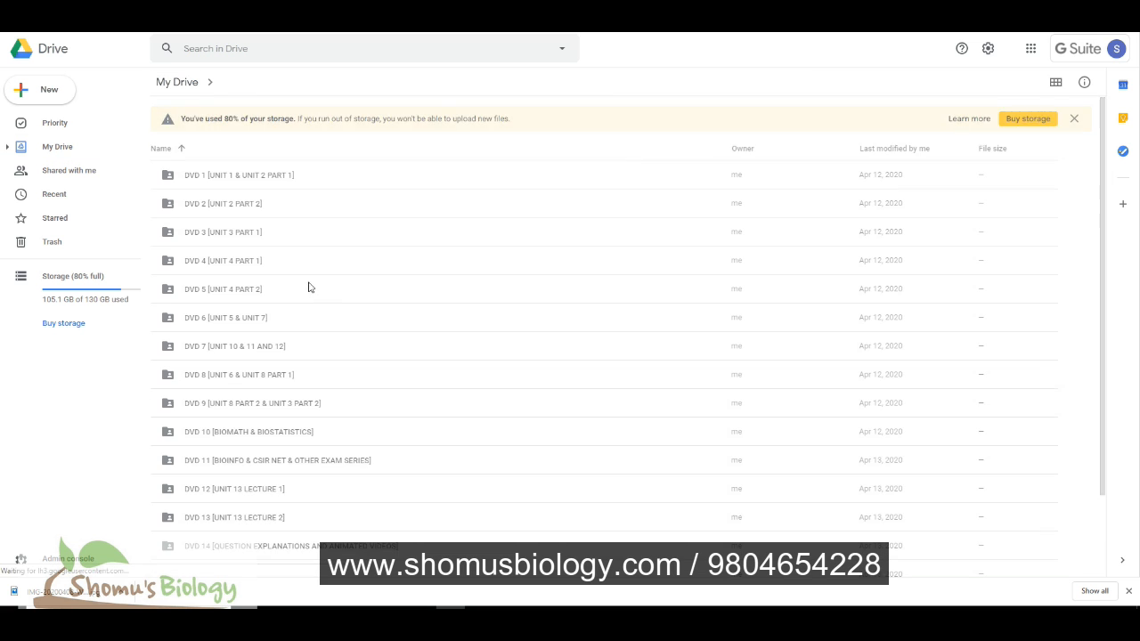
pyautogui.doubleClick(238, 175)
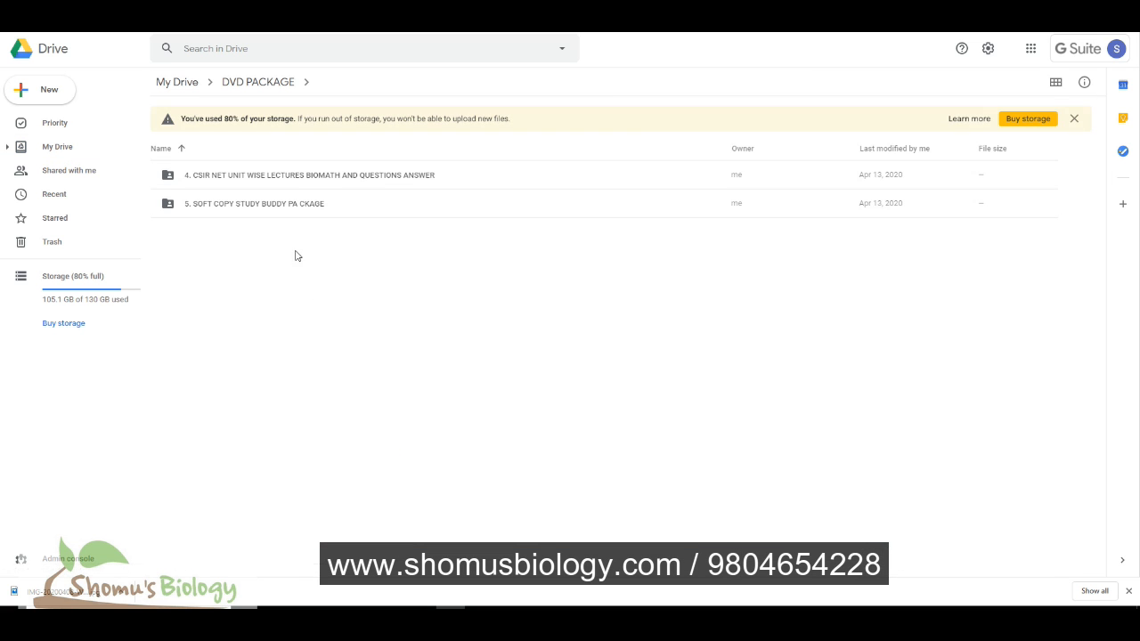
pyautogui.doubleClick(254, 203)
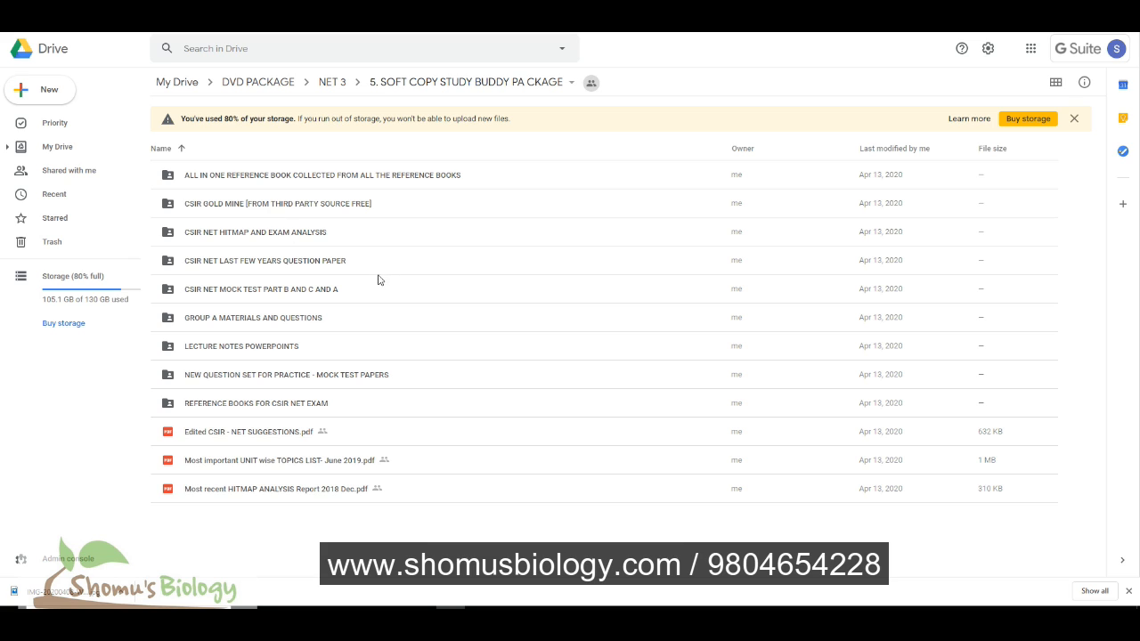
pyautogui.moveTo(265, 299)
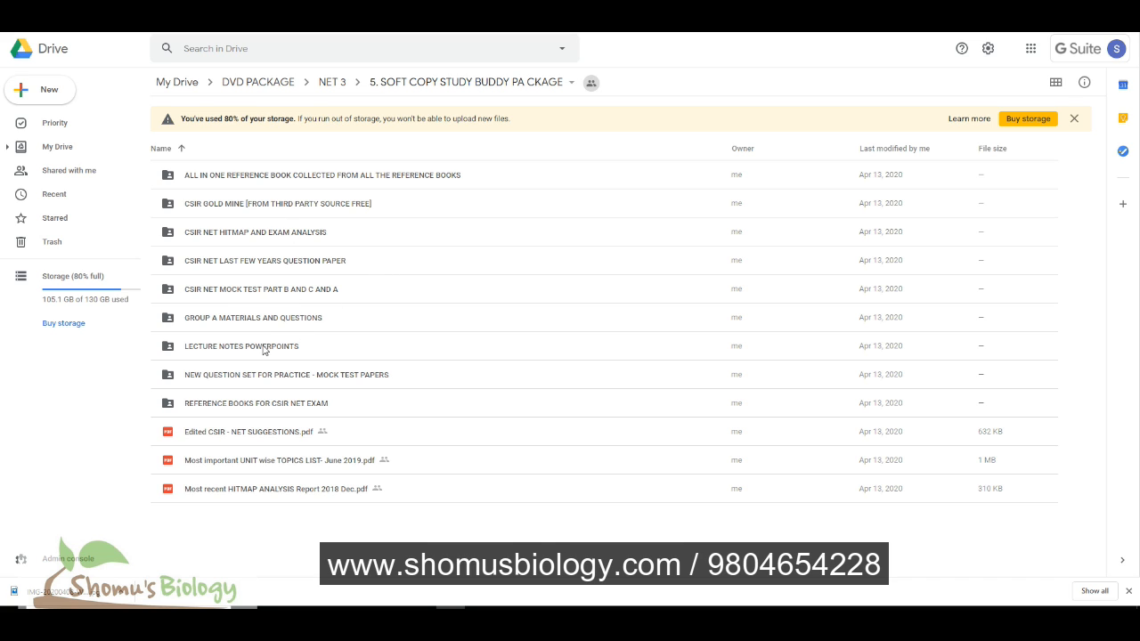
pyautogui.moveTo(281, 378)
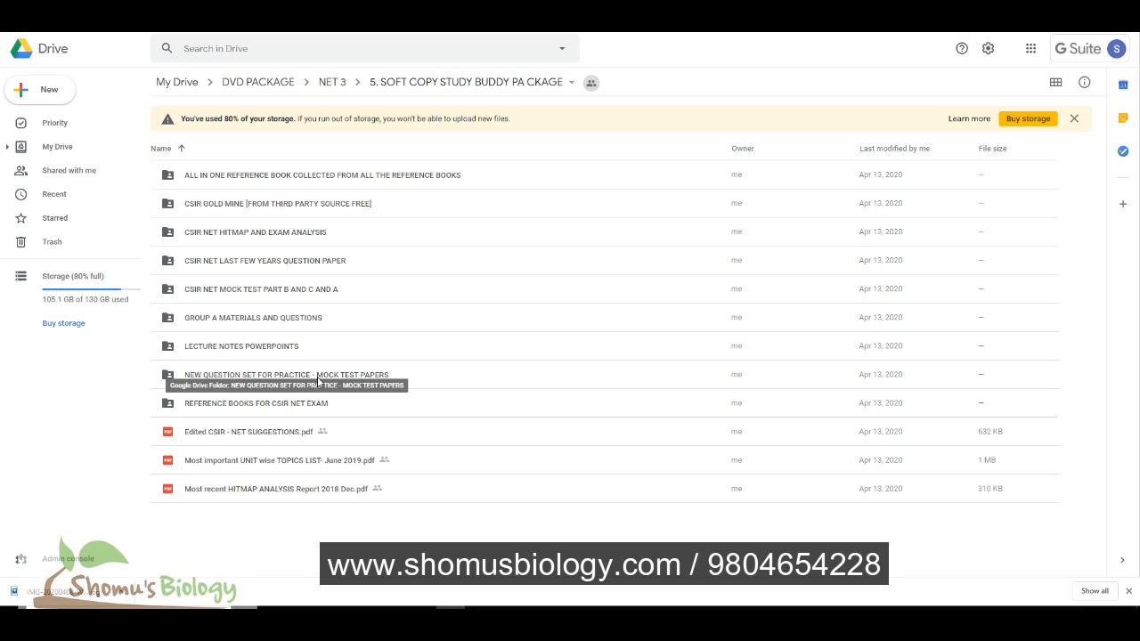
pyautogui.moveTo(287, 274)
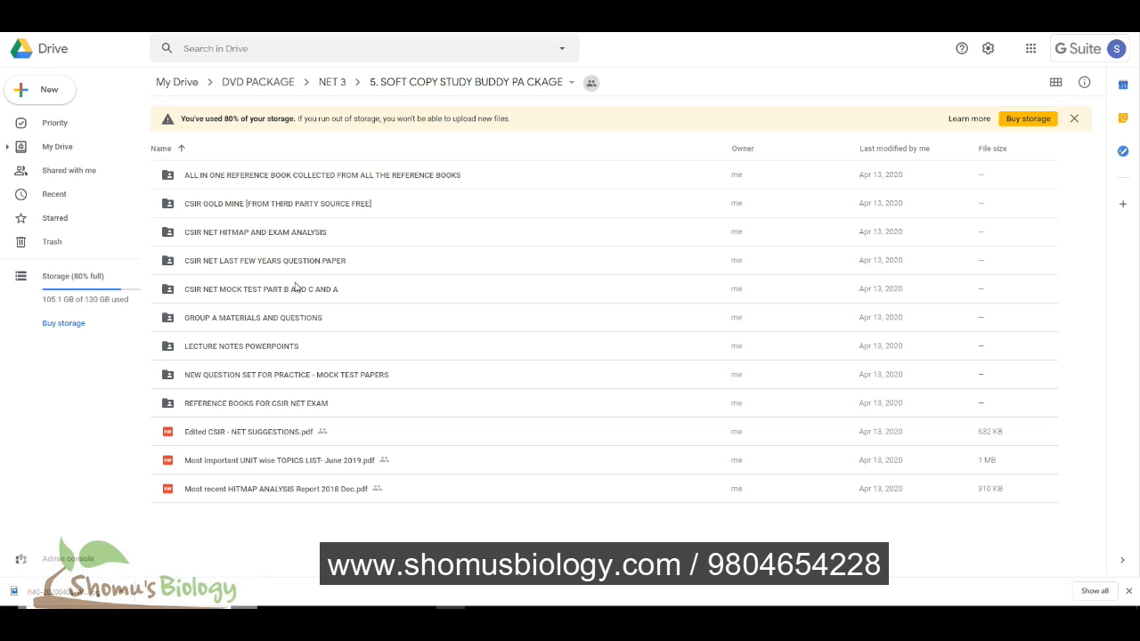
pyautogui.moveTo(306, 176)
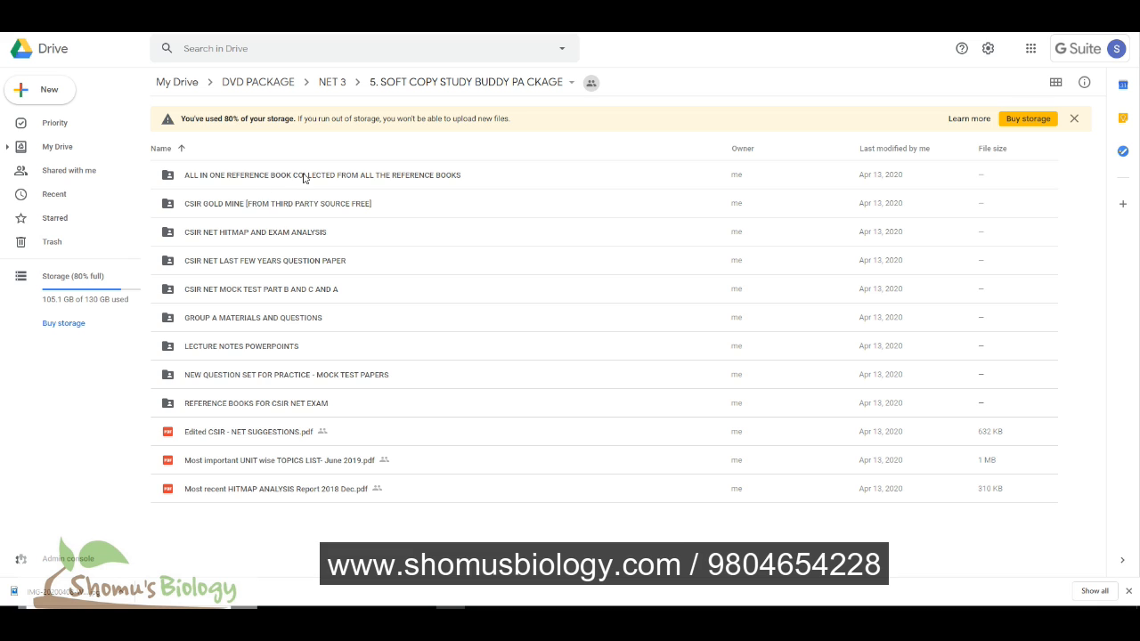
# - Try previewing the ALL IN ONE REFERENCE BOOK PDF, close the failed preview and return to My Drive
pyautogui.doubleClick(320, 175)
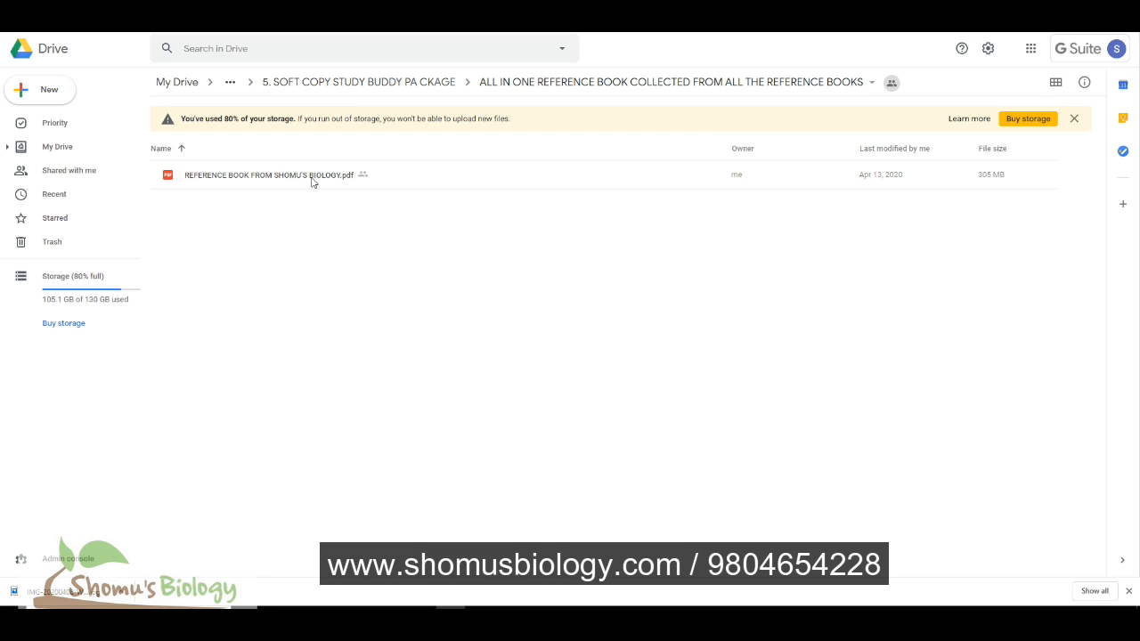
pyautogui.moveTo(196, 185)
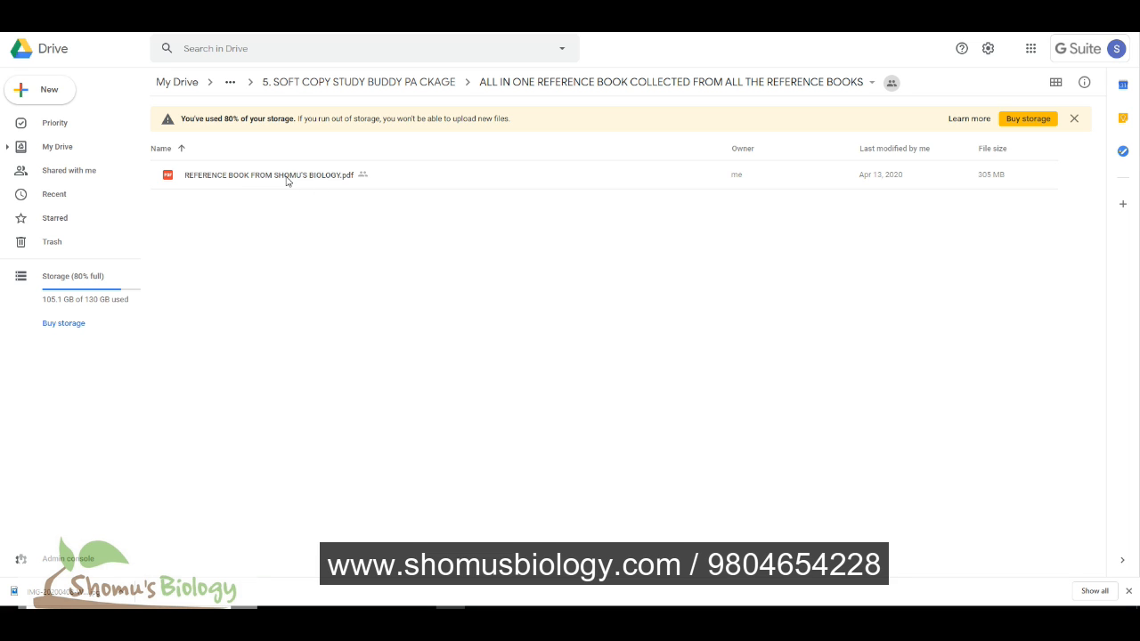
pyautogui.doubleClick(267, 174)
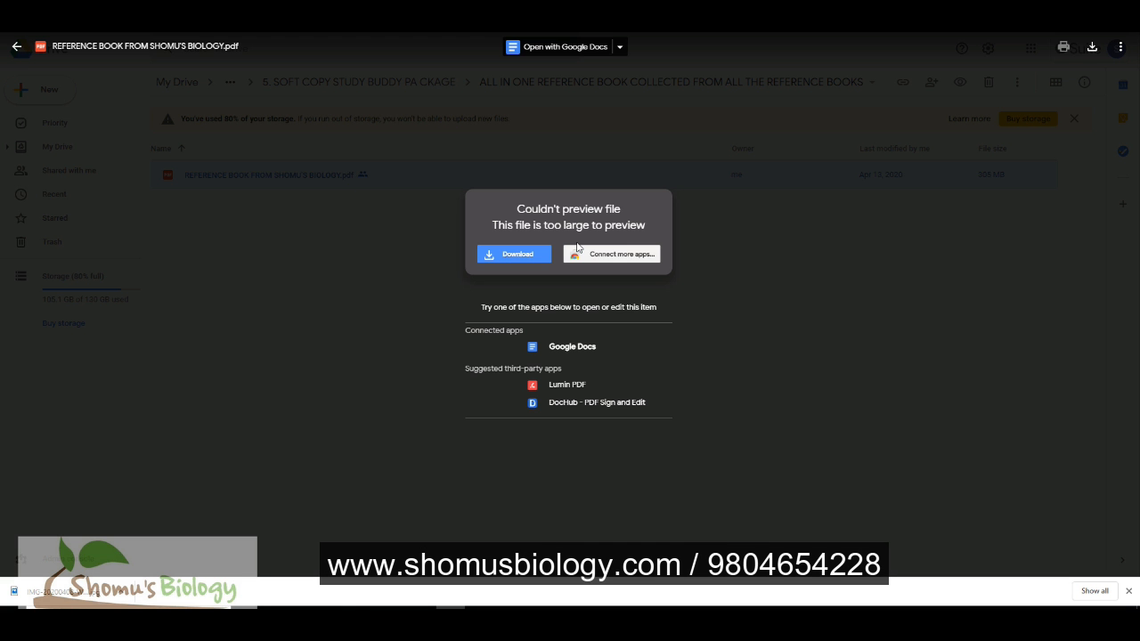
pyautogui.click(16, 46)
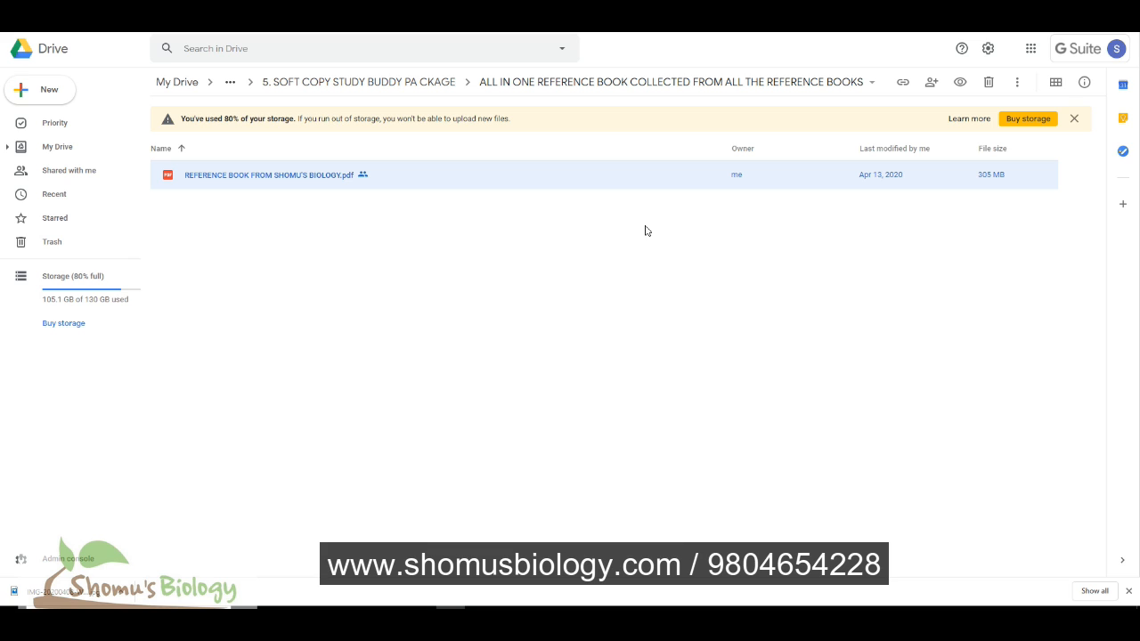
pyautogui.moveTo(499, 231)
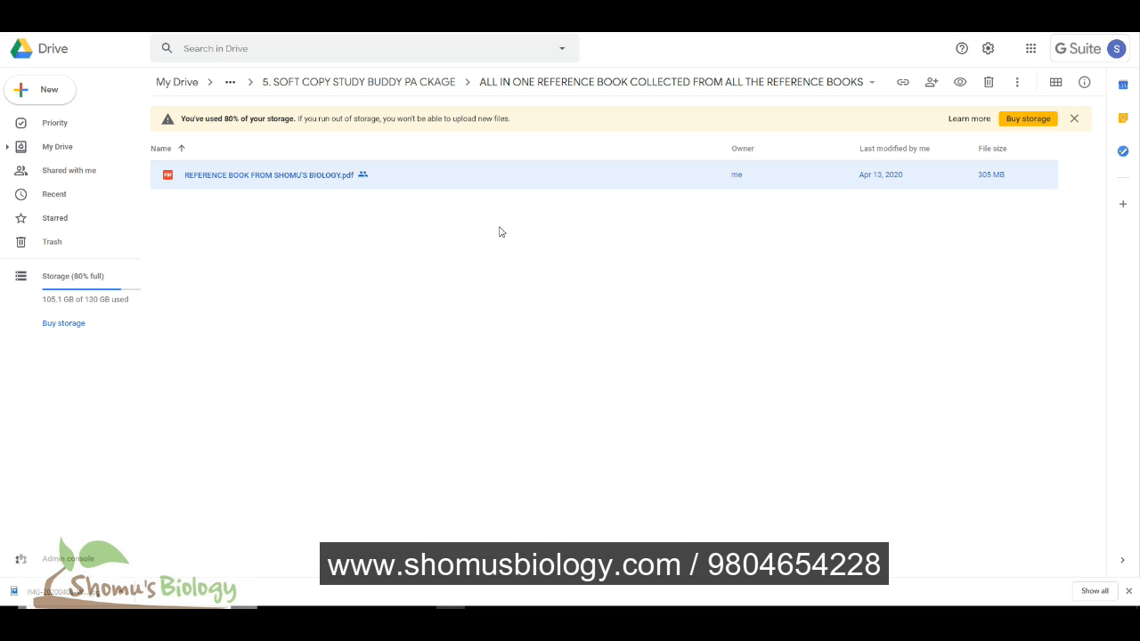
pyautogui.moveTo(306, 188)
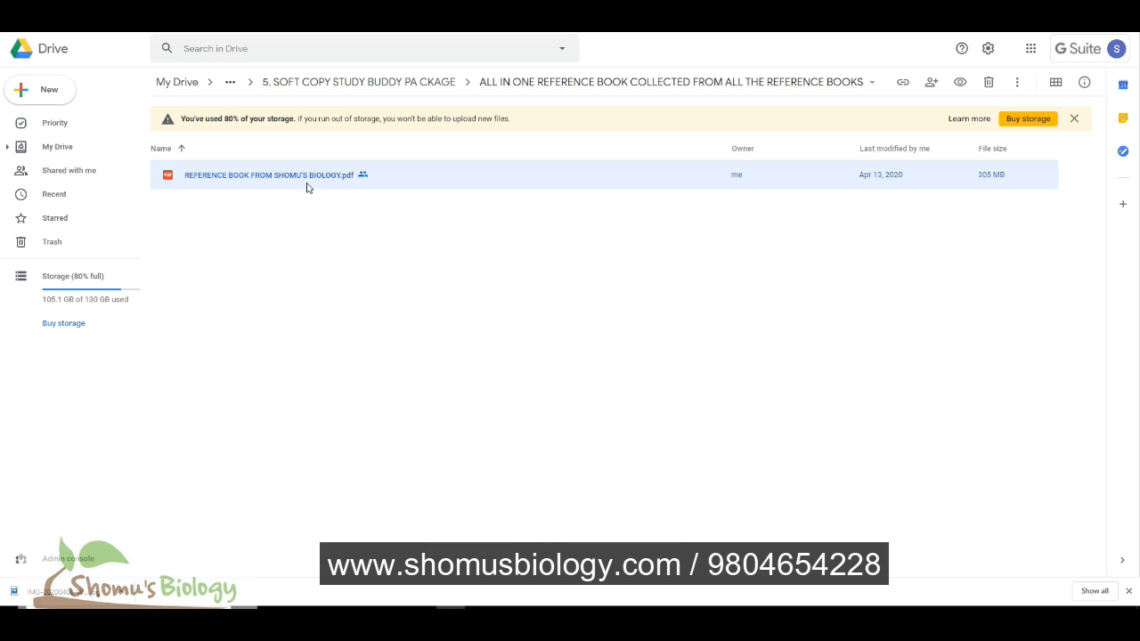
pyautogui.moveTo(283, 107)
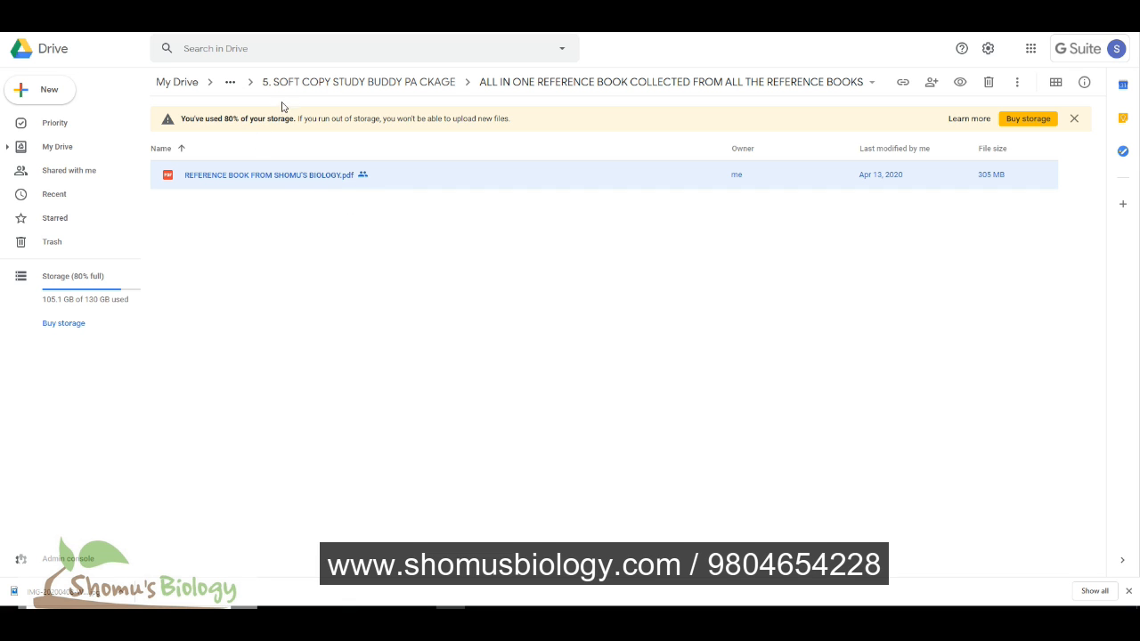
pyautogui.click(57, 146)
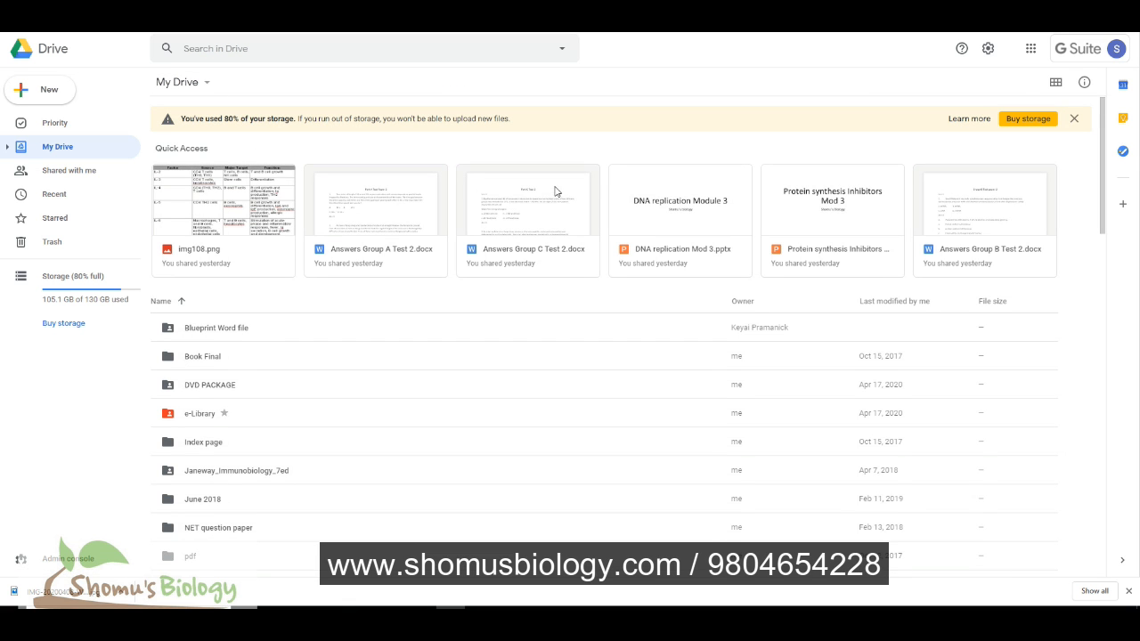
# - Leave the DVD PACKAGE folder and bring up Google results for shomusbiology
pyautogui.doubleClick(210, 385)
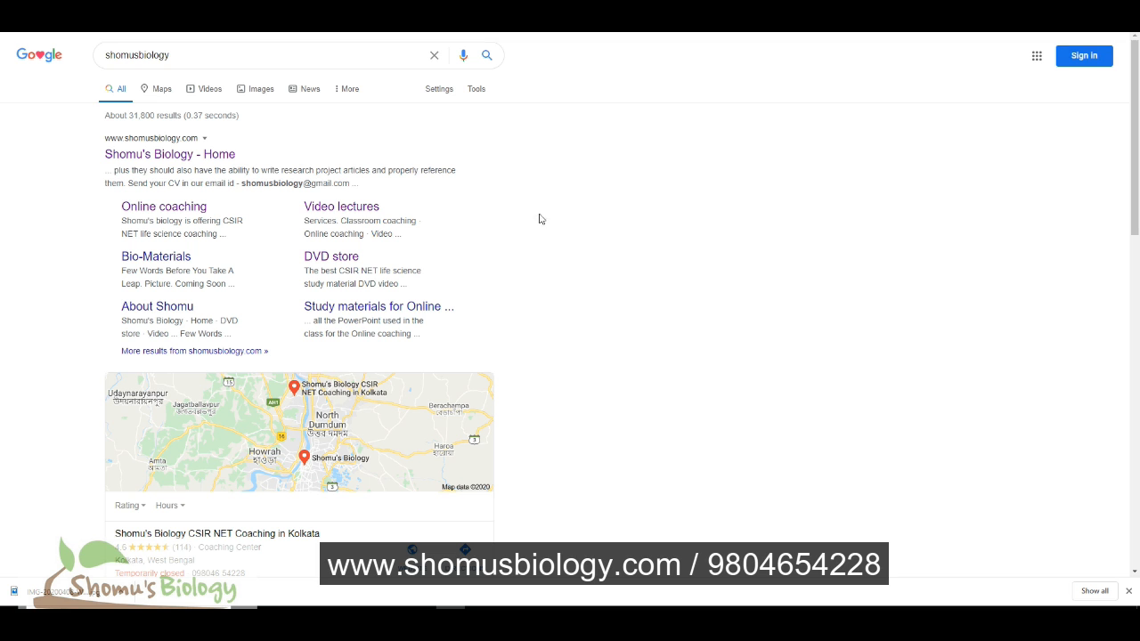
# - Open the Shomu's Biology DVD store page with the 7900 package from the results
pyautogui.click(169, 153)
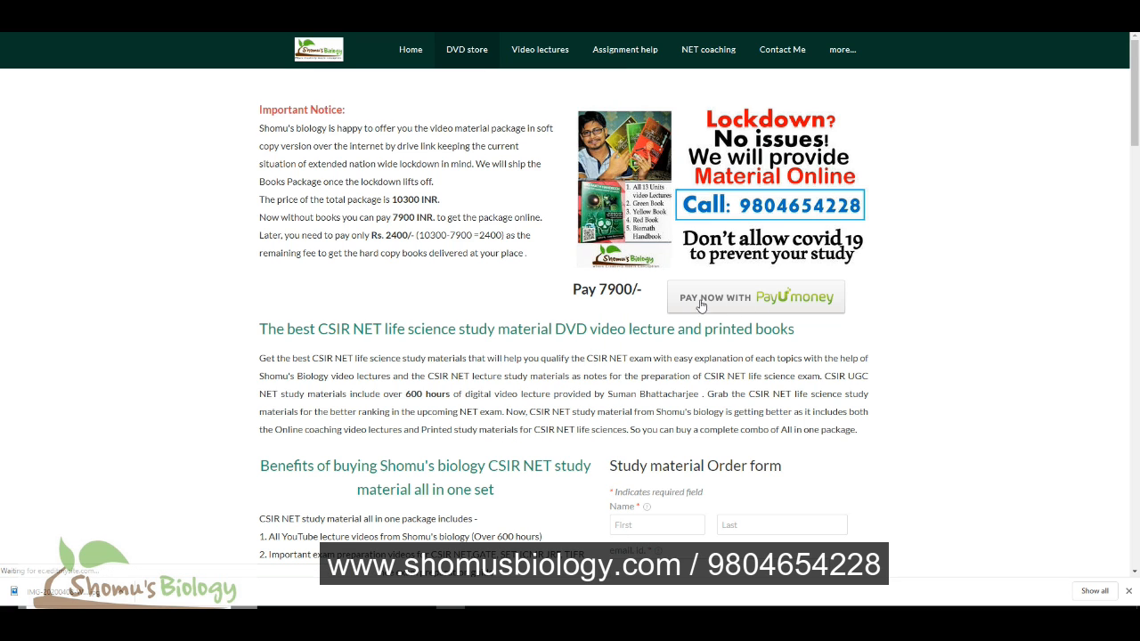
# - Review the DVD store page and start the PayUmoney payment form for 8100
pyautogui.scroll(-3)
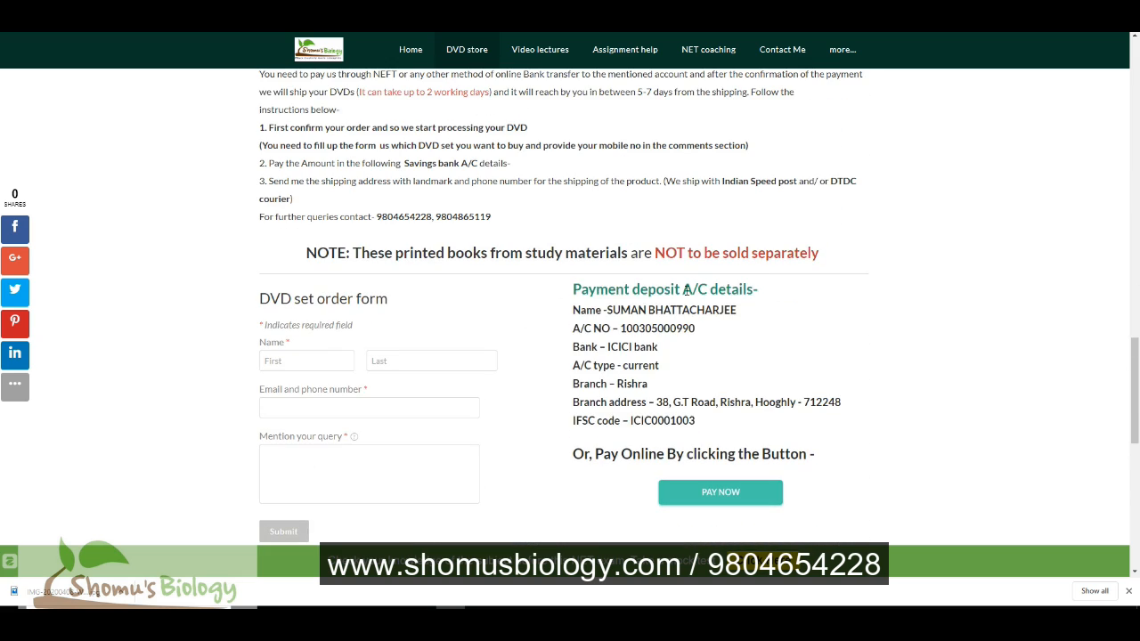
pyautogui.moveTo(702, 424)
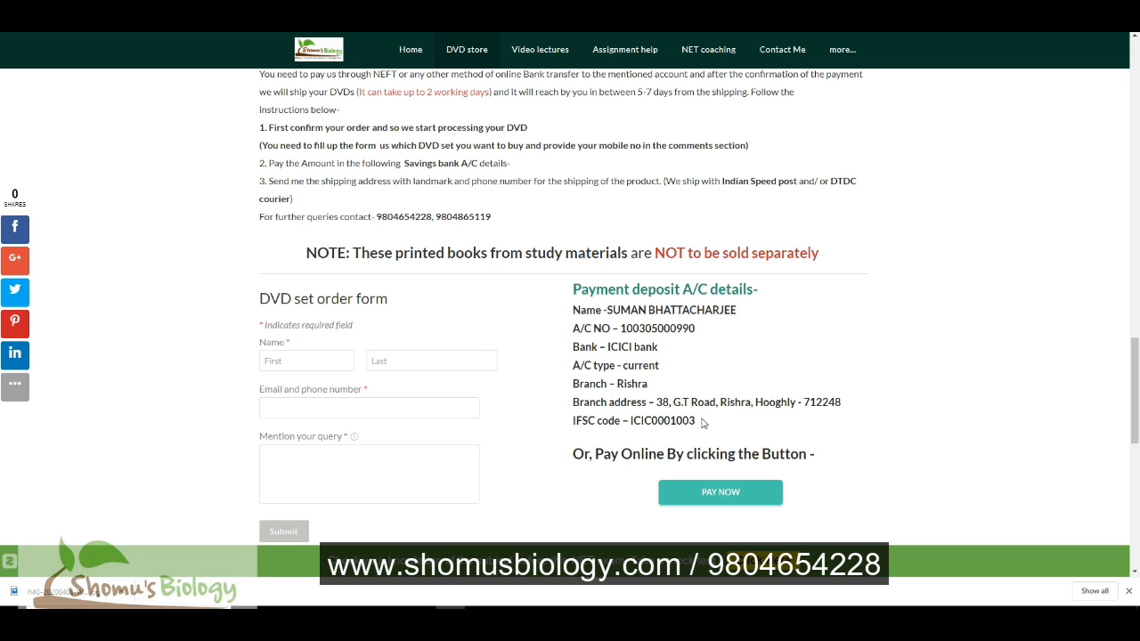
pyautogui.moveTo(659, 344)
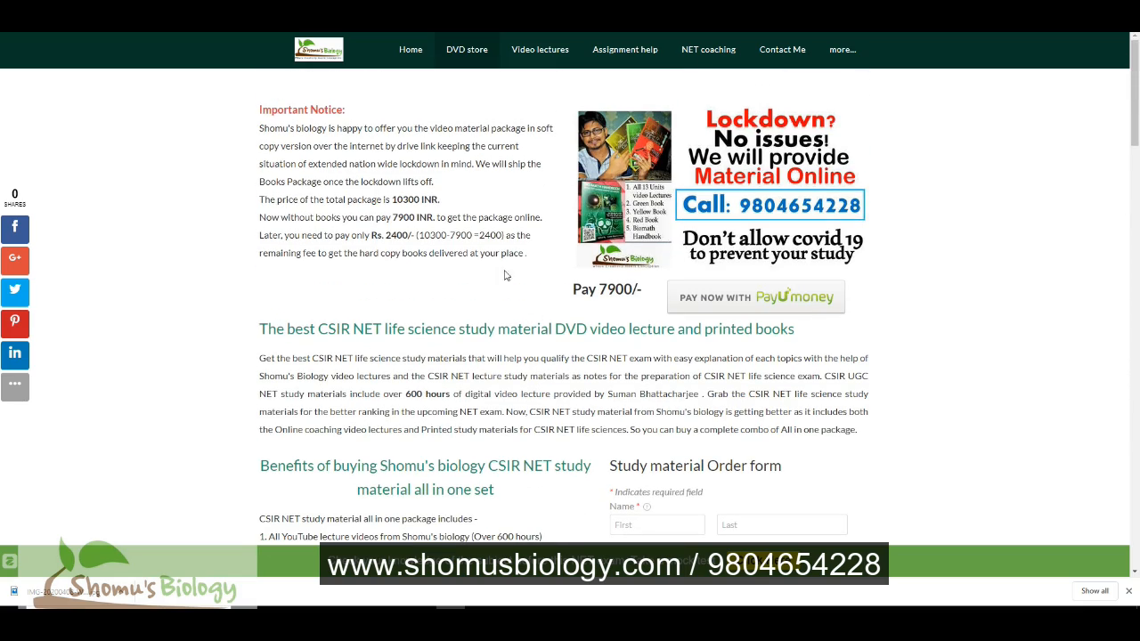
pyautogui.moveTo(489, 250)
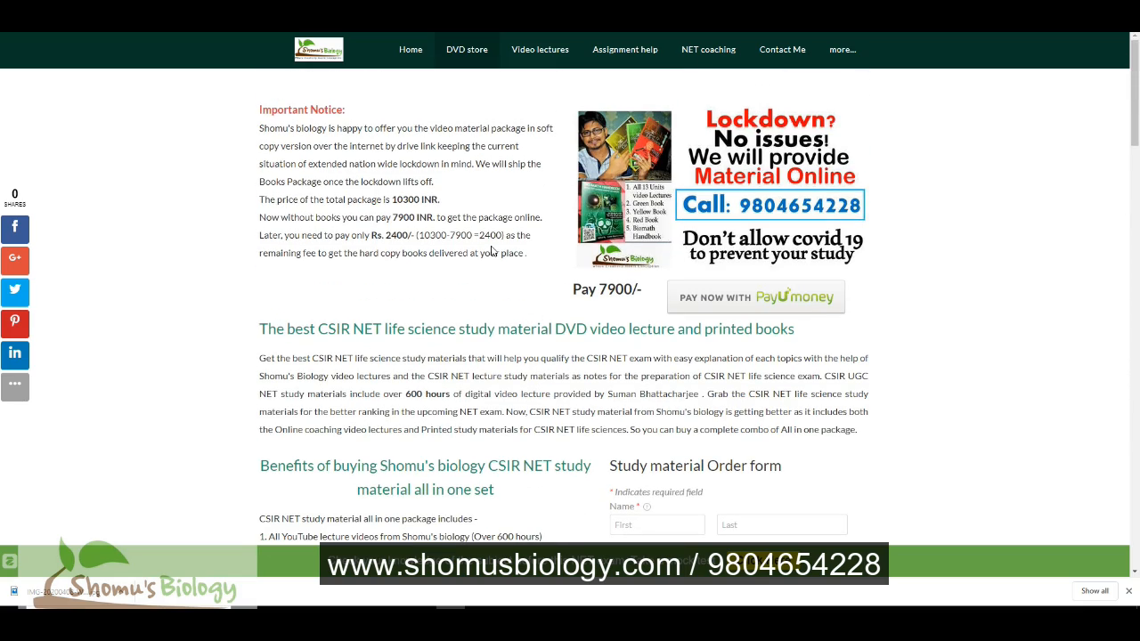
pyautogui.click(755, 295)
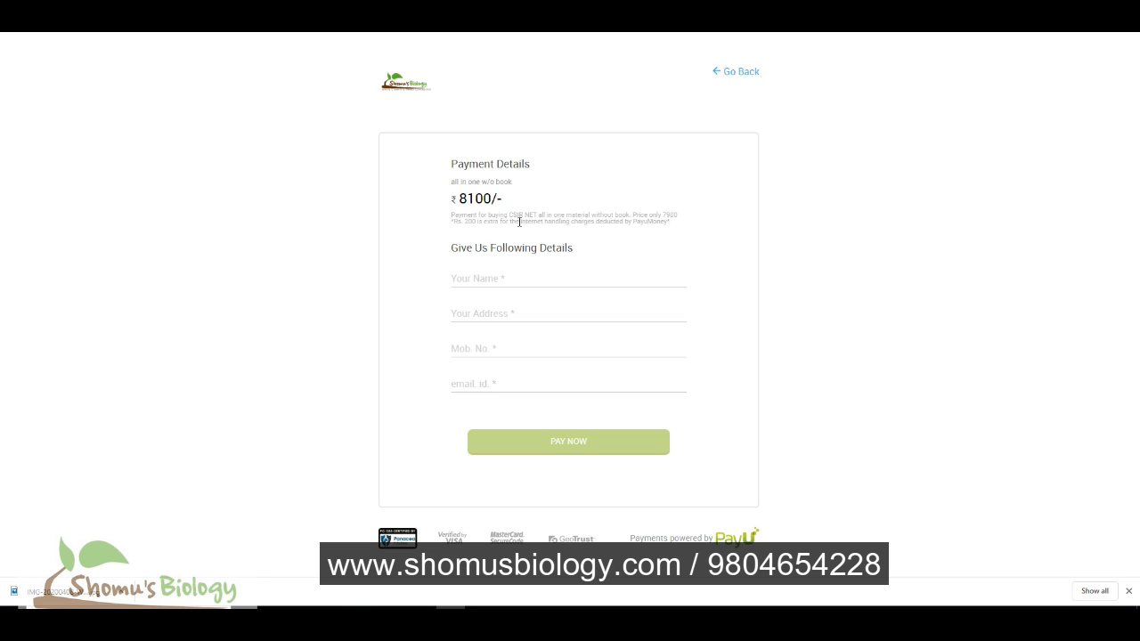
pyautogui.moveTo(520, 291)
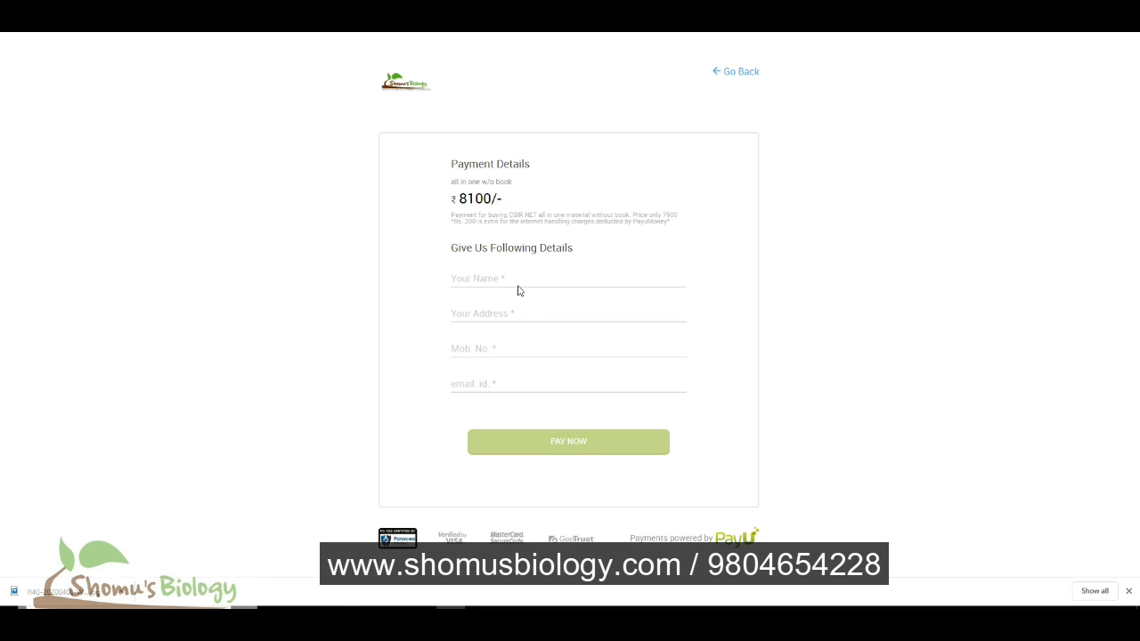
pyautogui.moveTo(531, 431)
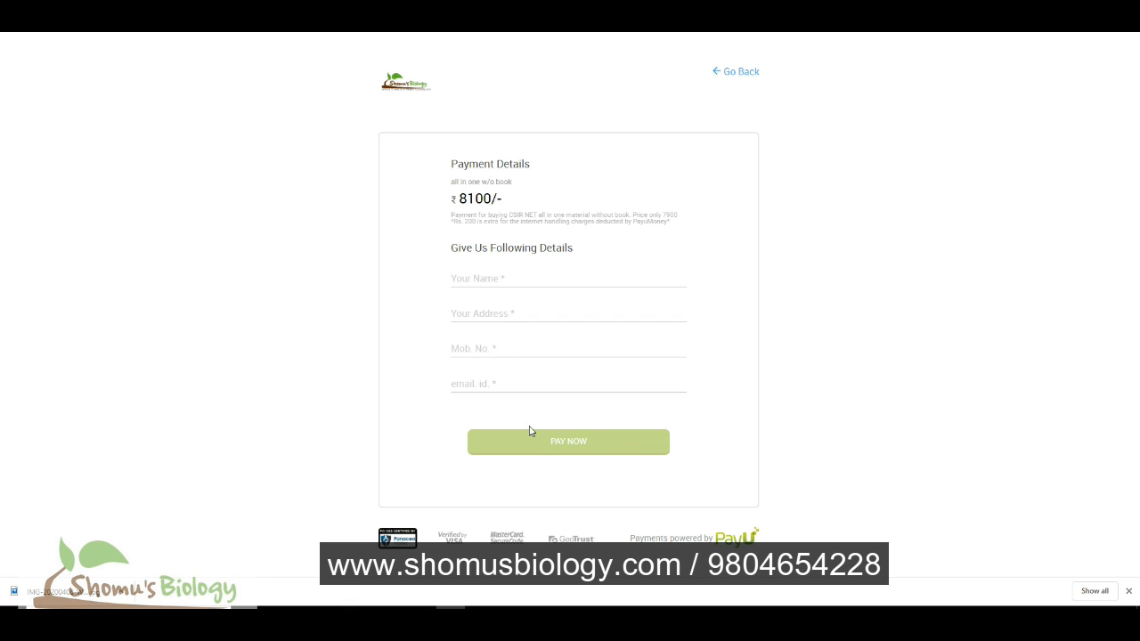
pyautogui.moveTo(588, 282)
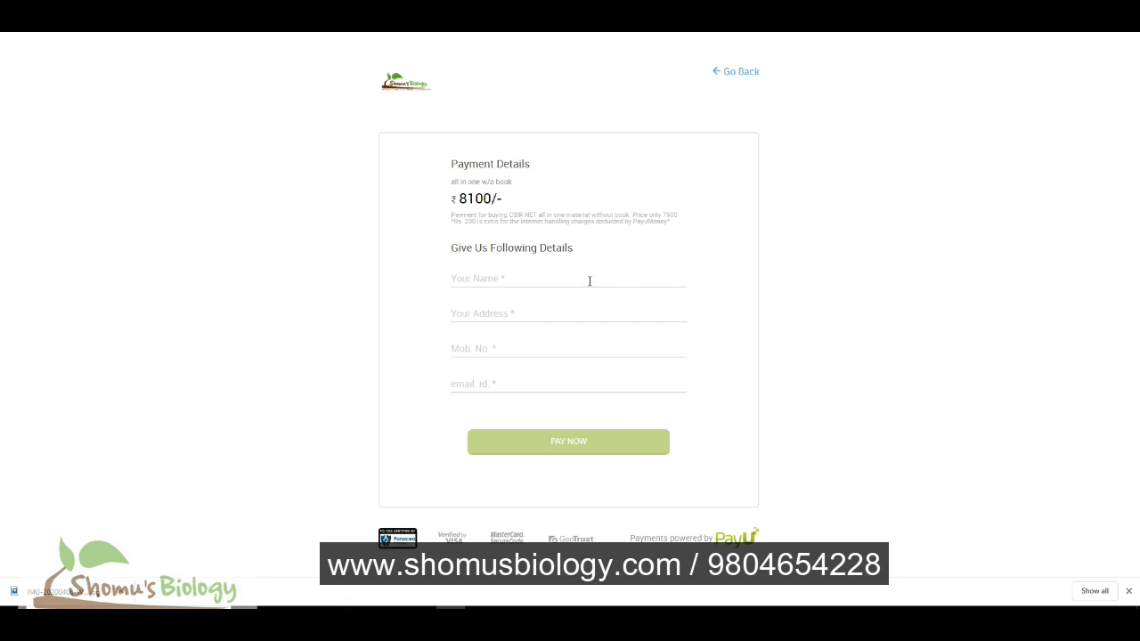
pyautogui.moveTo(71, 98)
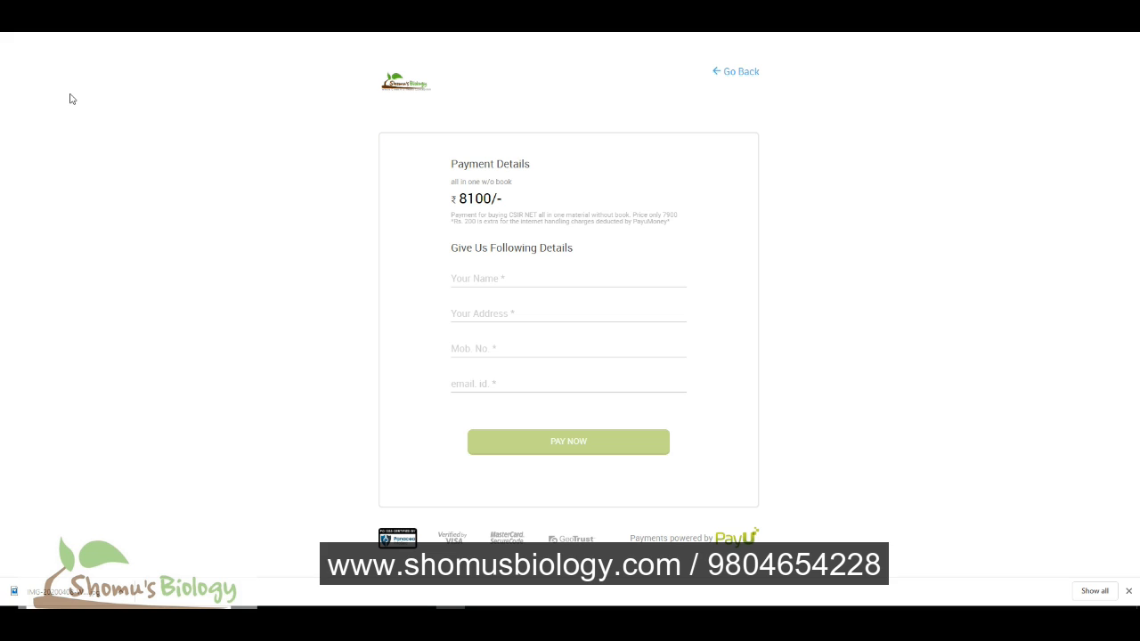